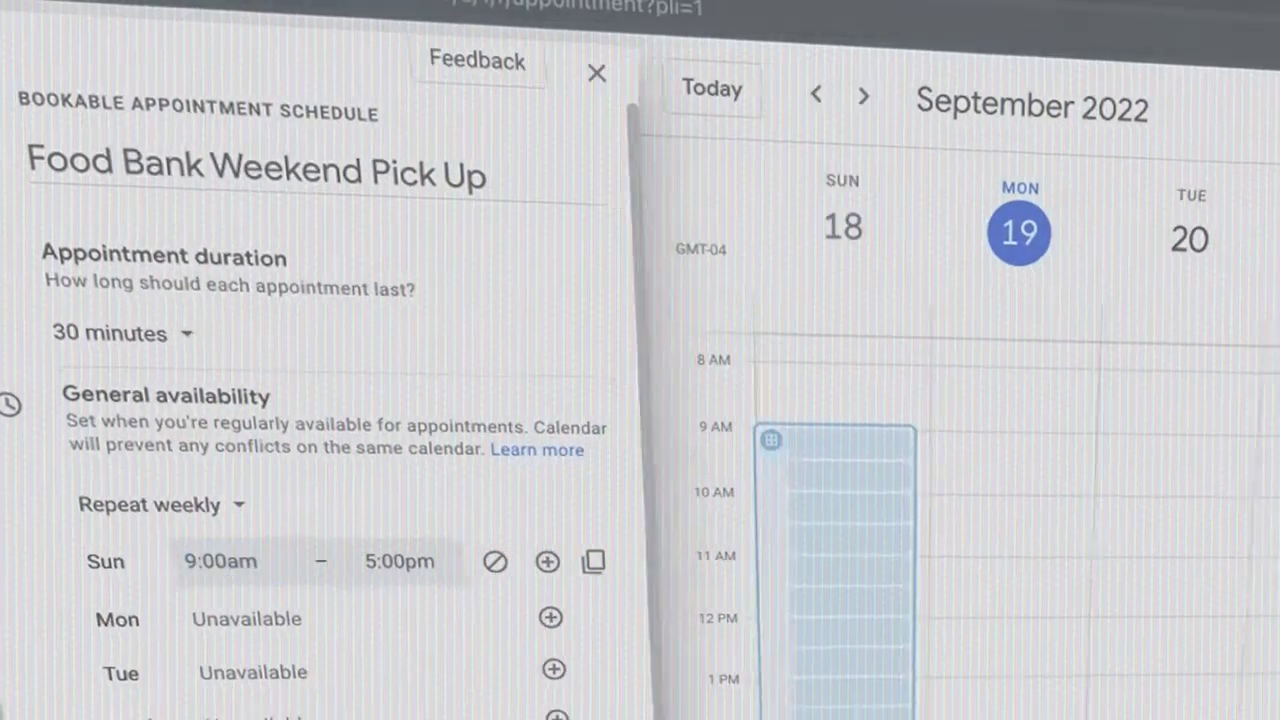
Open the Add new user form from Directory > Users in the Admin console.
scroll("down", 3)
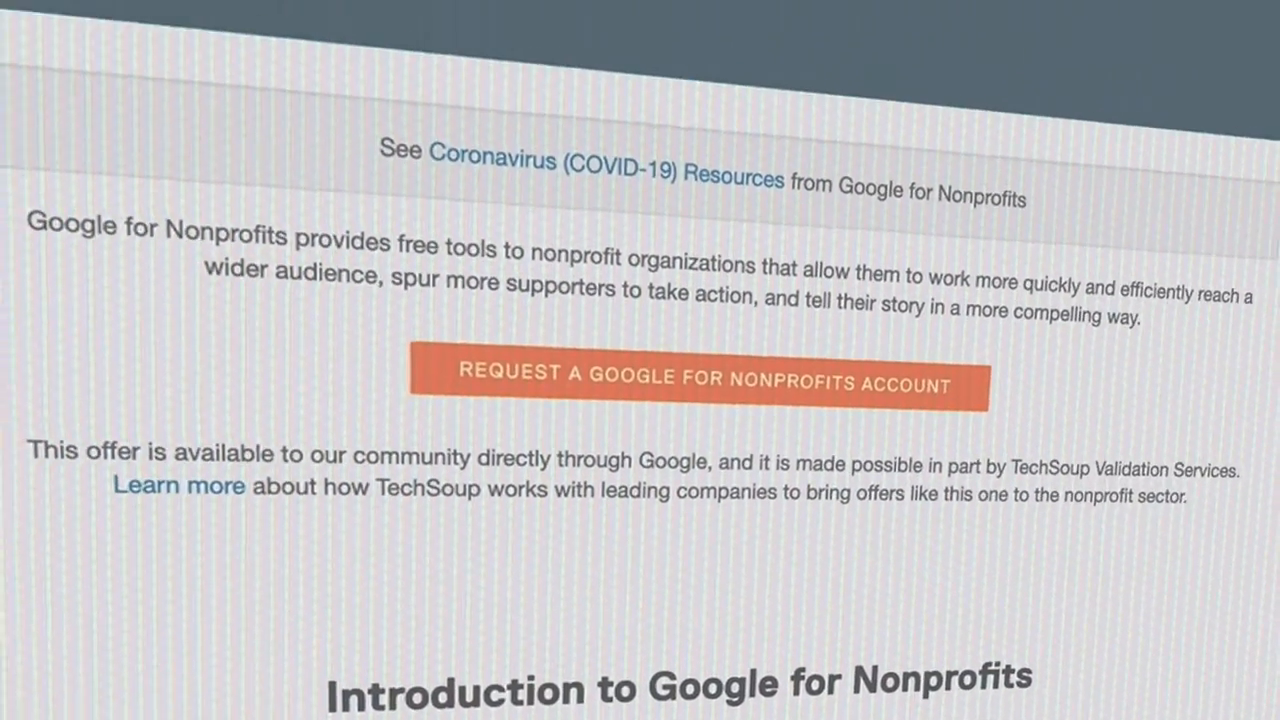
scroll("up", 3)
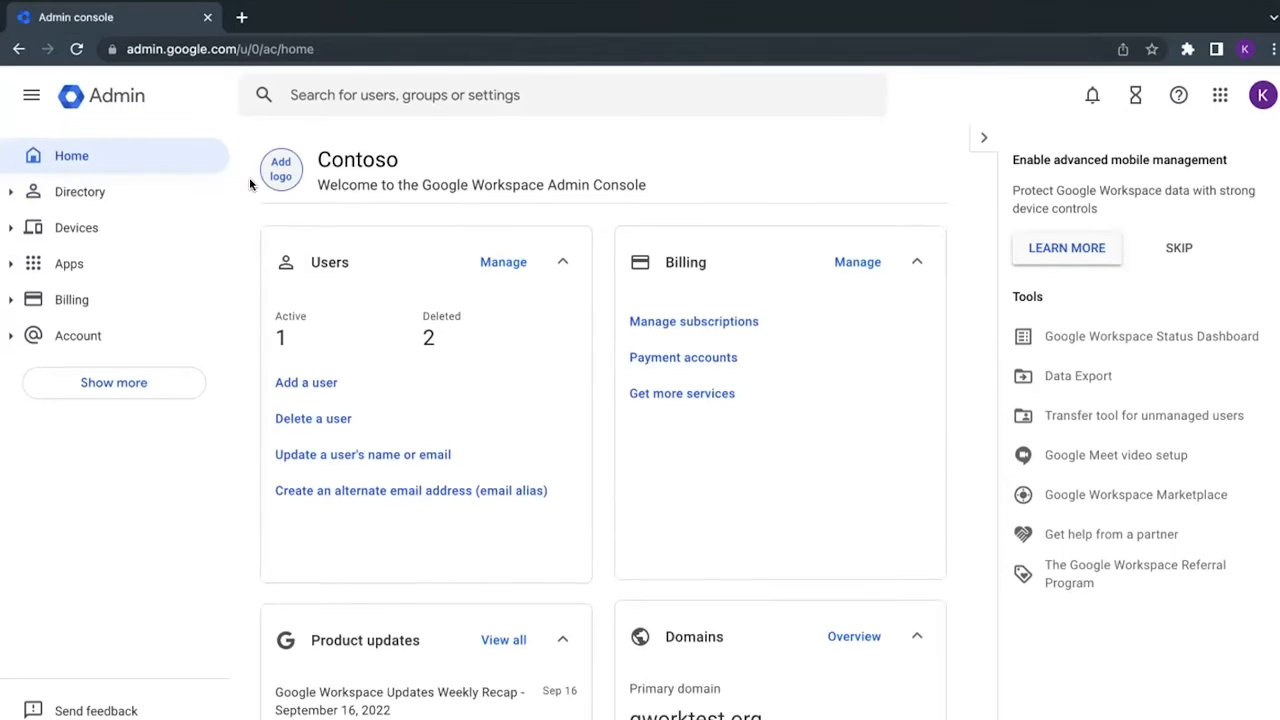
mouse_move(430, 141)
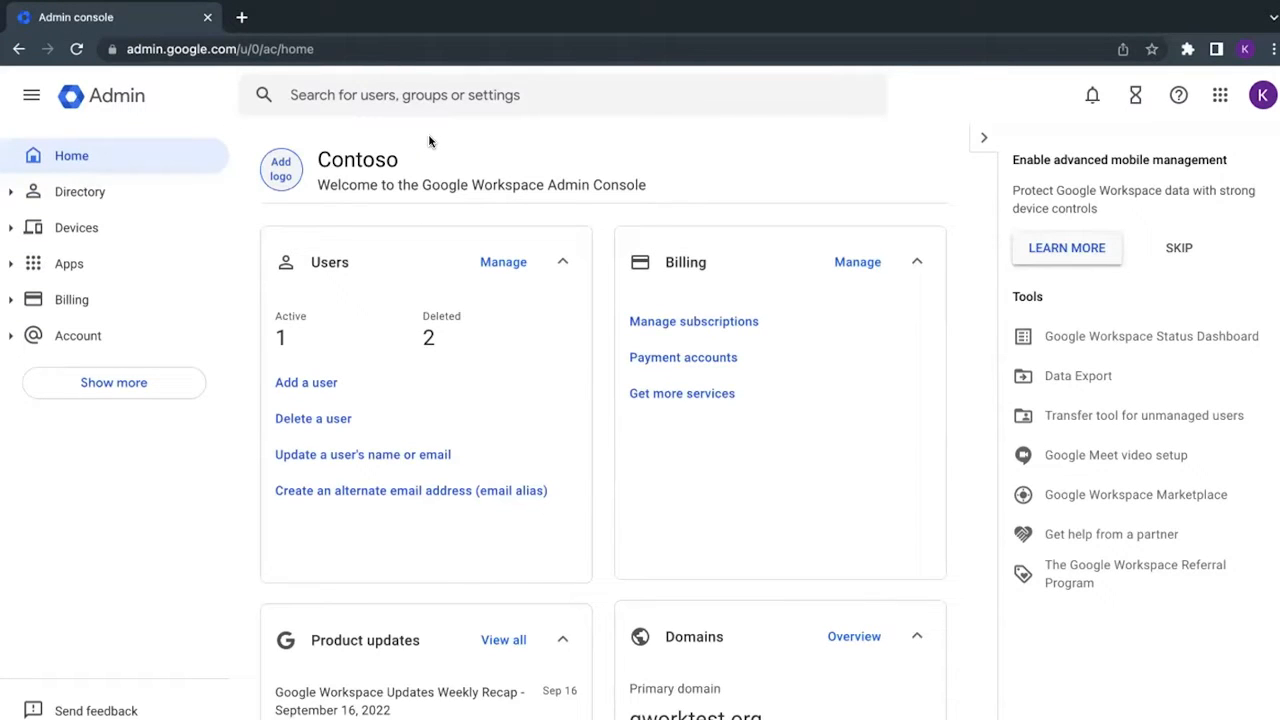
mouse_move(289, 157)
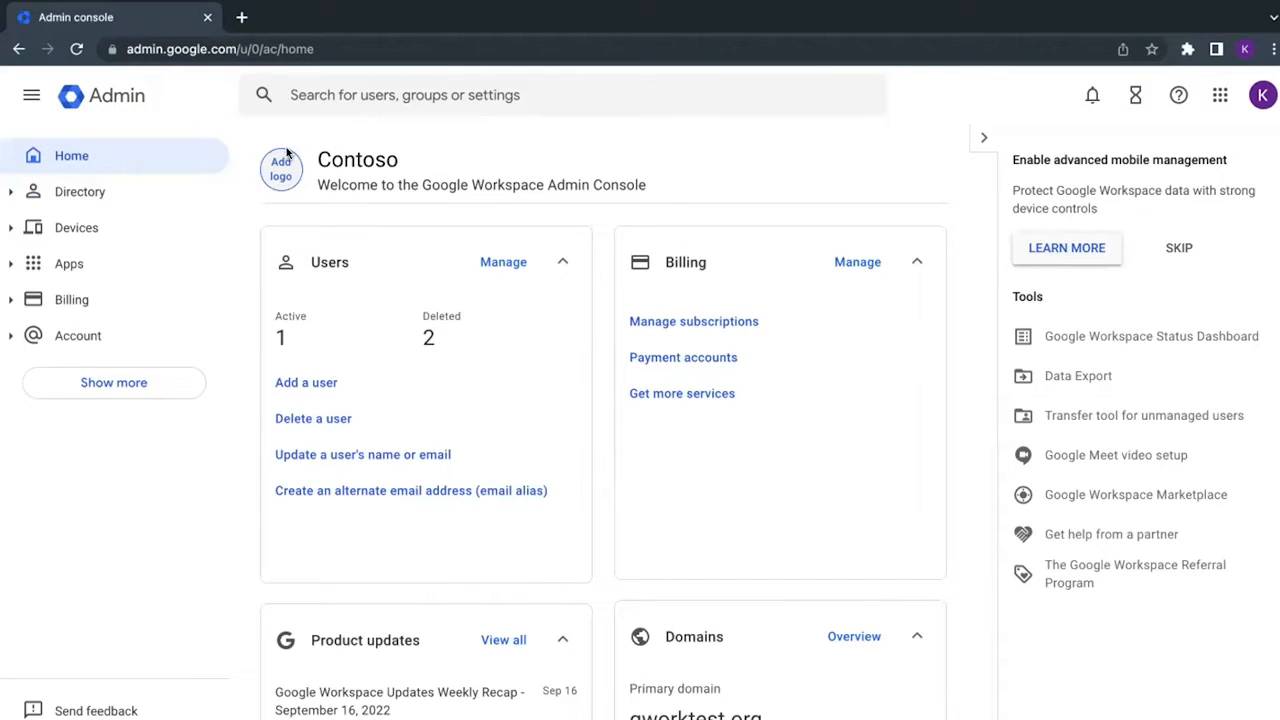
mouse_move(419, 233)
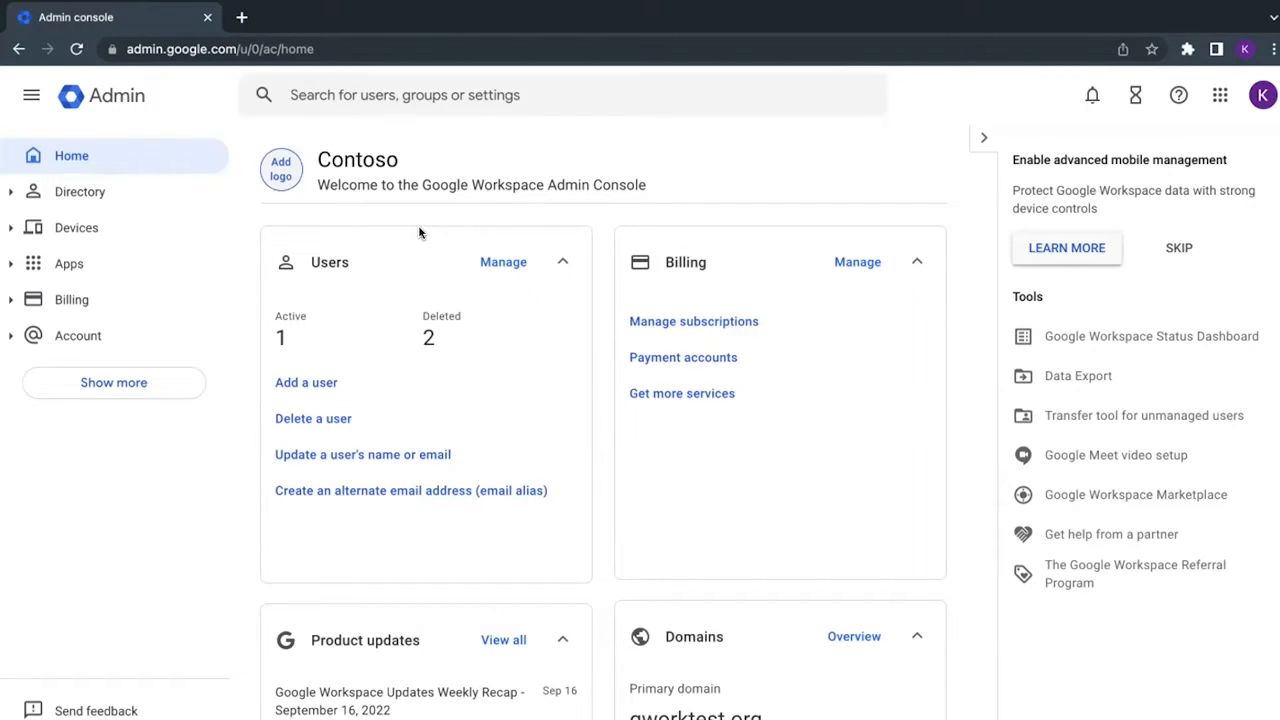
mouse_move(387, 219)
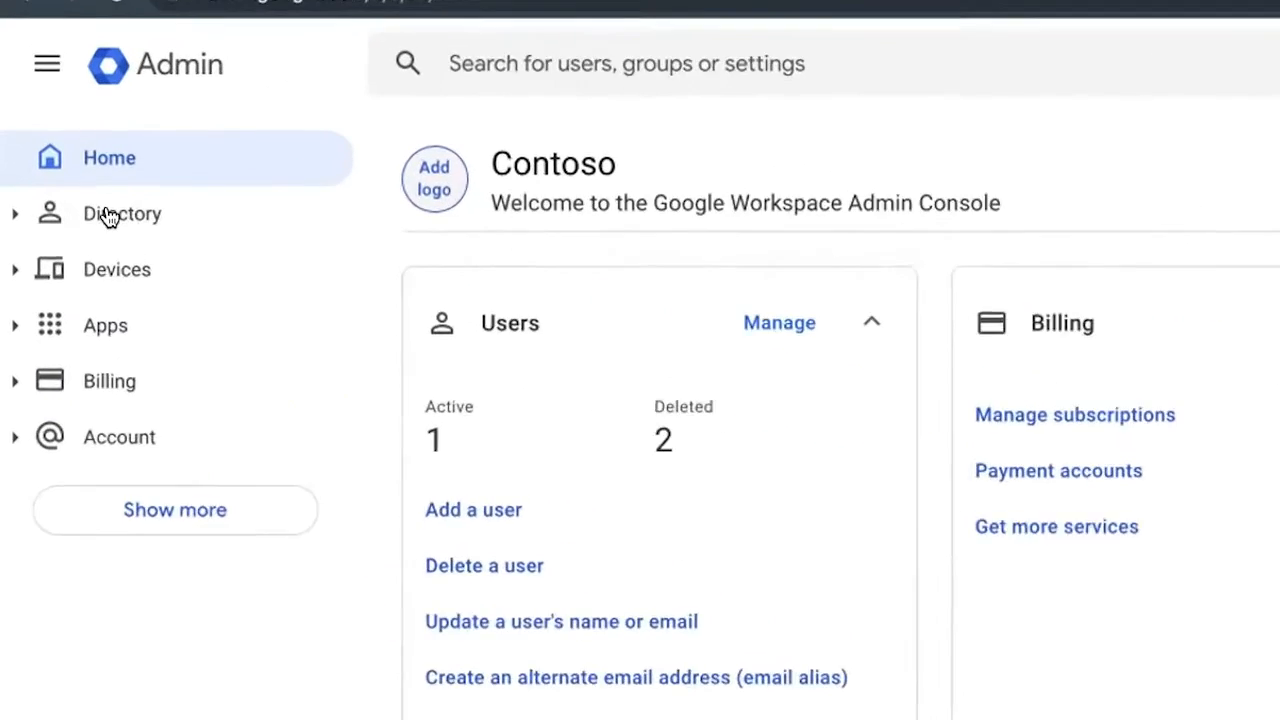
left_click(122, 213)
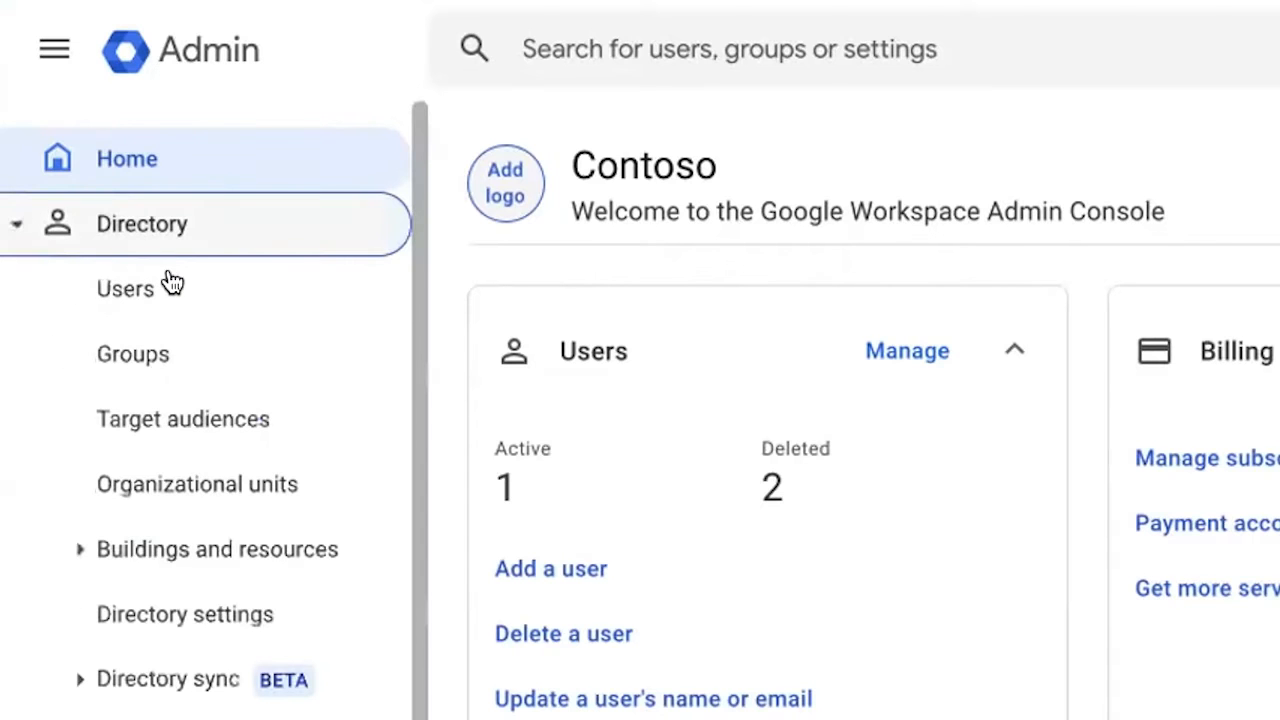
left_click(125, 289)
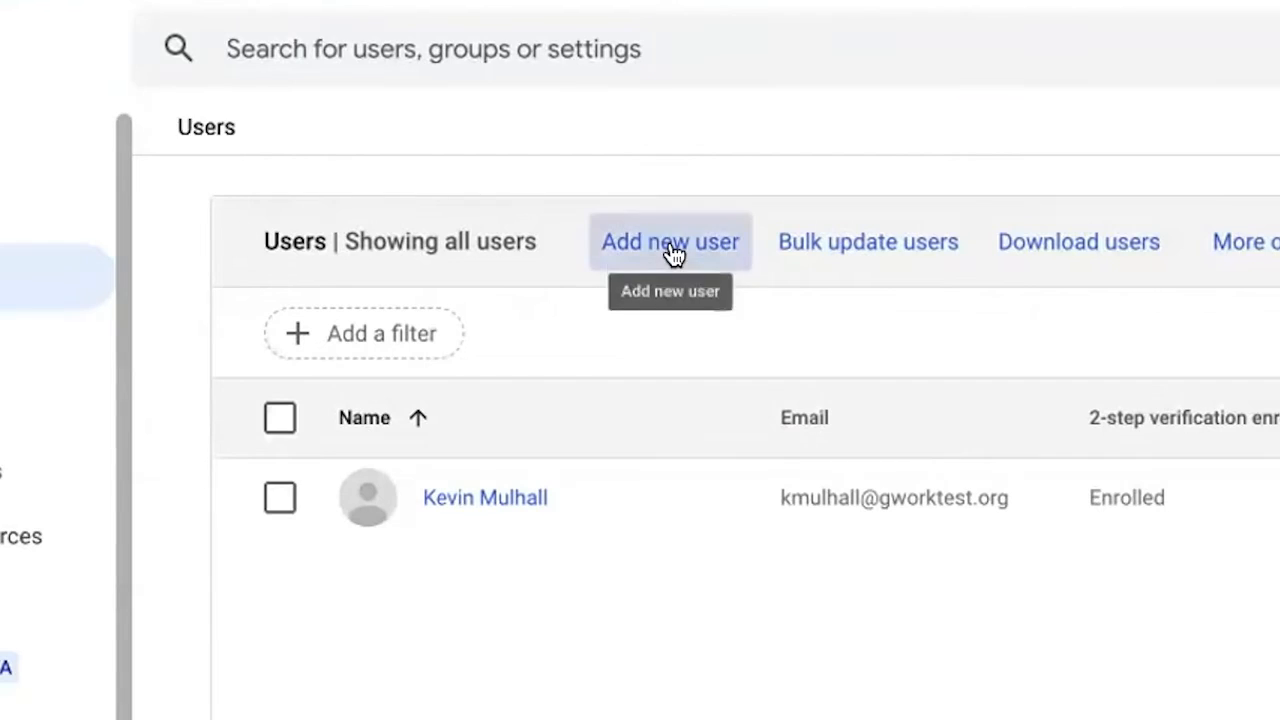
left_click(669, 241)
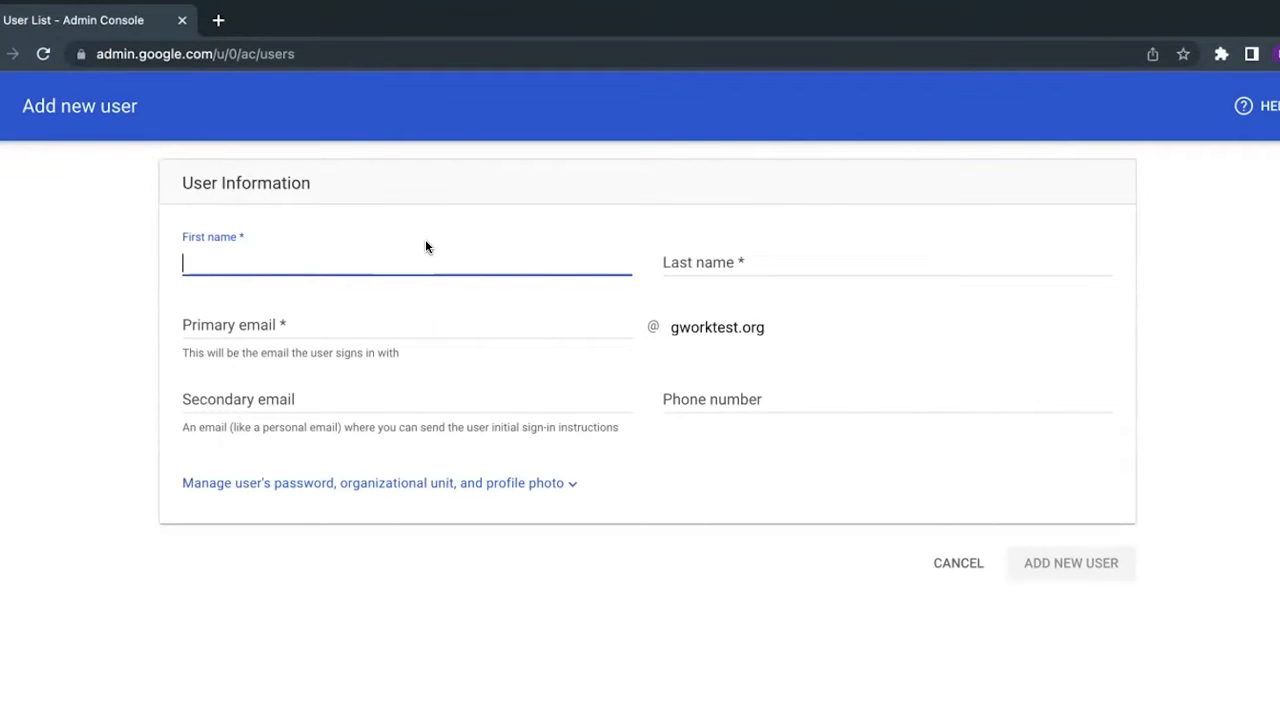
type("Owass")
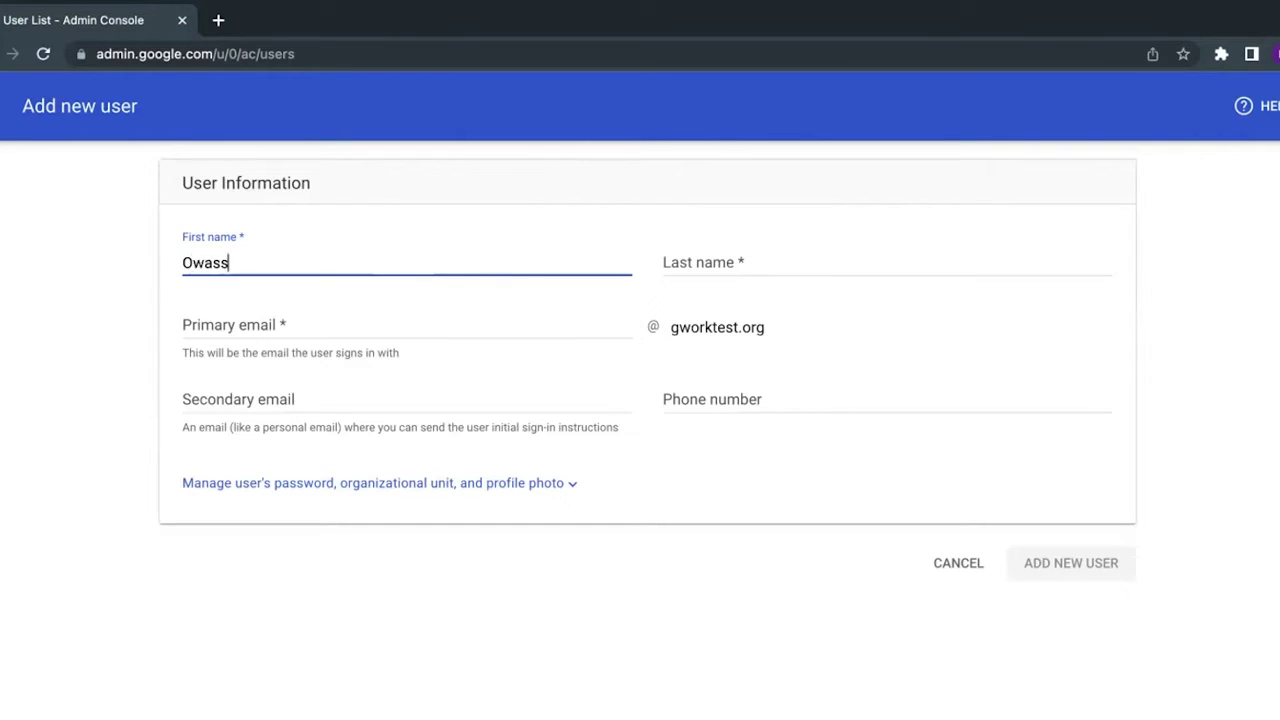
type("Foodbank")
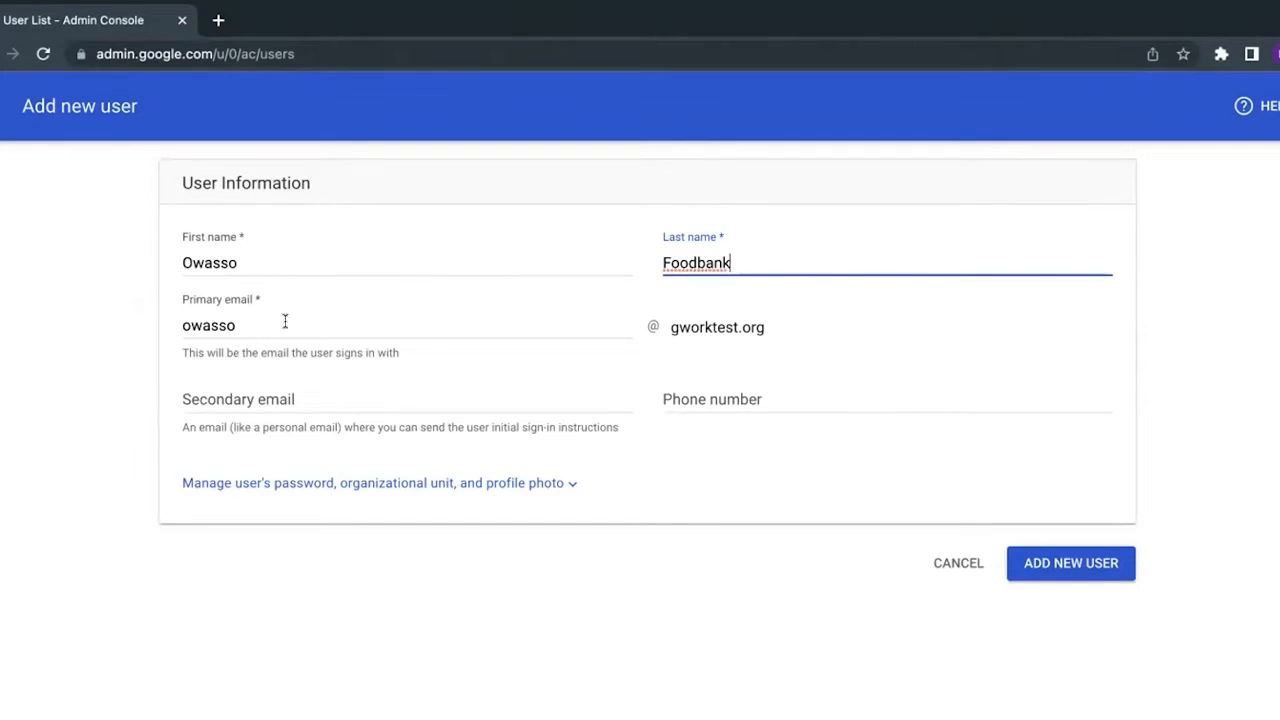
type("fb")
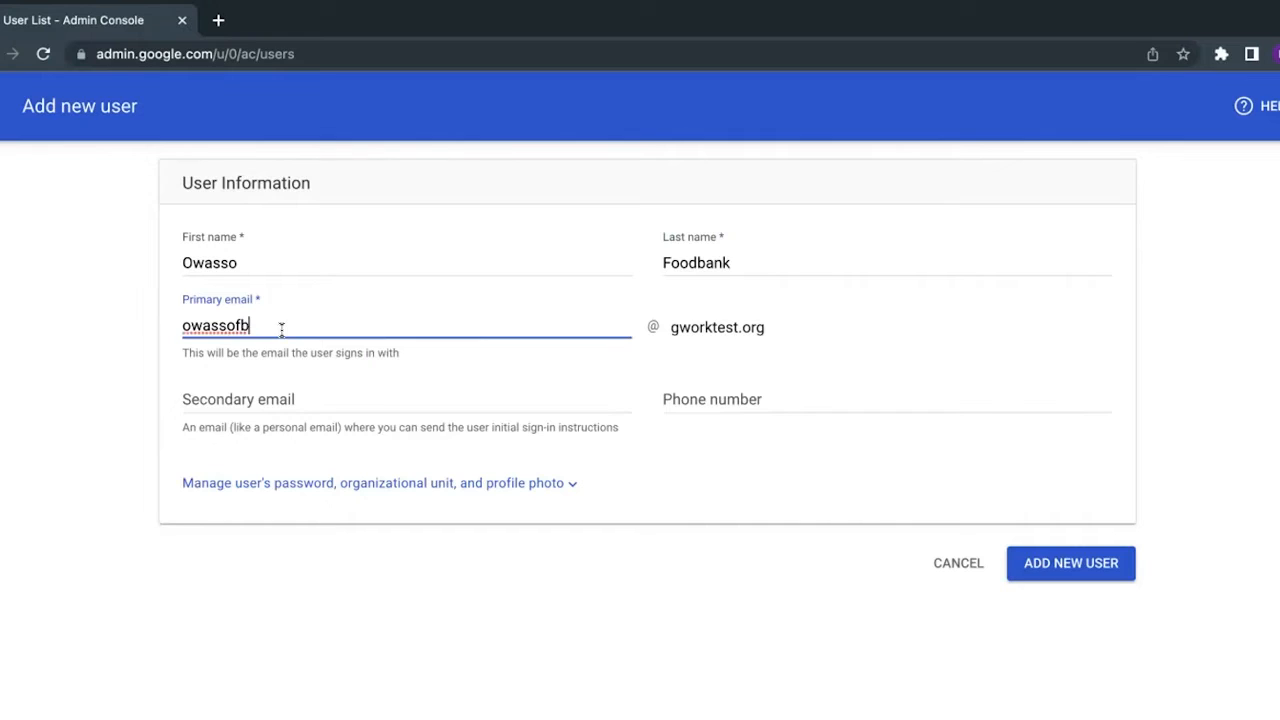
mouse_move(270, 342)
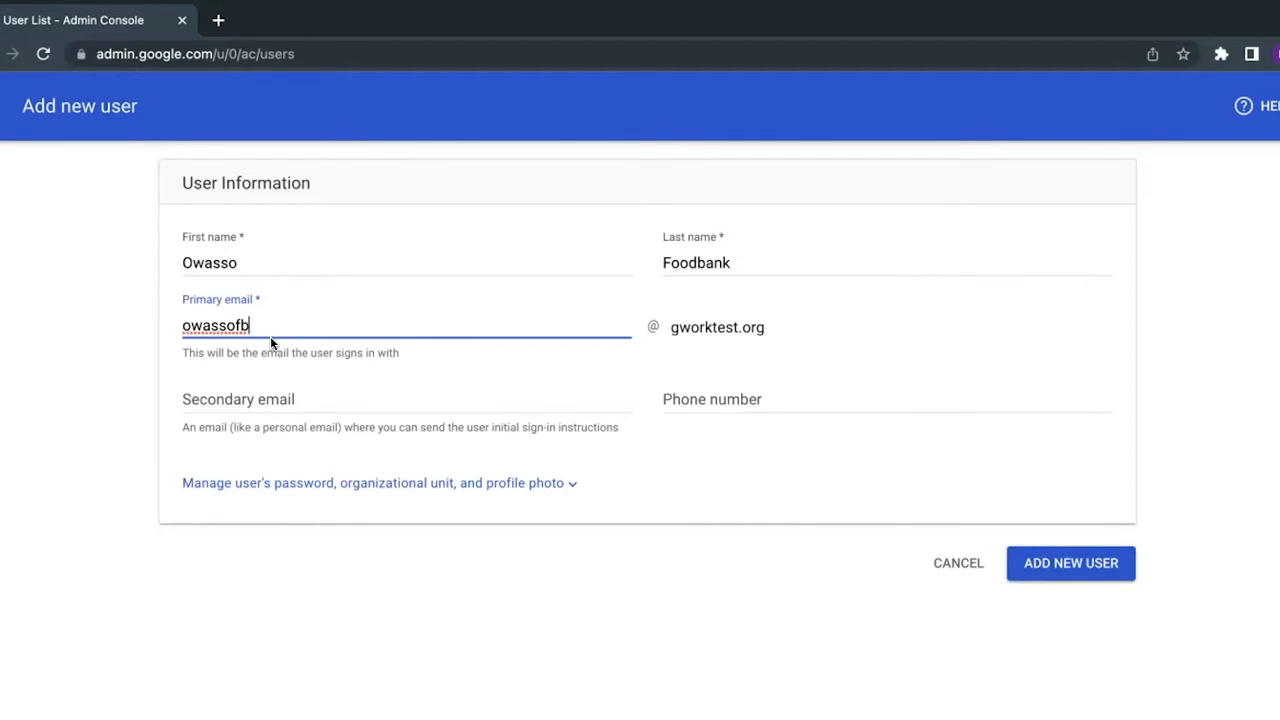
mouse_move(825, 514)
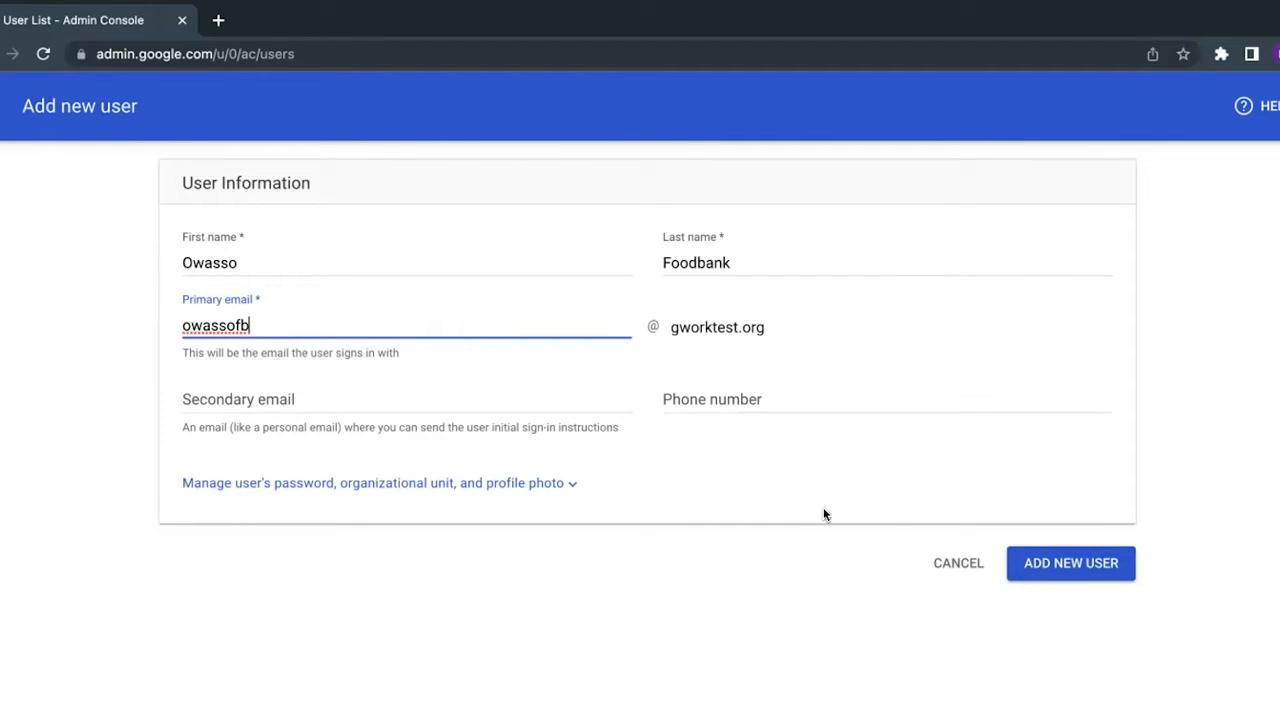
mouse_move(1070, 563)
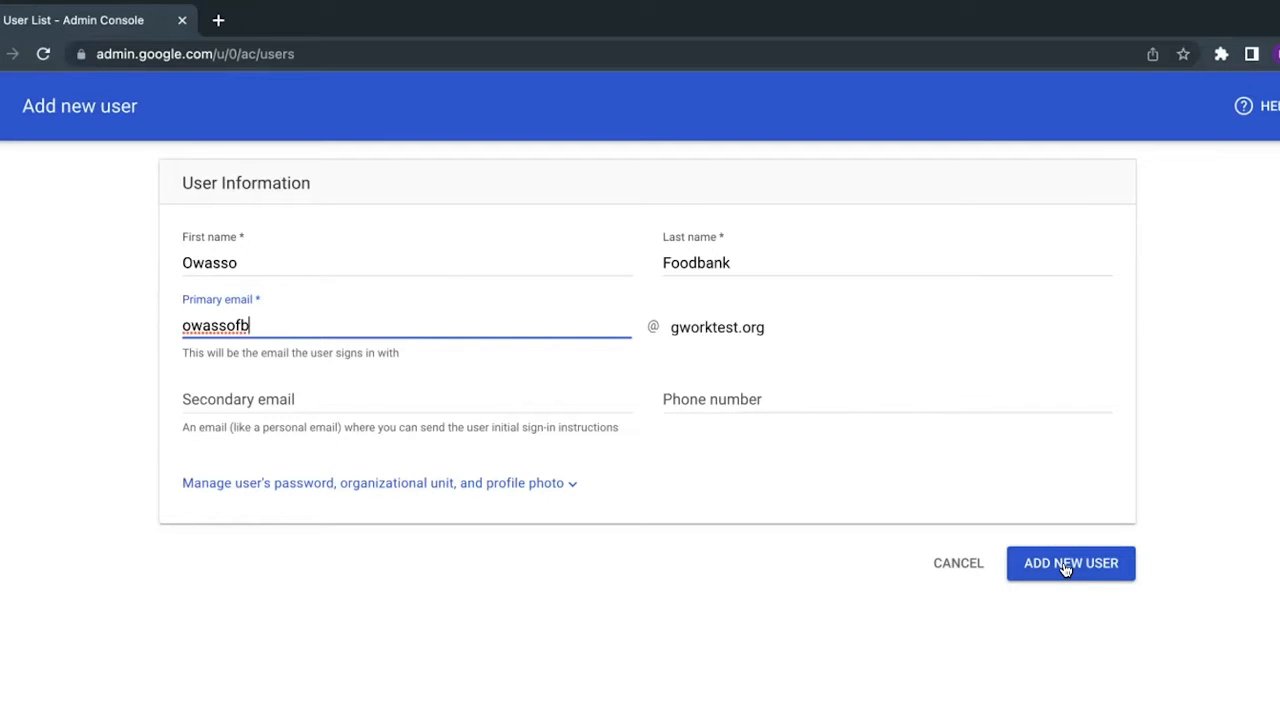
left_click(1070, 562)
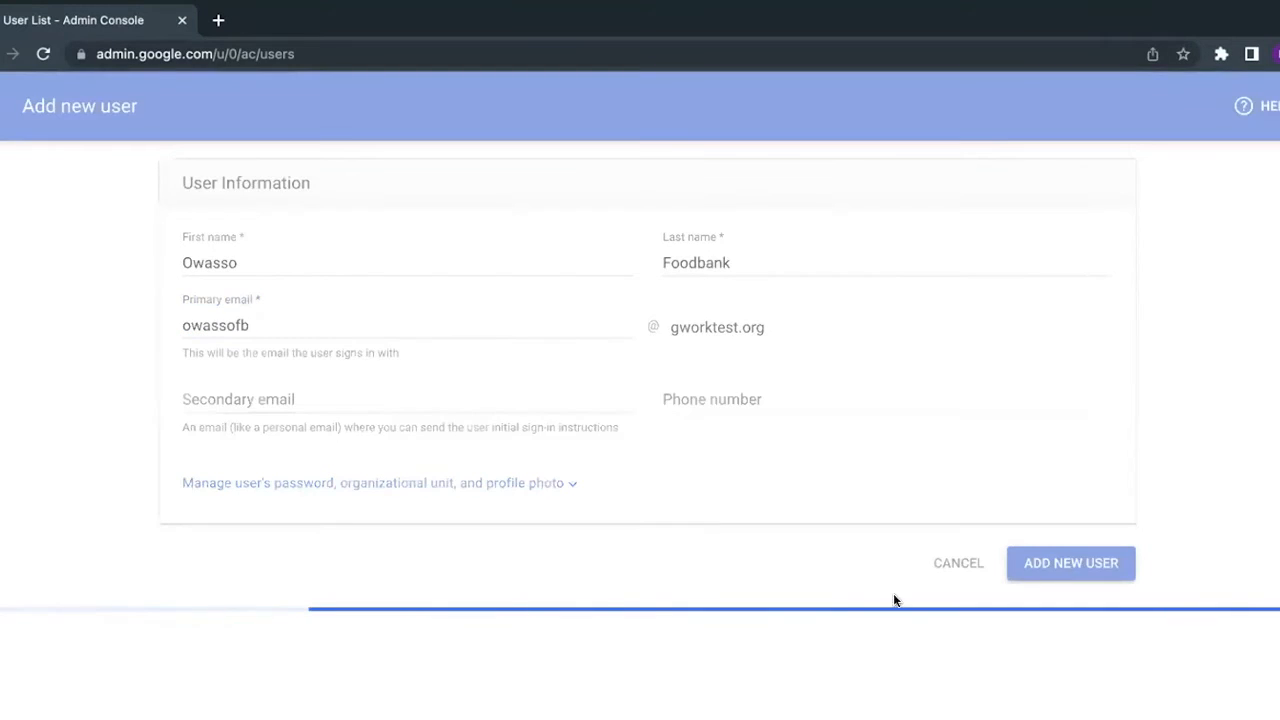
left_click(1070, 562)
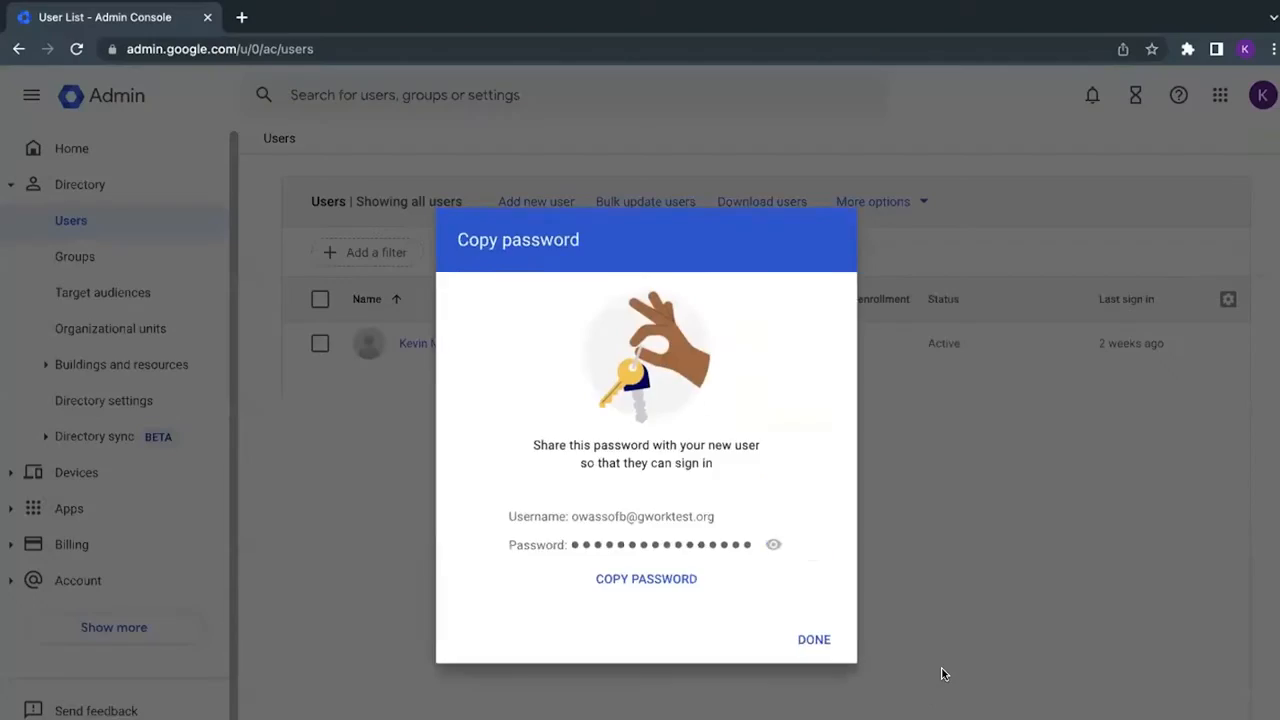
mouse_move(814, 641)
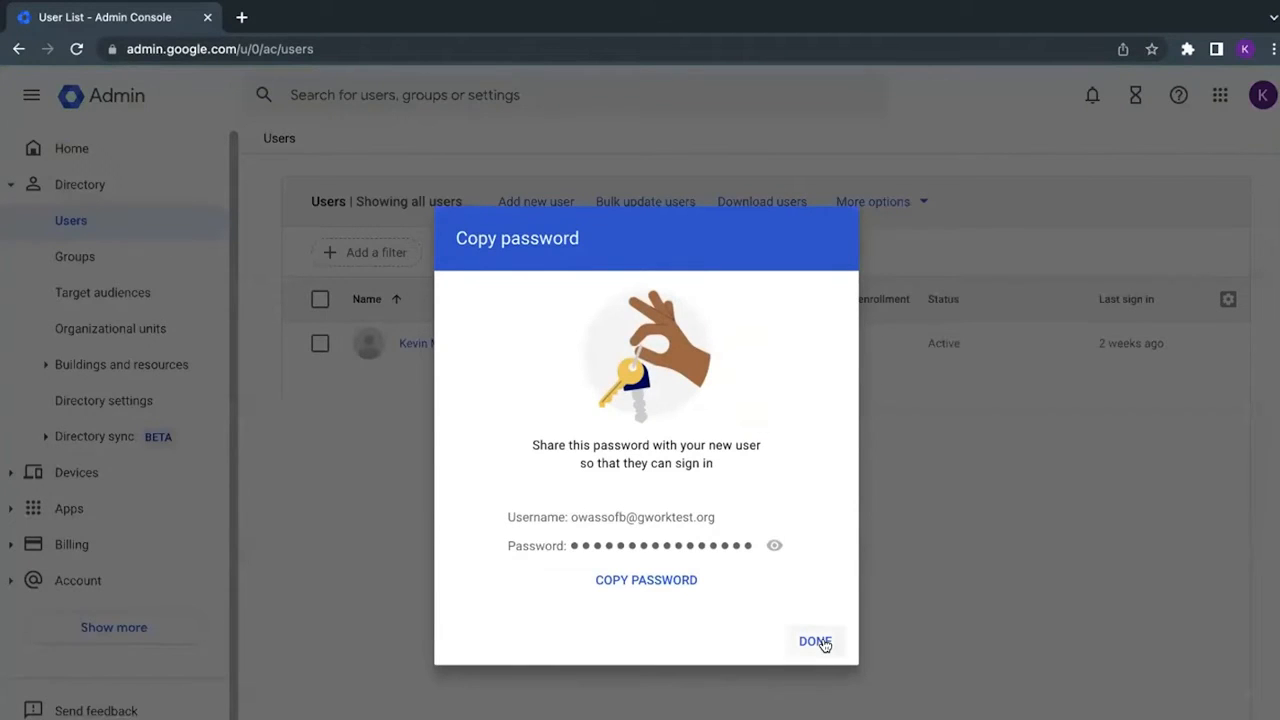
Dismiss the password dialog and review Owasso Foodbank's details: no storage used, 2-step verification off.
left_click(814, 641)
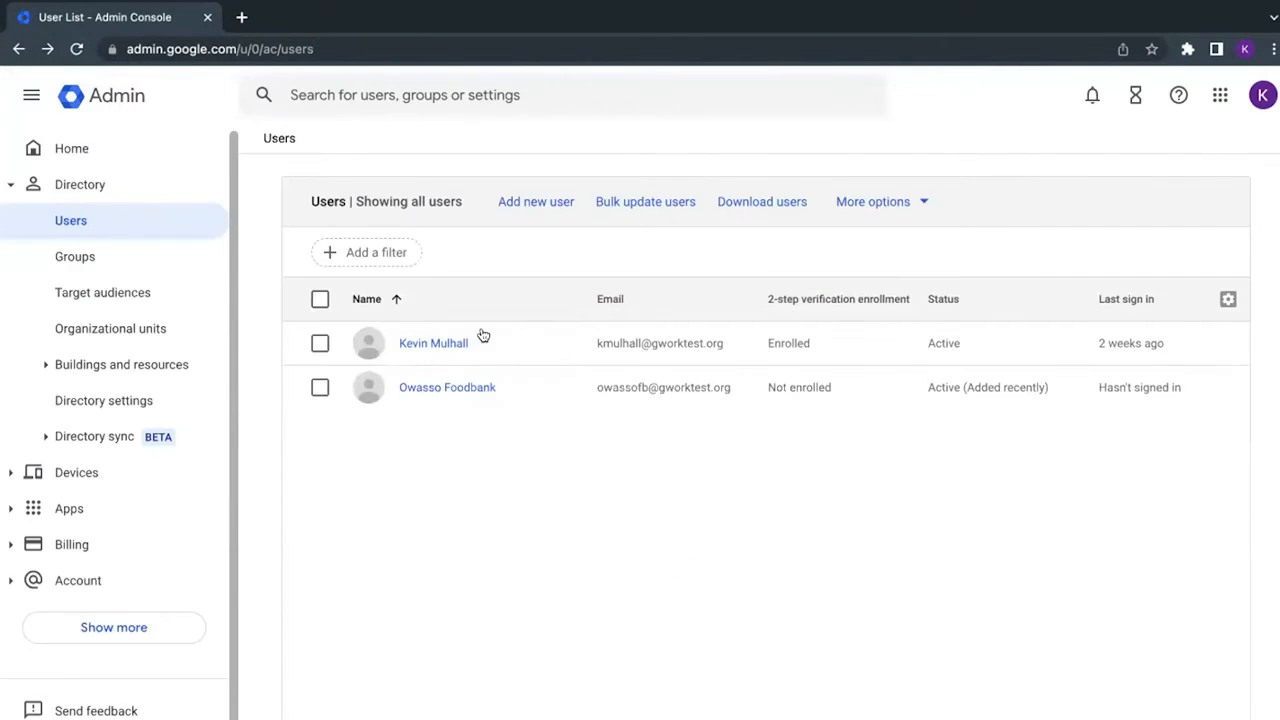
left_click(447, 387)
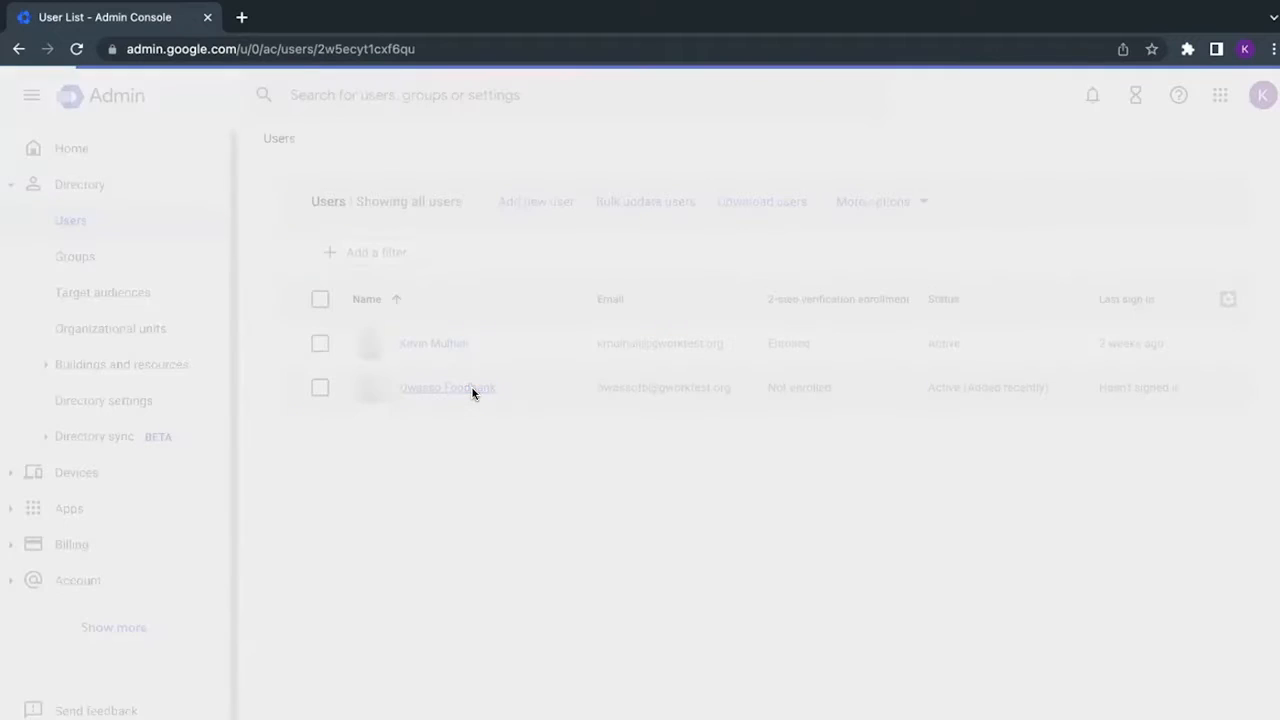
left_click(447, 387)
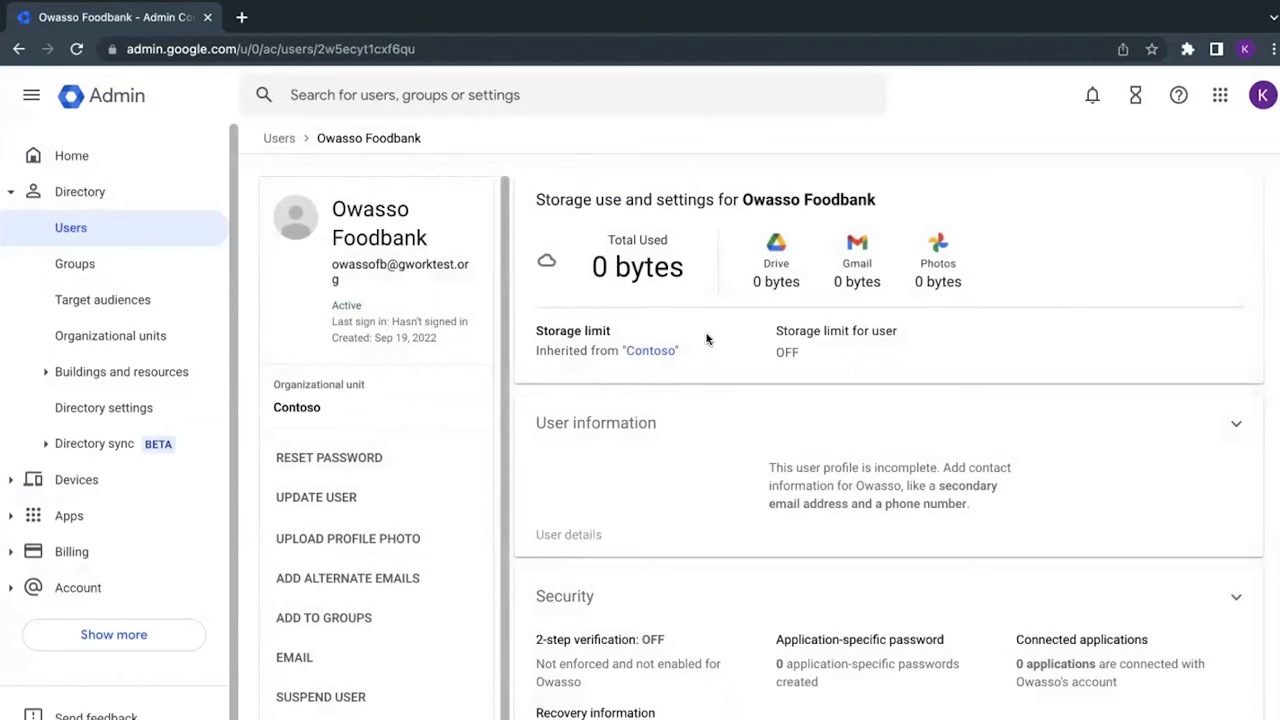
mouse_move(559, 330)
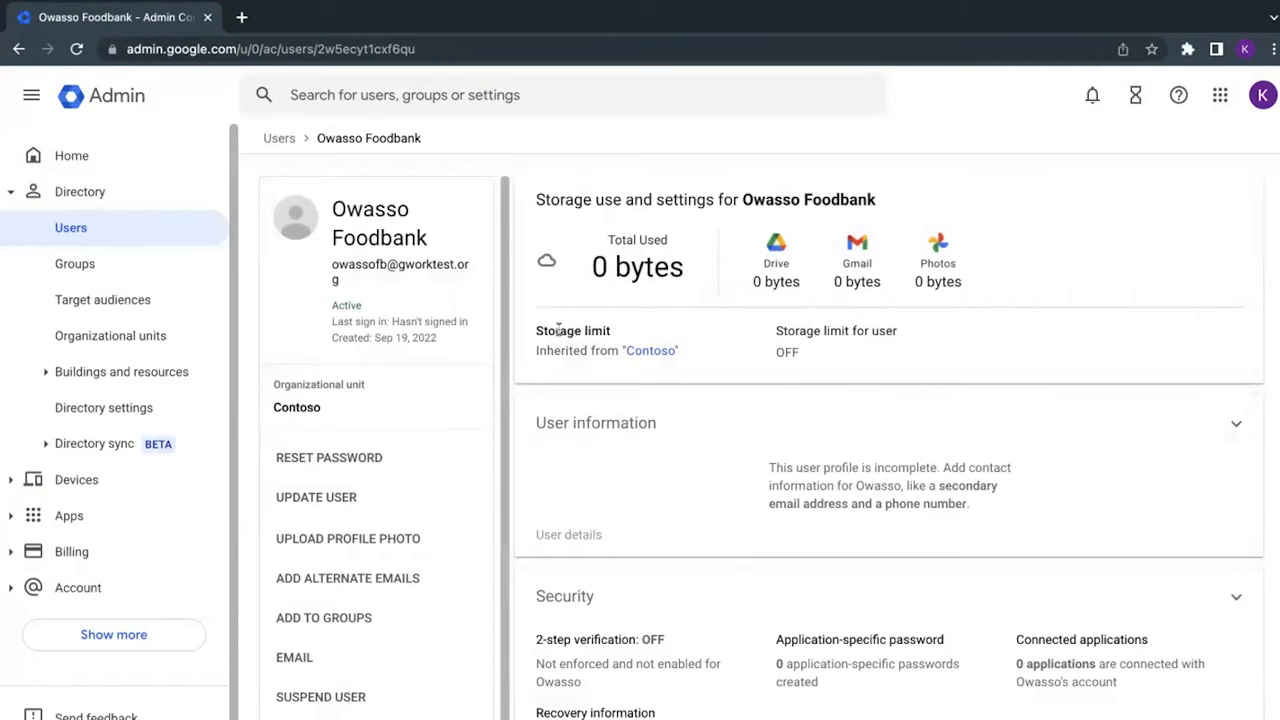
mouse_move(560, 476)
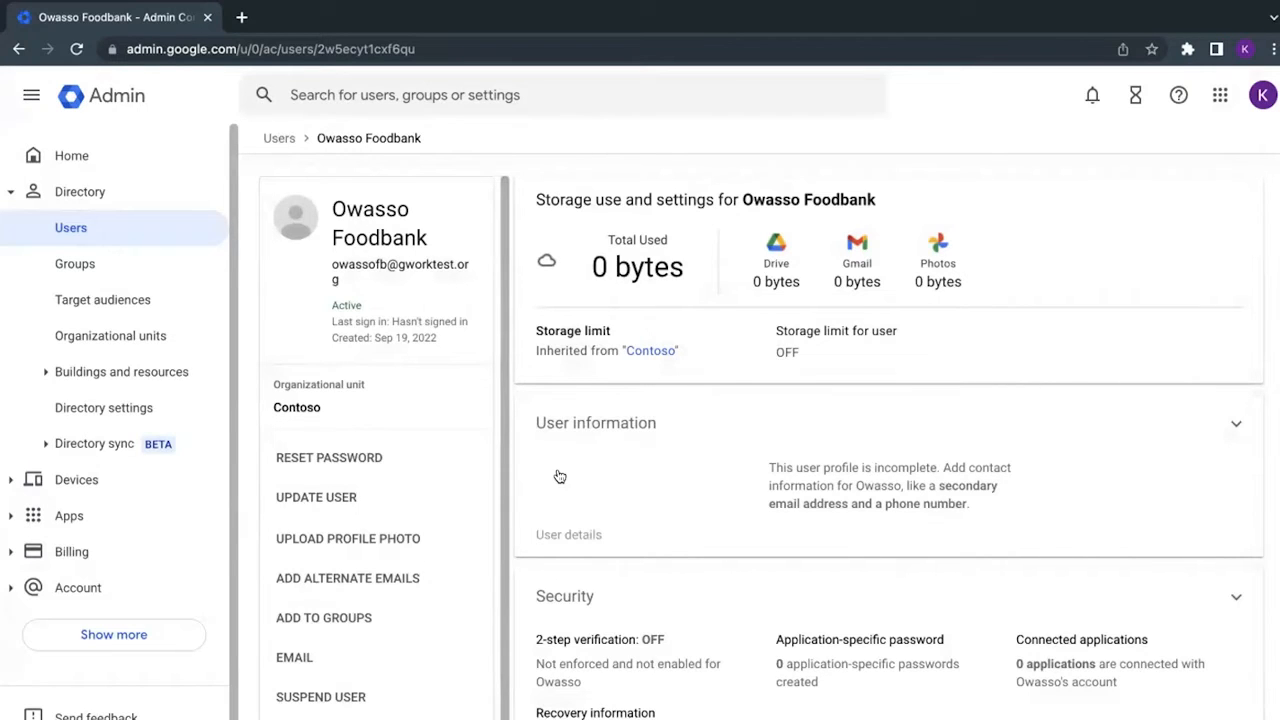
scroll("down", 3)
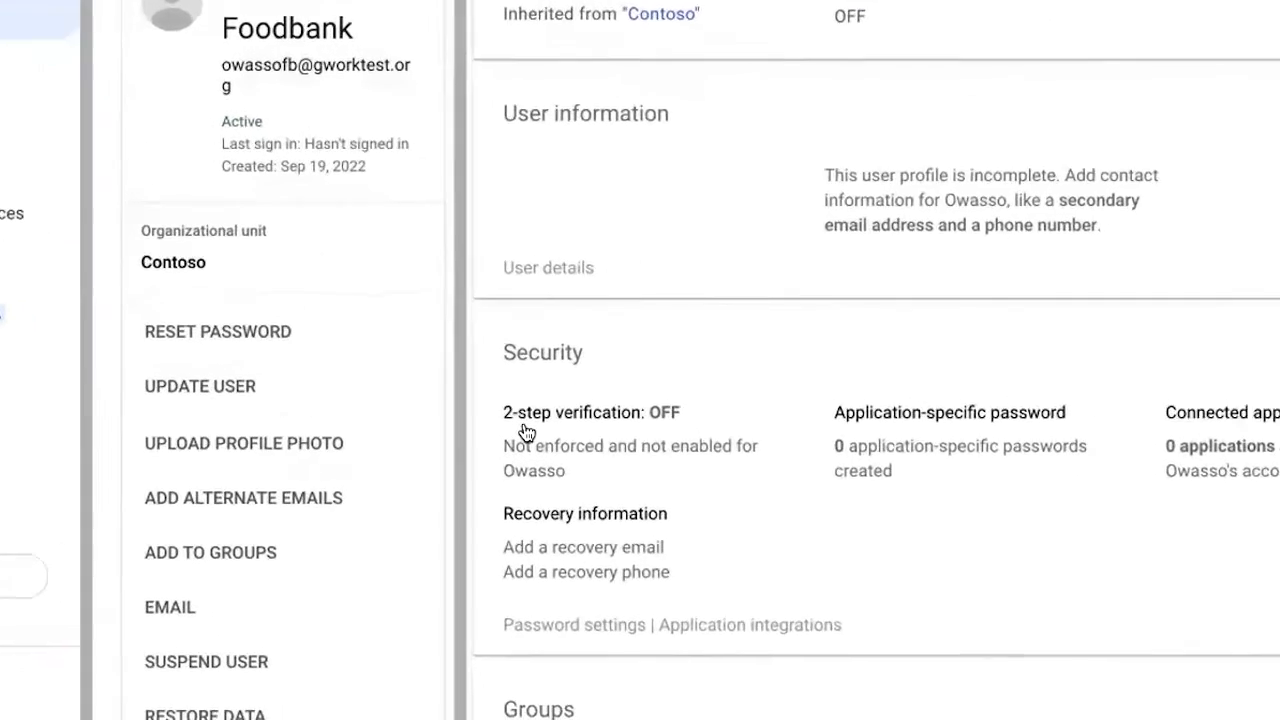
scroll("down", 3)
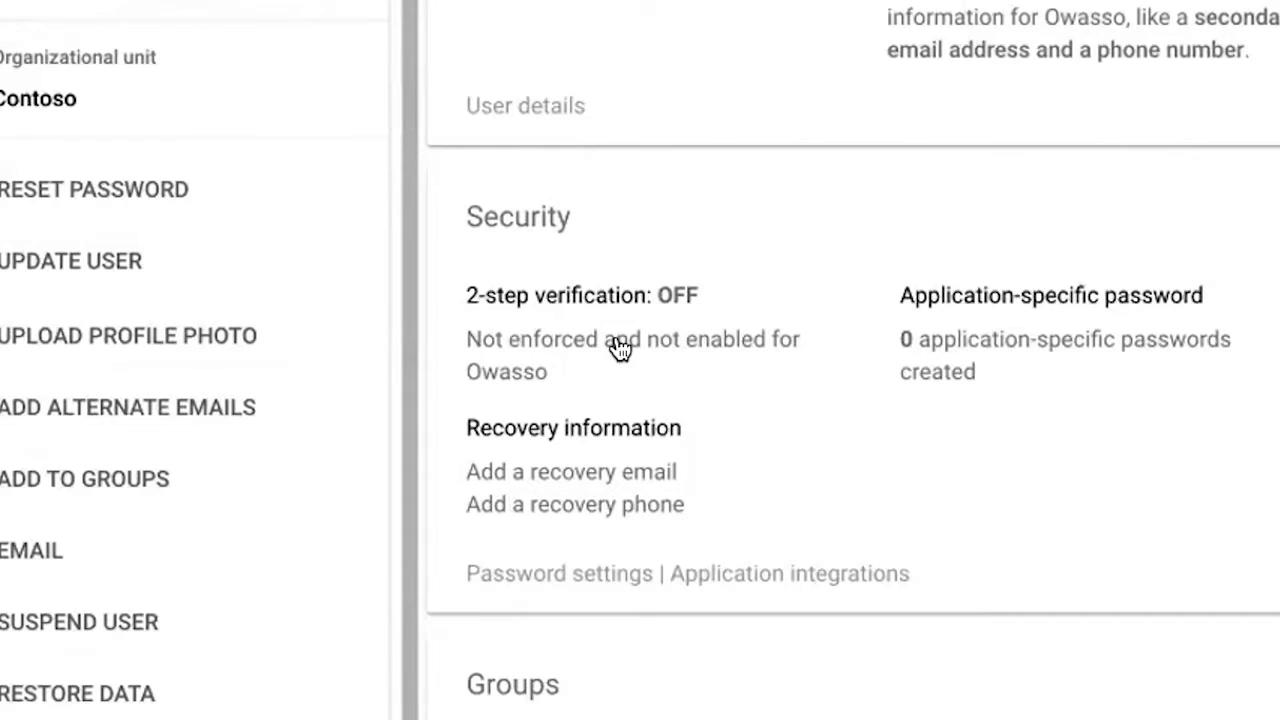
mouse_move(615, 328)
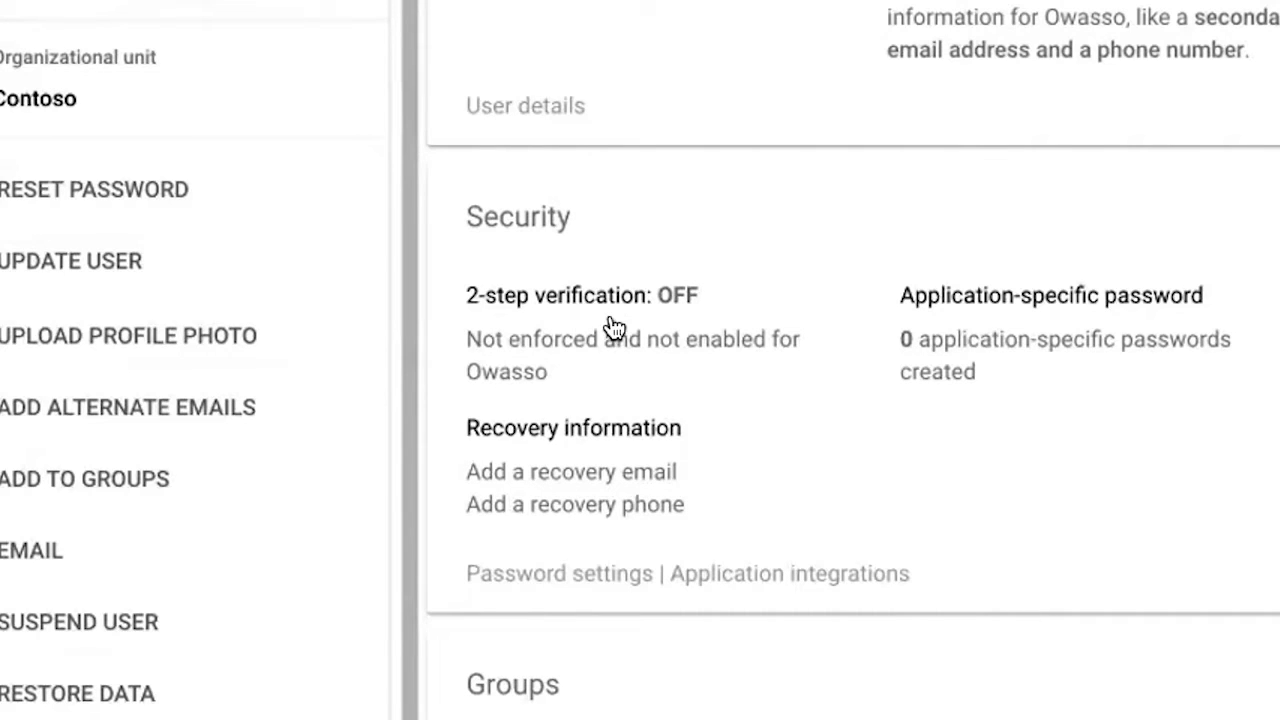
mouse_move(640, 295)
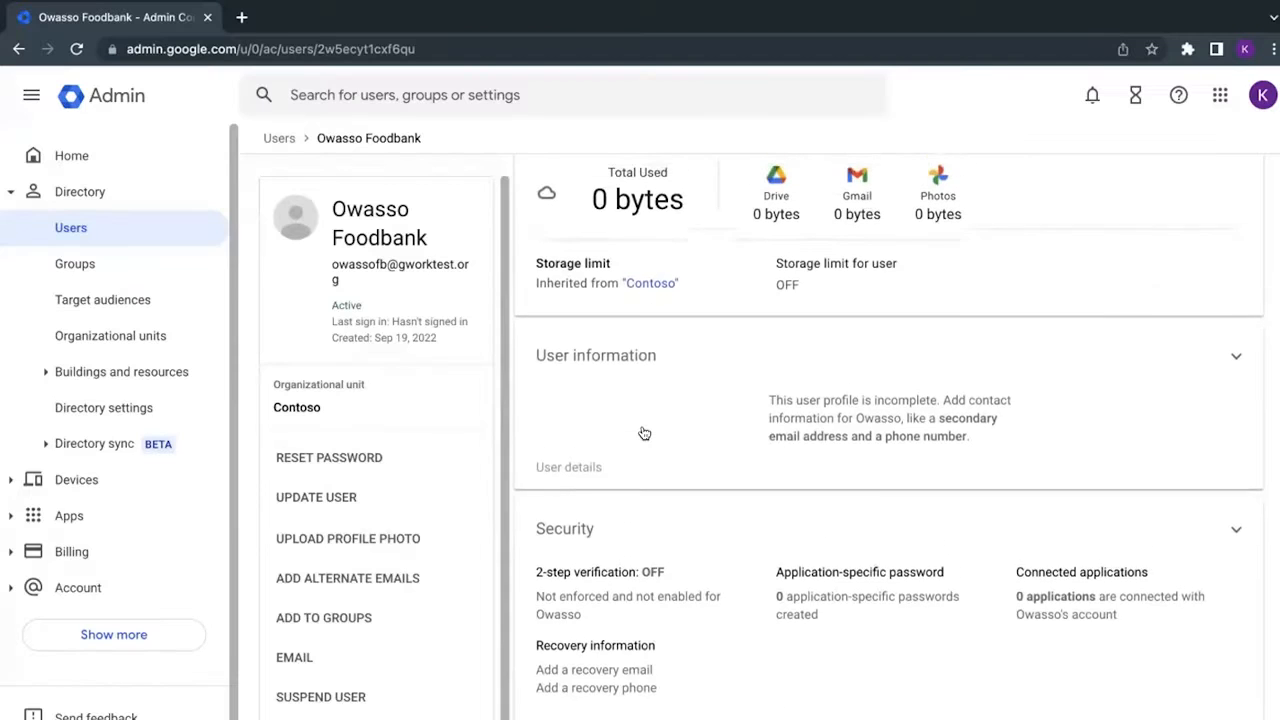
scroll("up", 3)
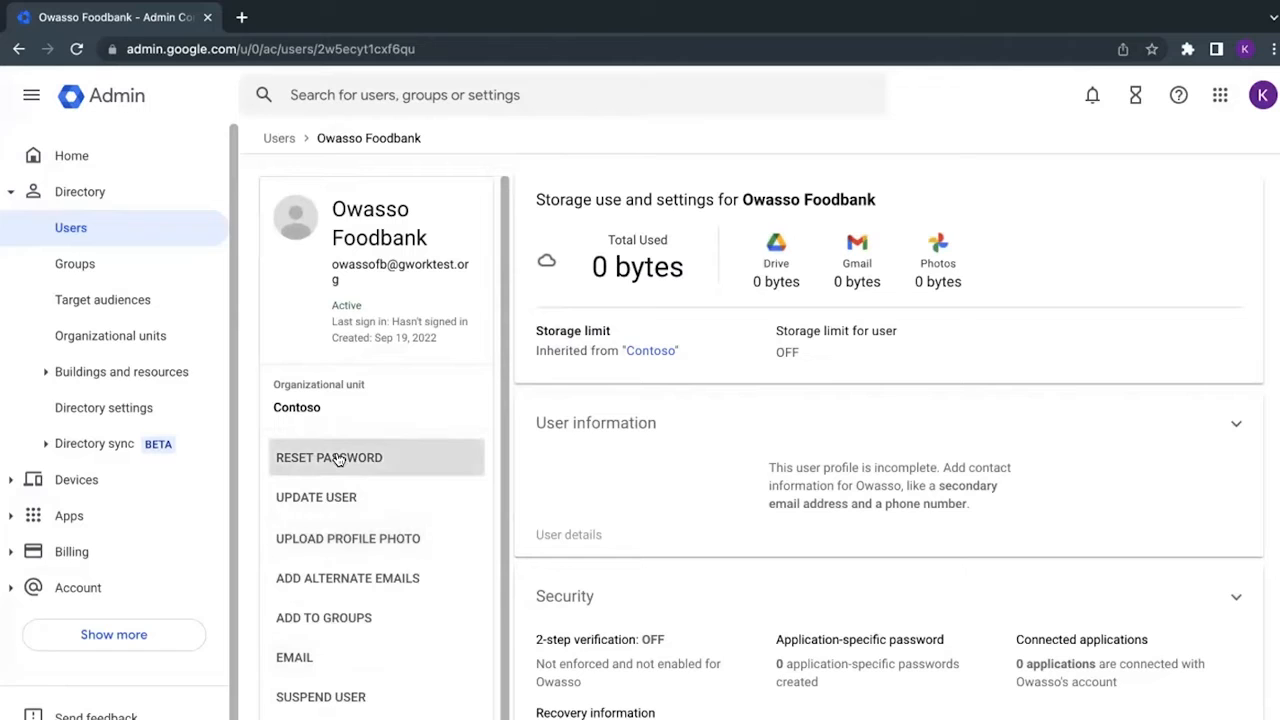
mouse_move(347, 578)
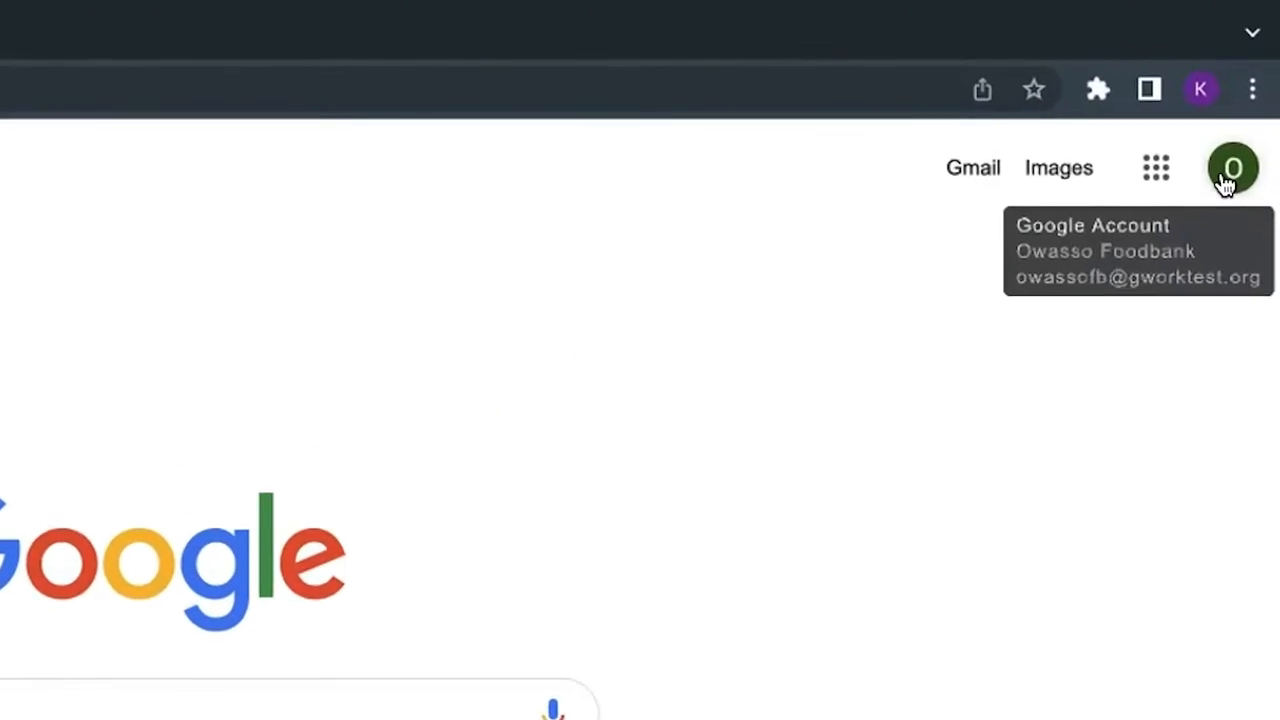
Confirm the Owasso Foodbank account is signed in and launch Calendar from the Google apps grid.
left_click(1232, 167)
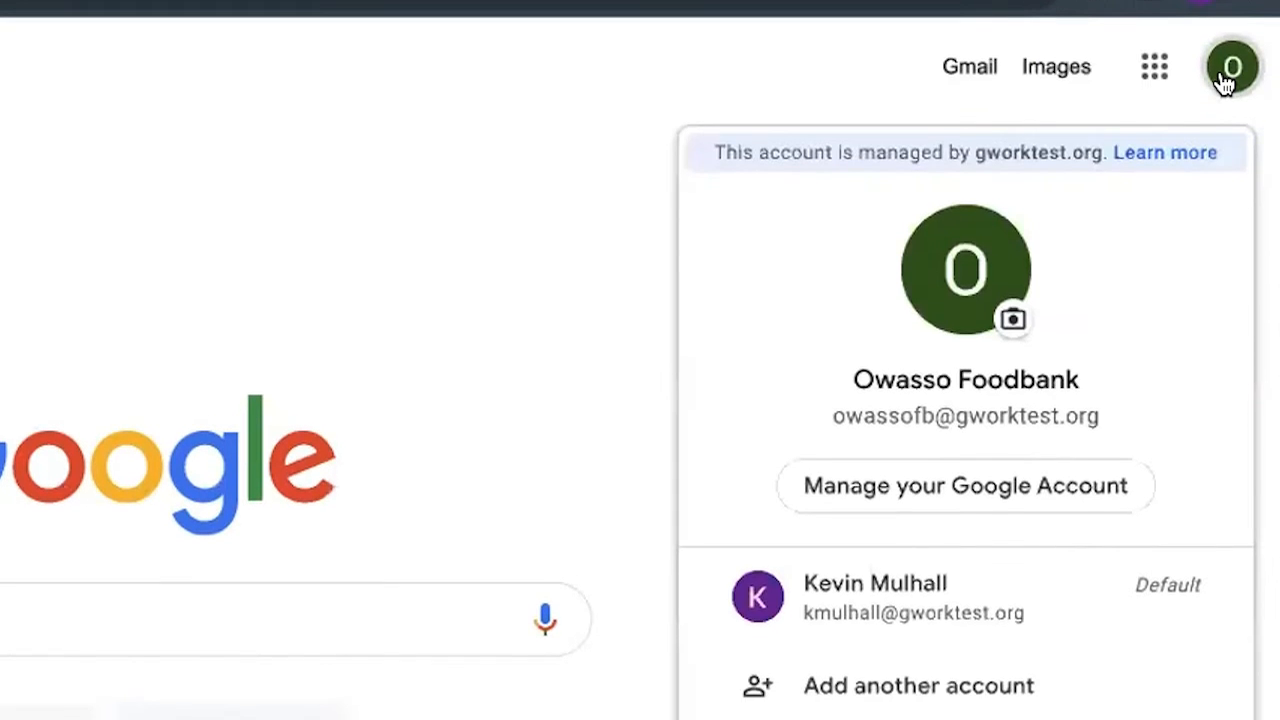
left_click(1153, 66)
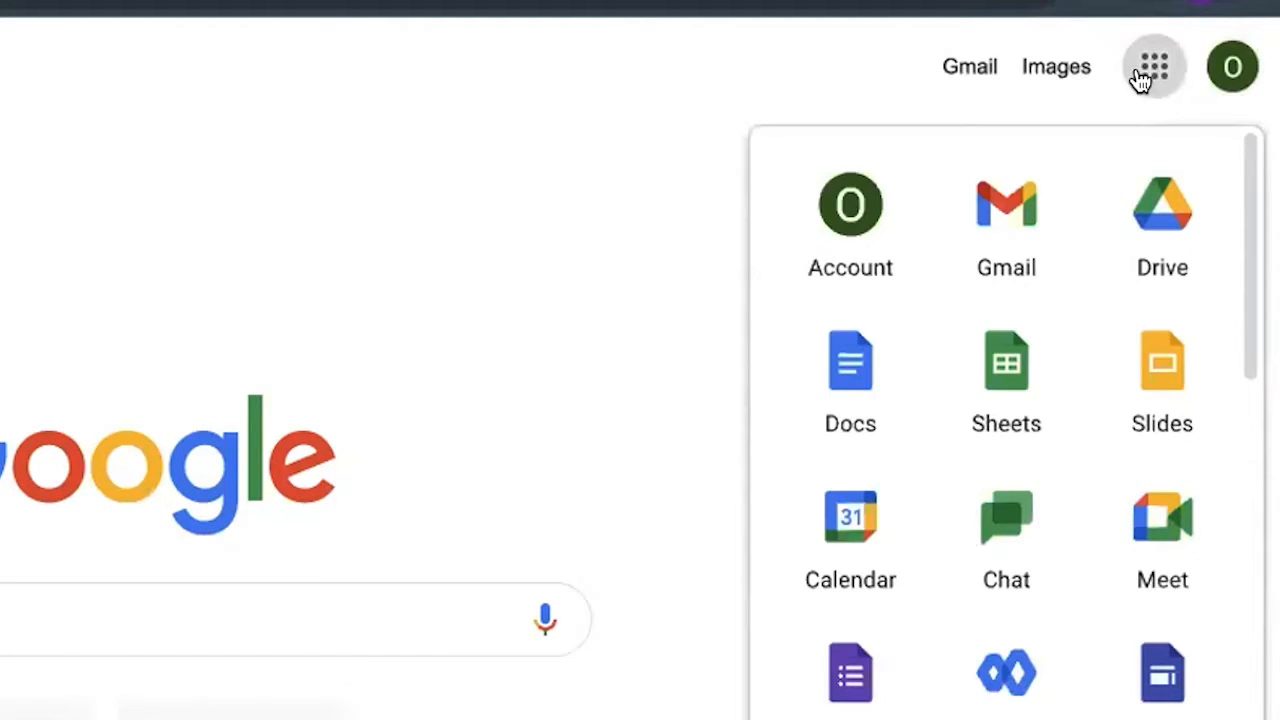
scroll("down", 3)
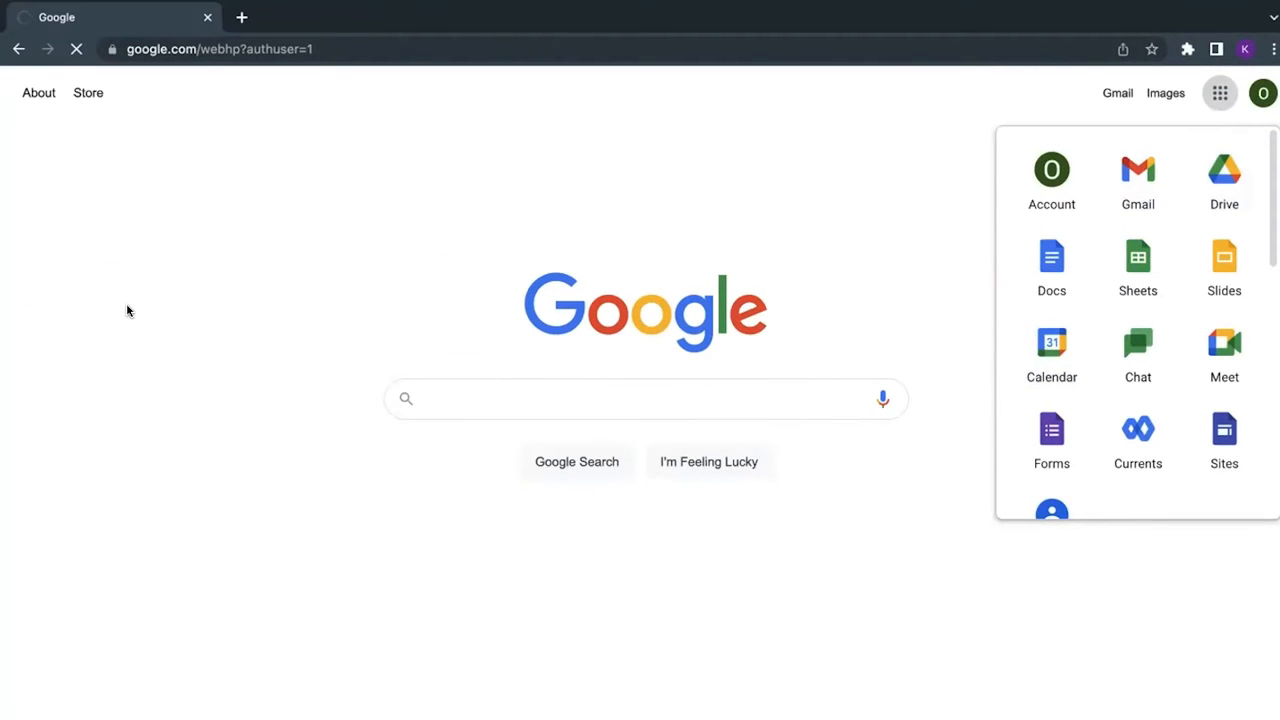
left_click(1051, 343)
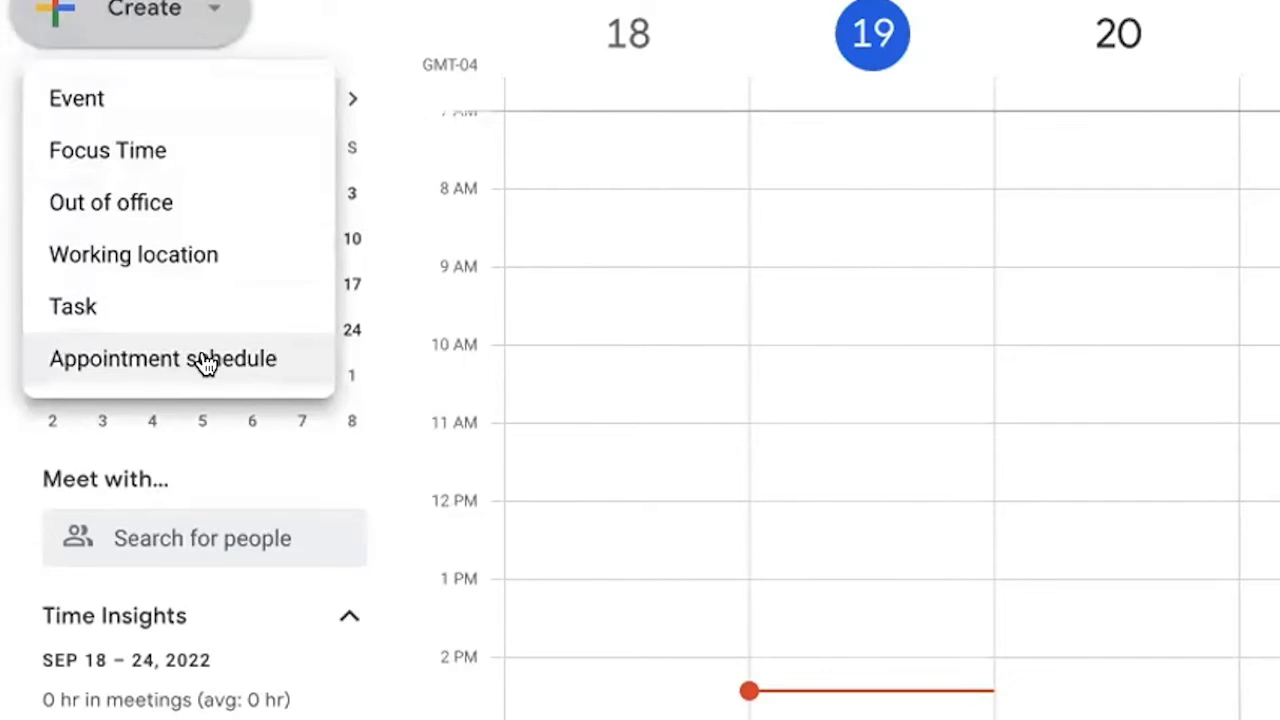
Choose Appointment schedule from the Create menu.
left_click(163, 358)
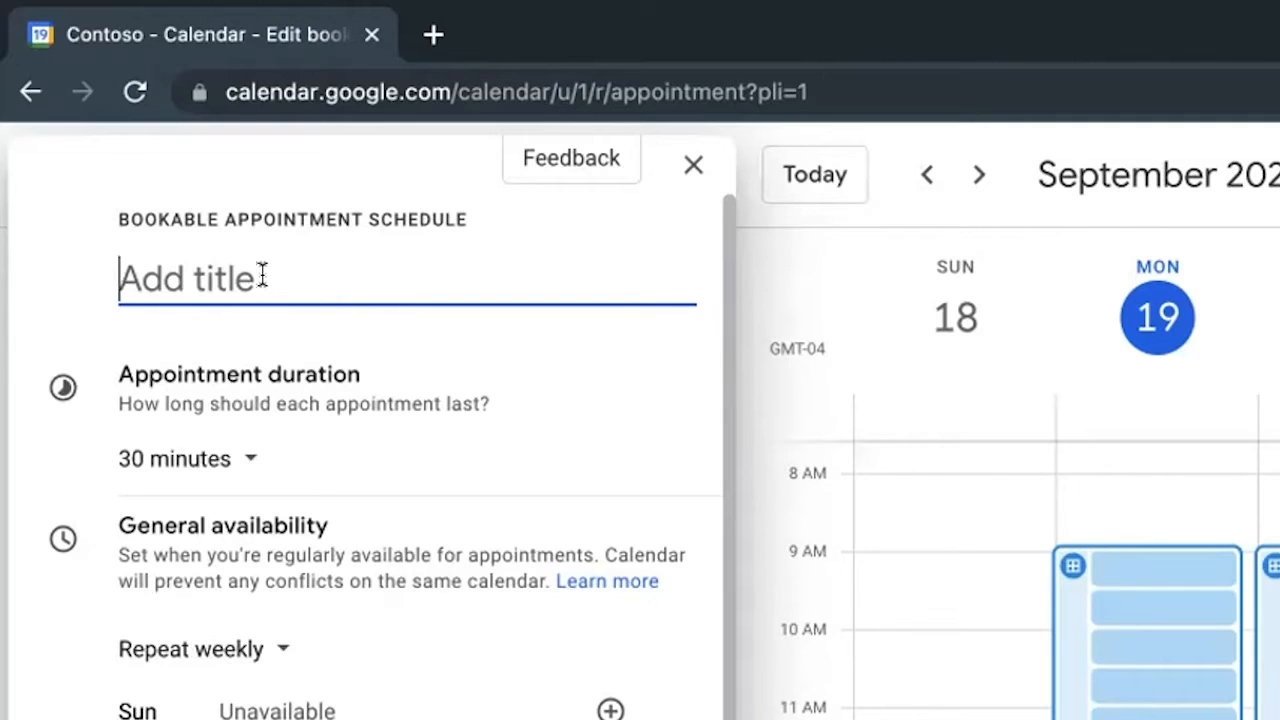
Title the schedule 'Food Bank Weekend Pick Up' and keep 30-minute appointments.
type("Food Bank Weekend")
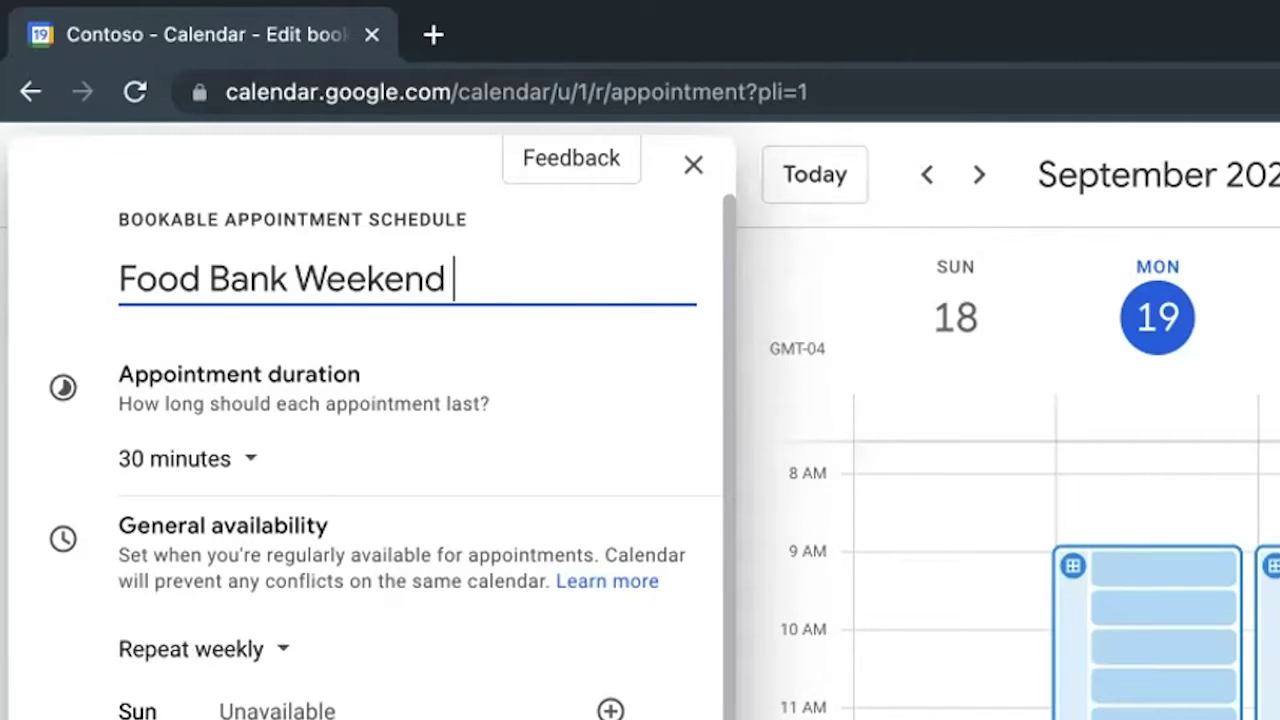
type("Pick Up")
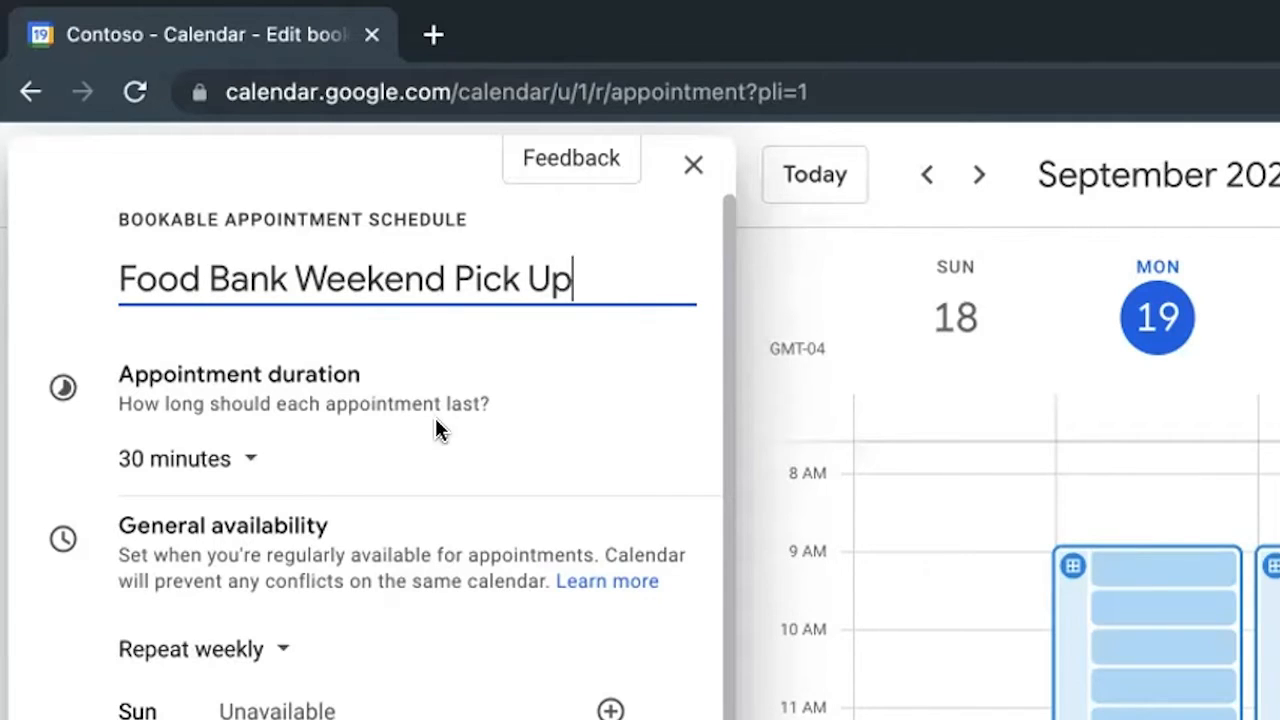
scroll("down", 3)
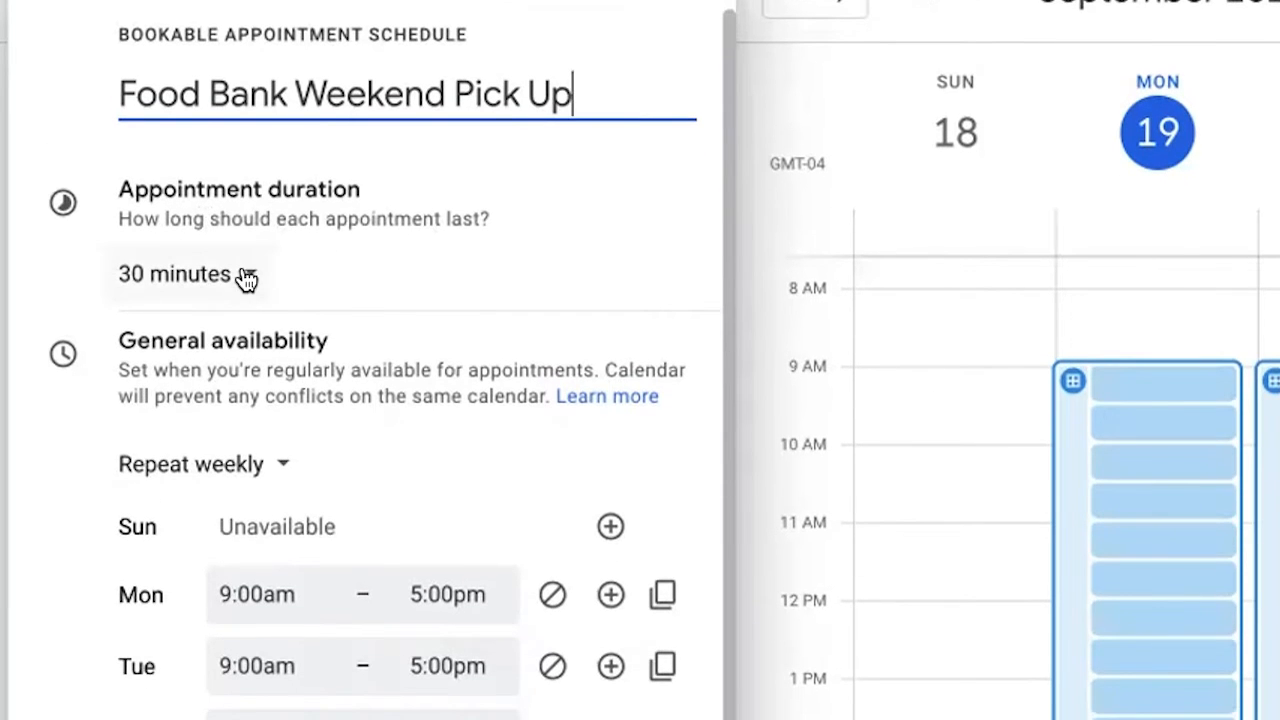
left_click(185, 274)
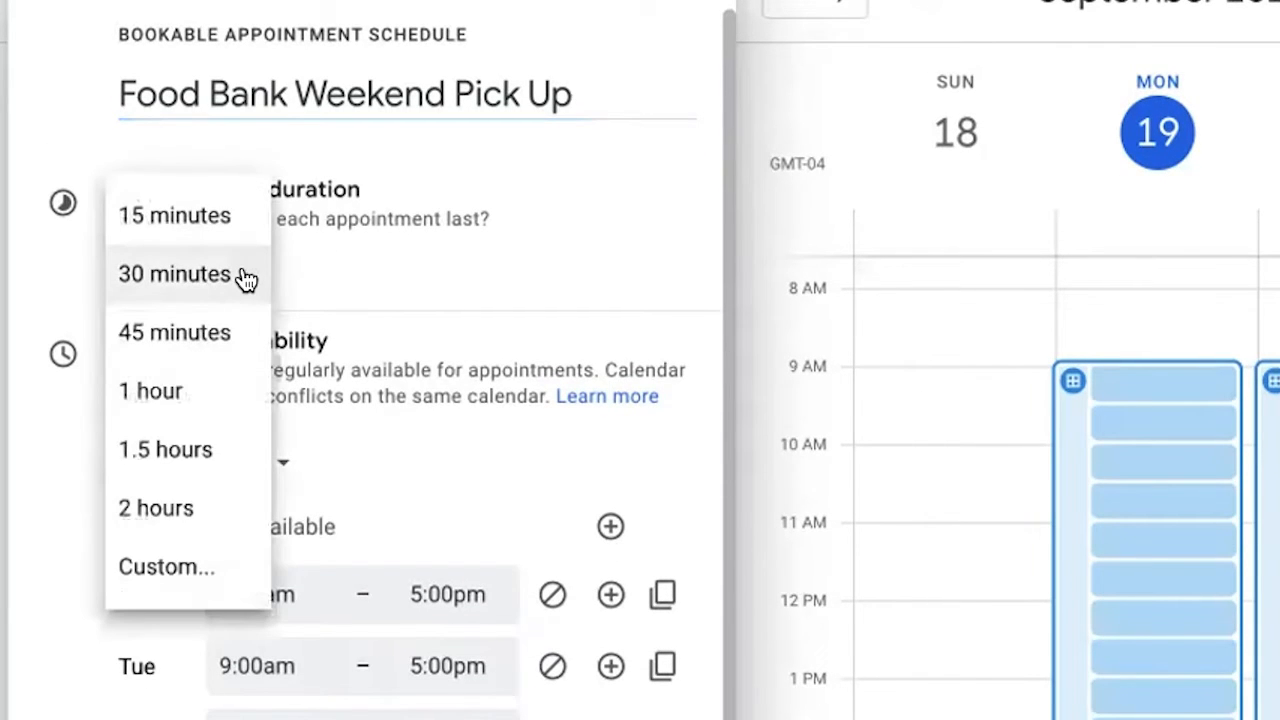
mouse_move(210, 508)
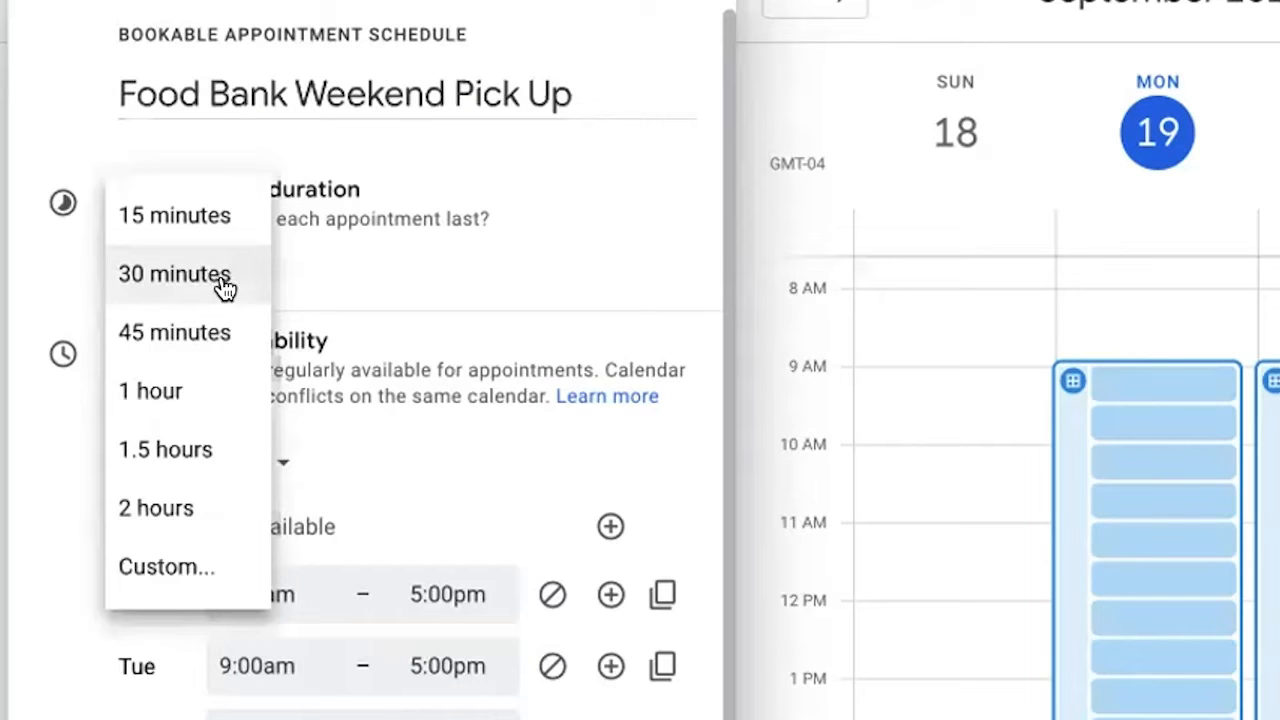
left_click(174, 274)
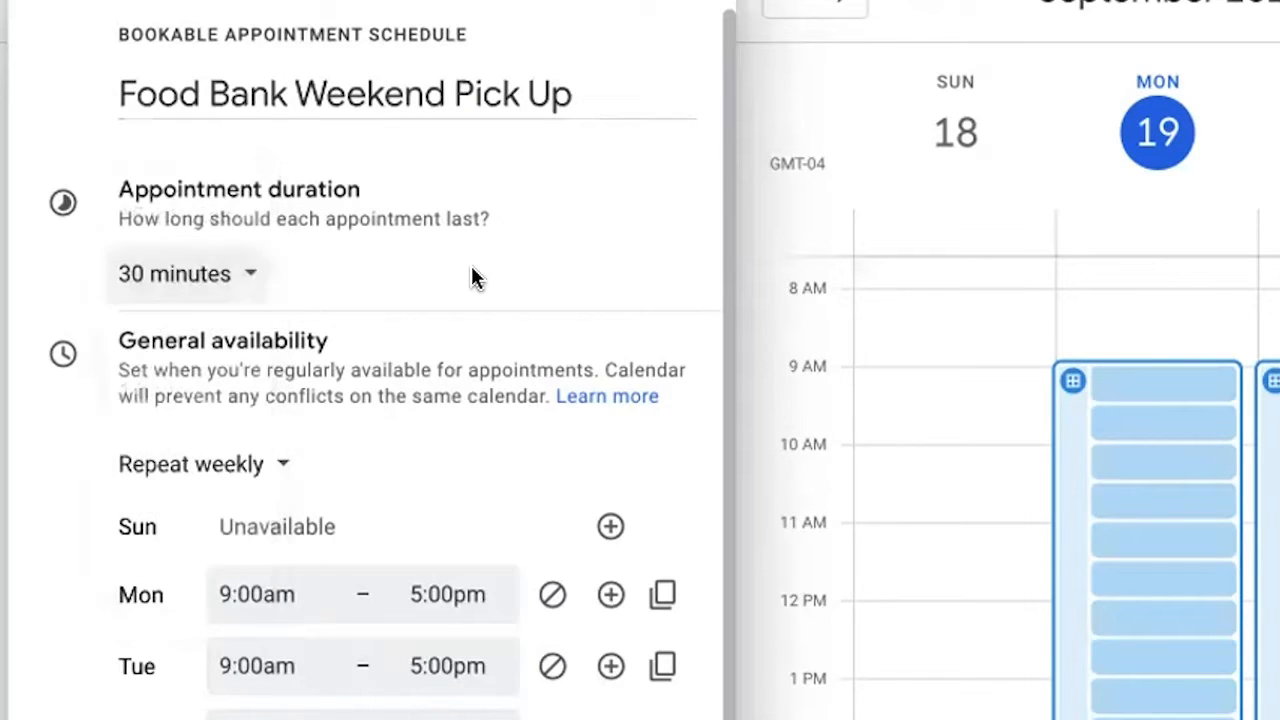
mouse_move(320, 130)
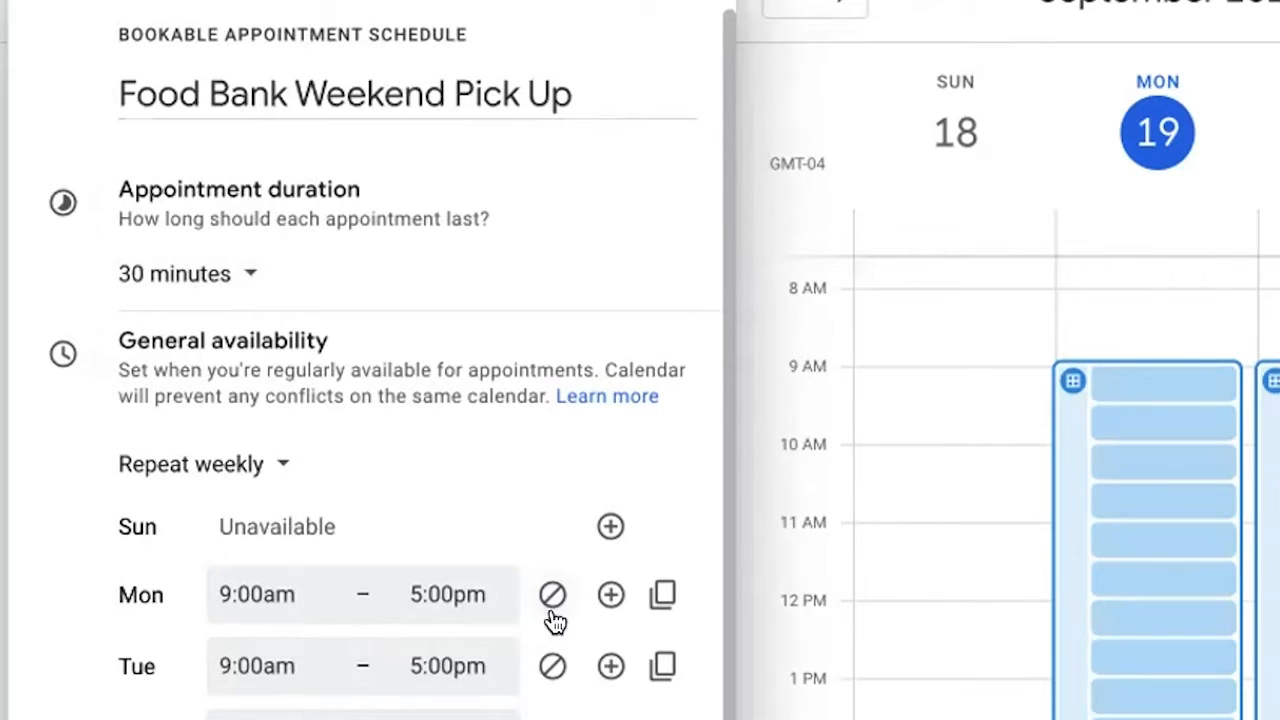
Make Monday–Friday unavailable and Saturday and Sunday available 9am–5pm.
left_click(552, 595)
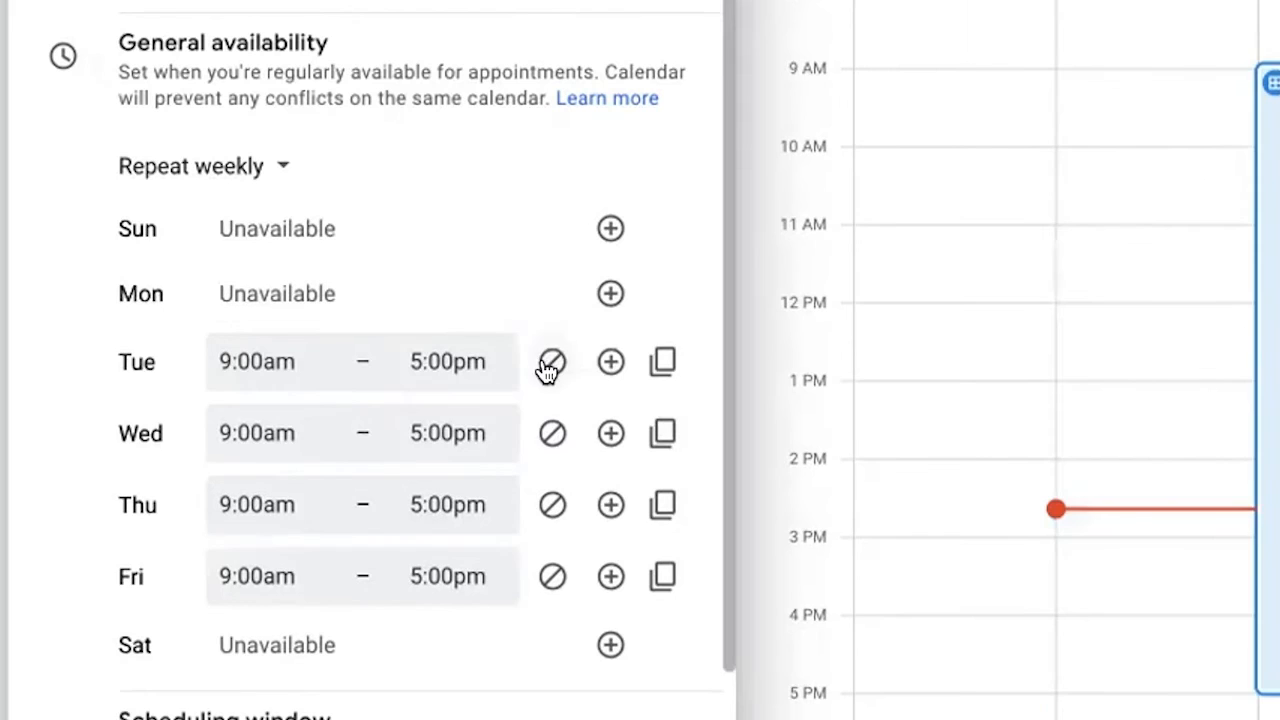
left_click(551, 362)
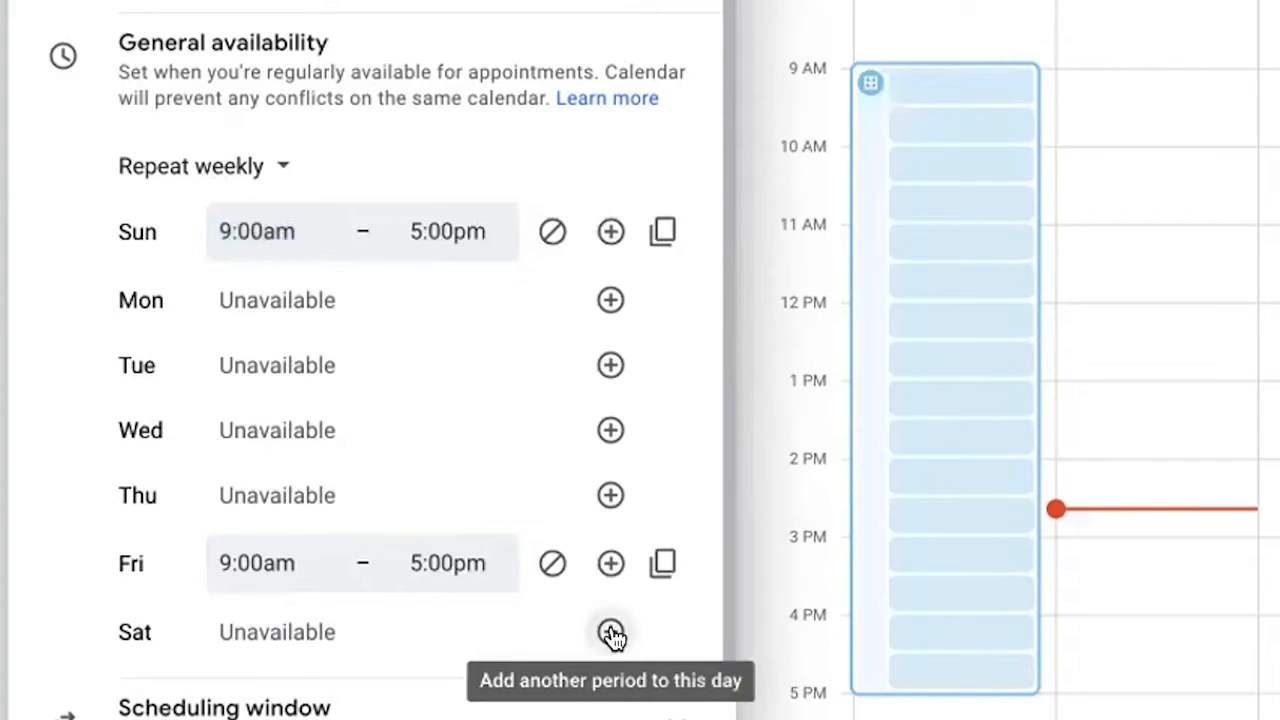
left_click(610, 634)
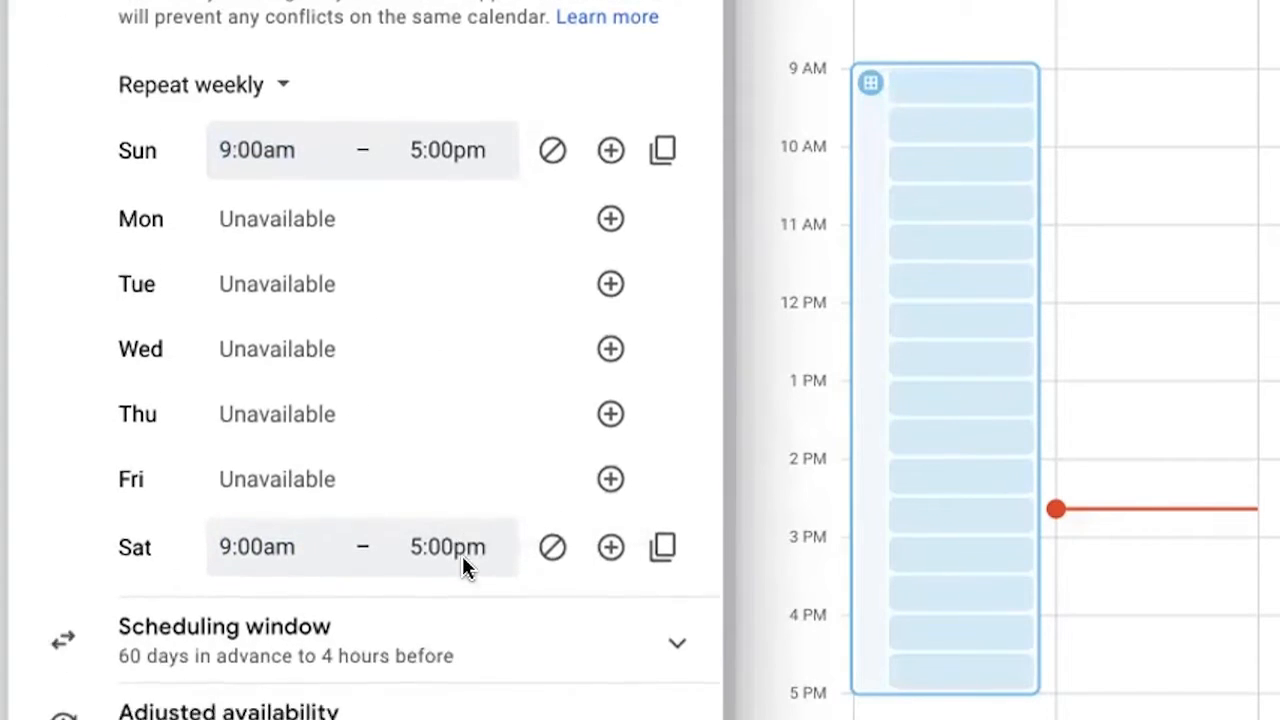
scroll("down", 3)
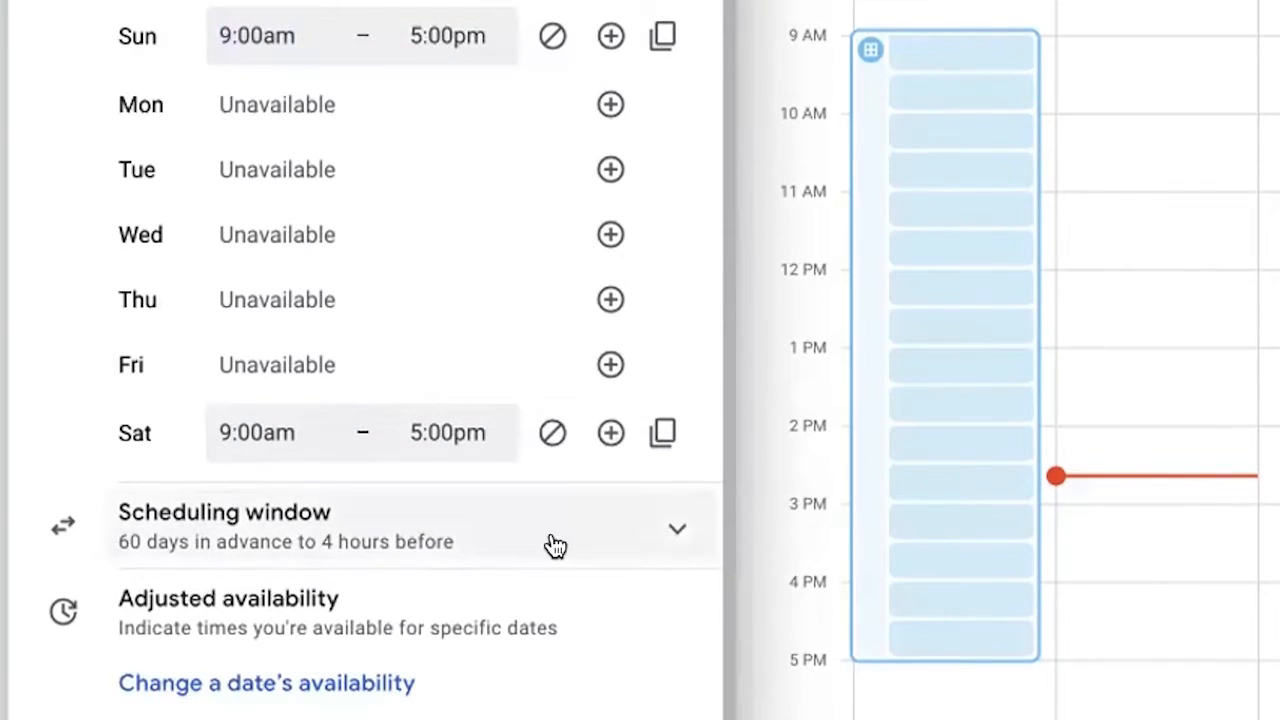
left_click(677, 528)
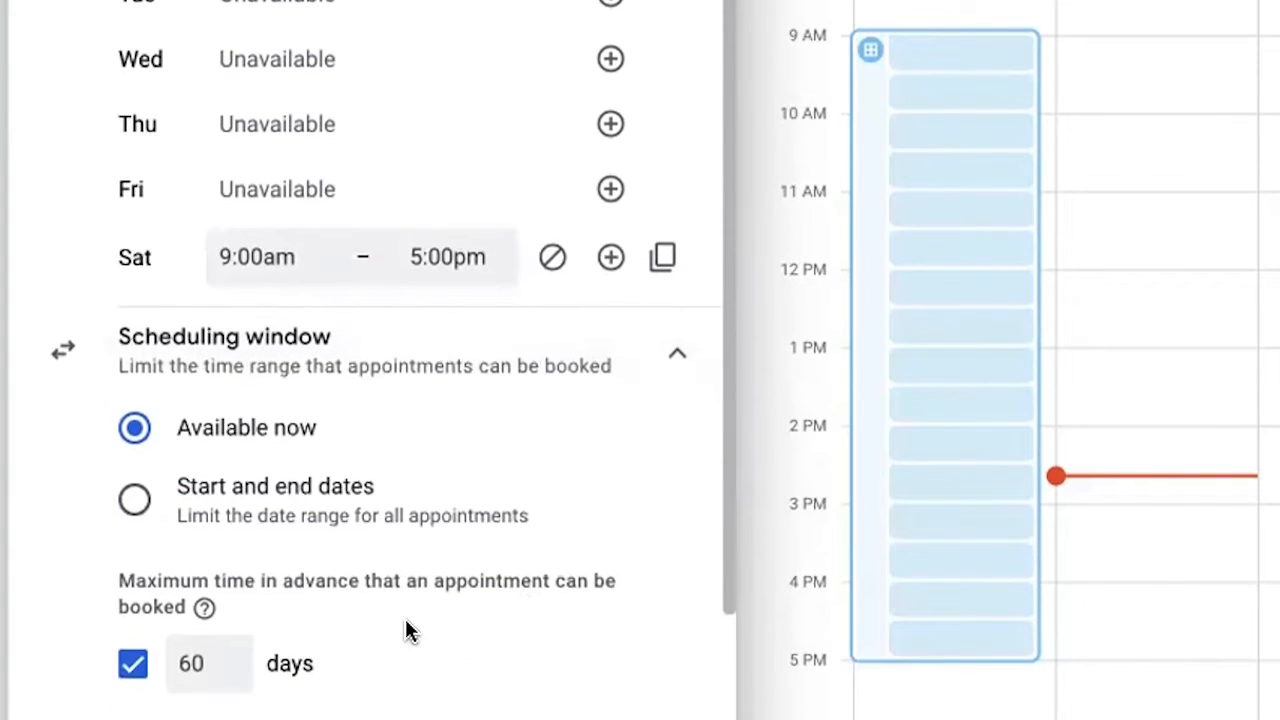
scroll("down", 3)
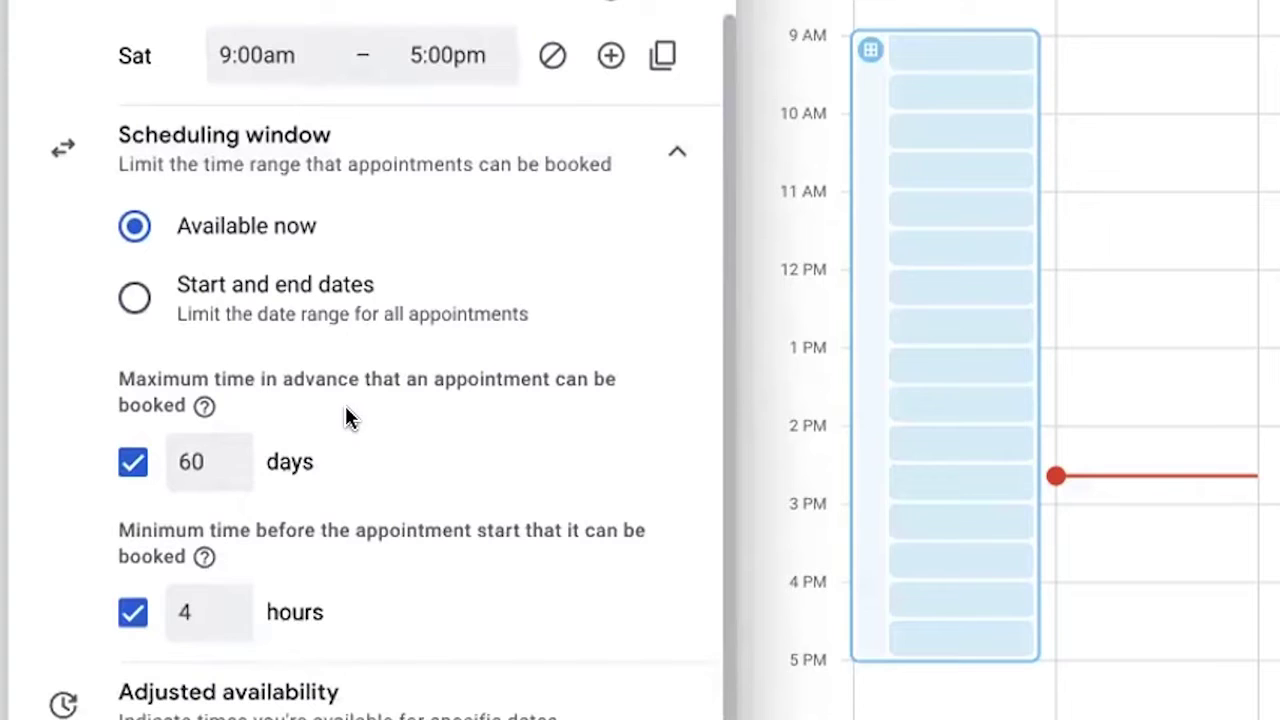
mouse_move(430, 565)
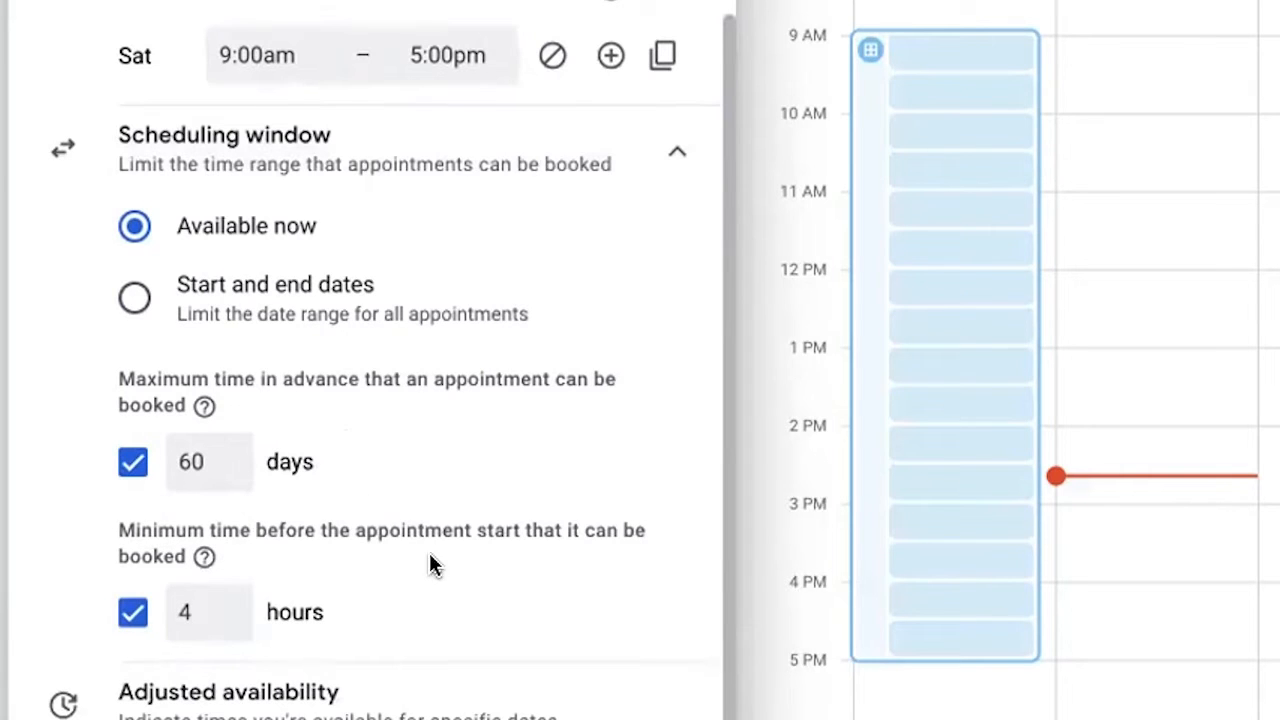
mouse_move(330, 443)
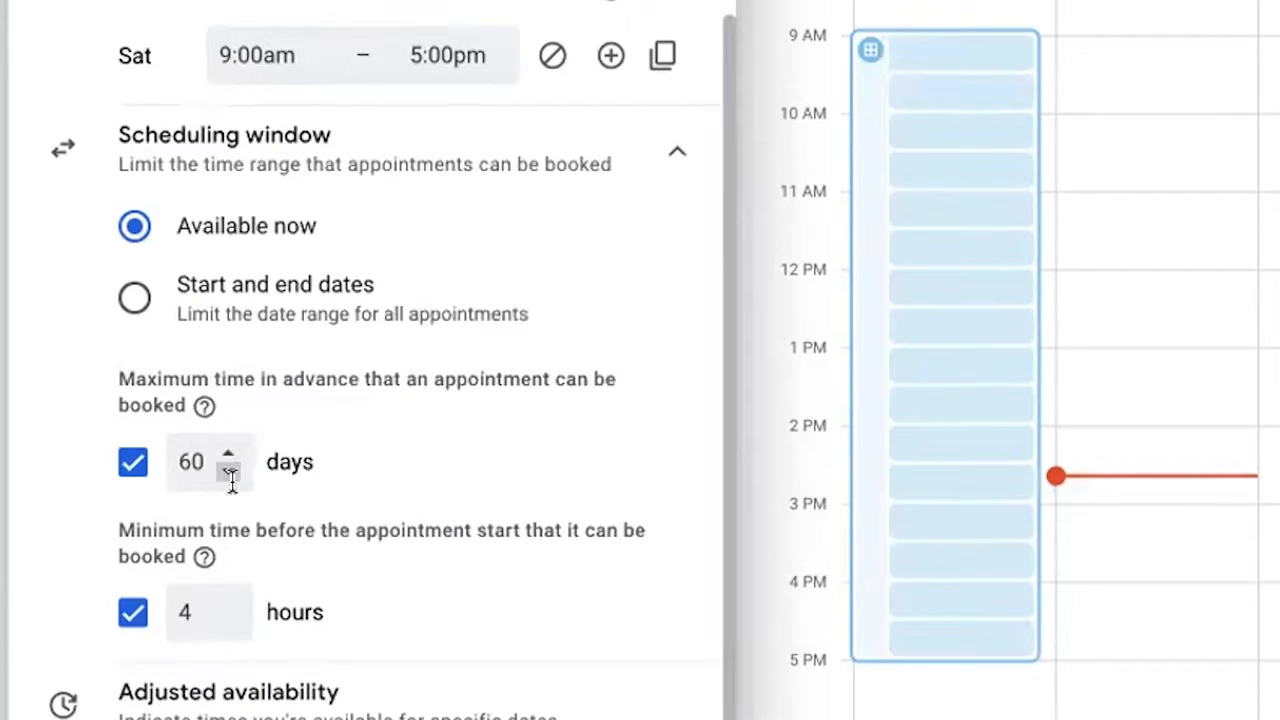
mouse_move(372, 490)
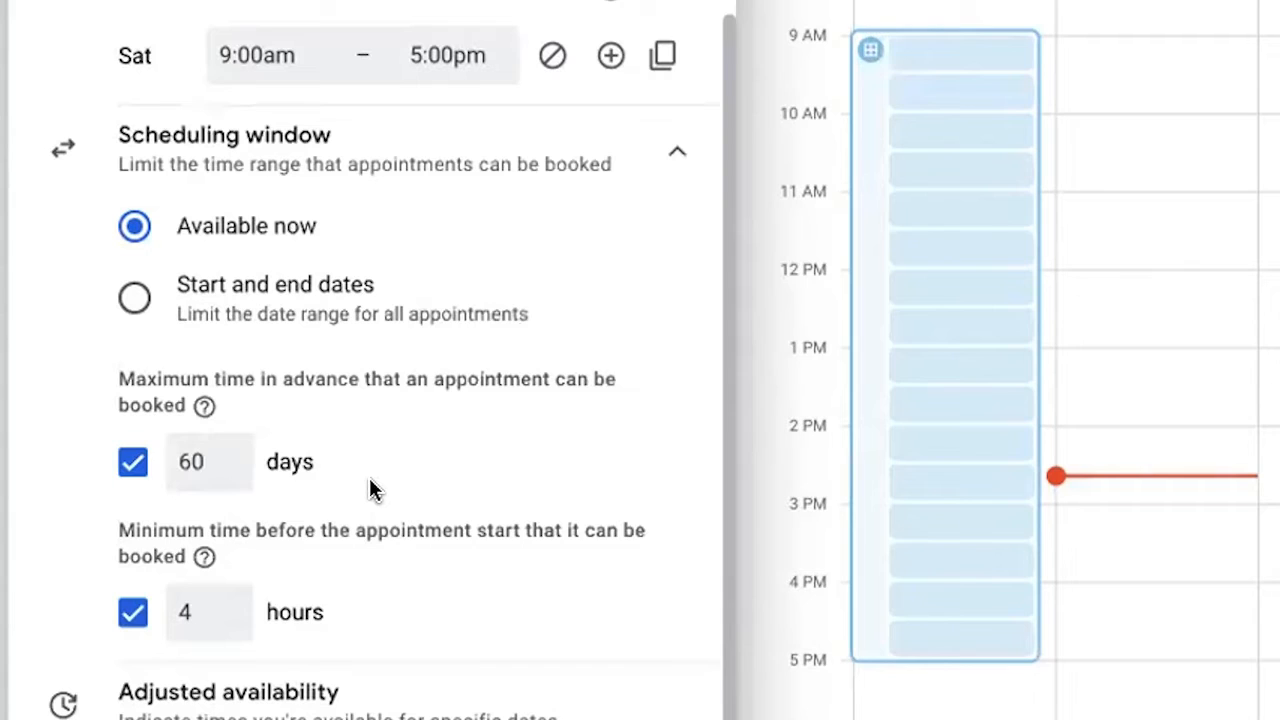
mouse_move(225, 461)
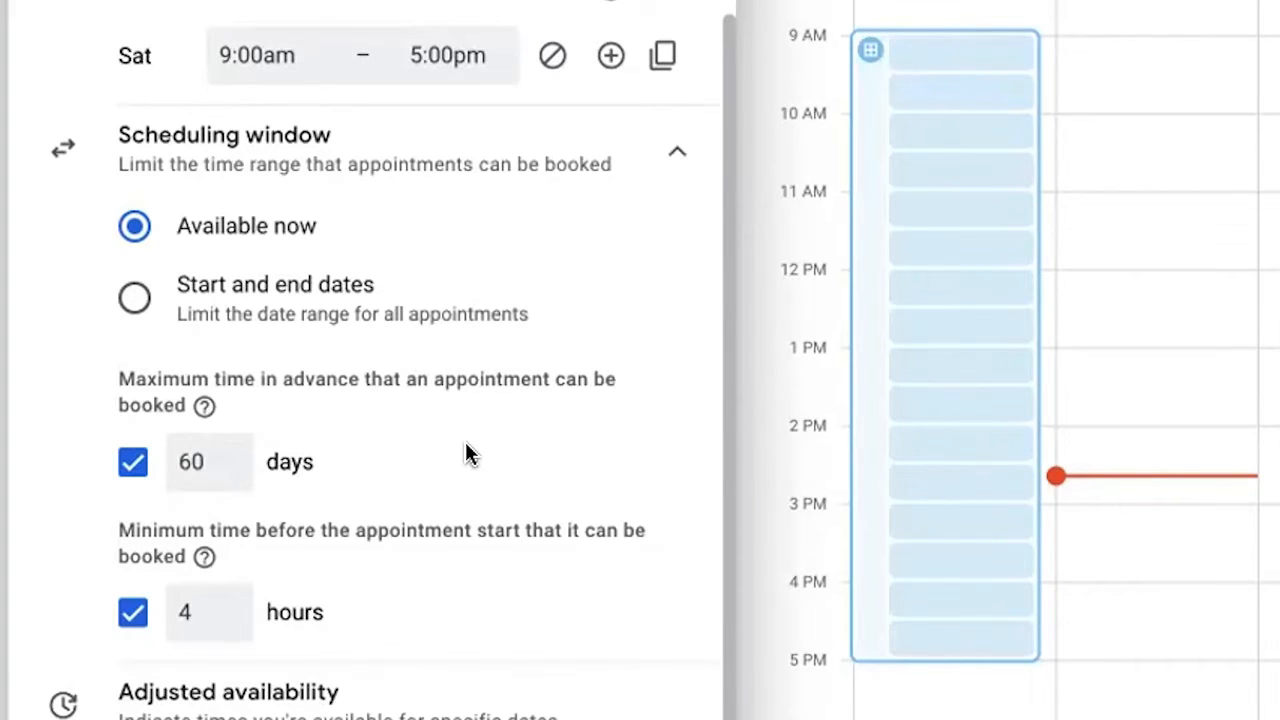
scroll("down", 3)
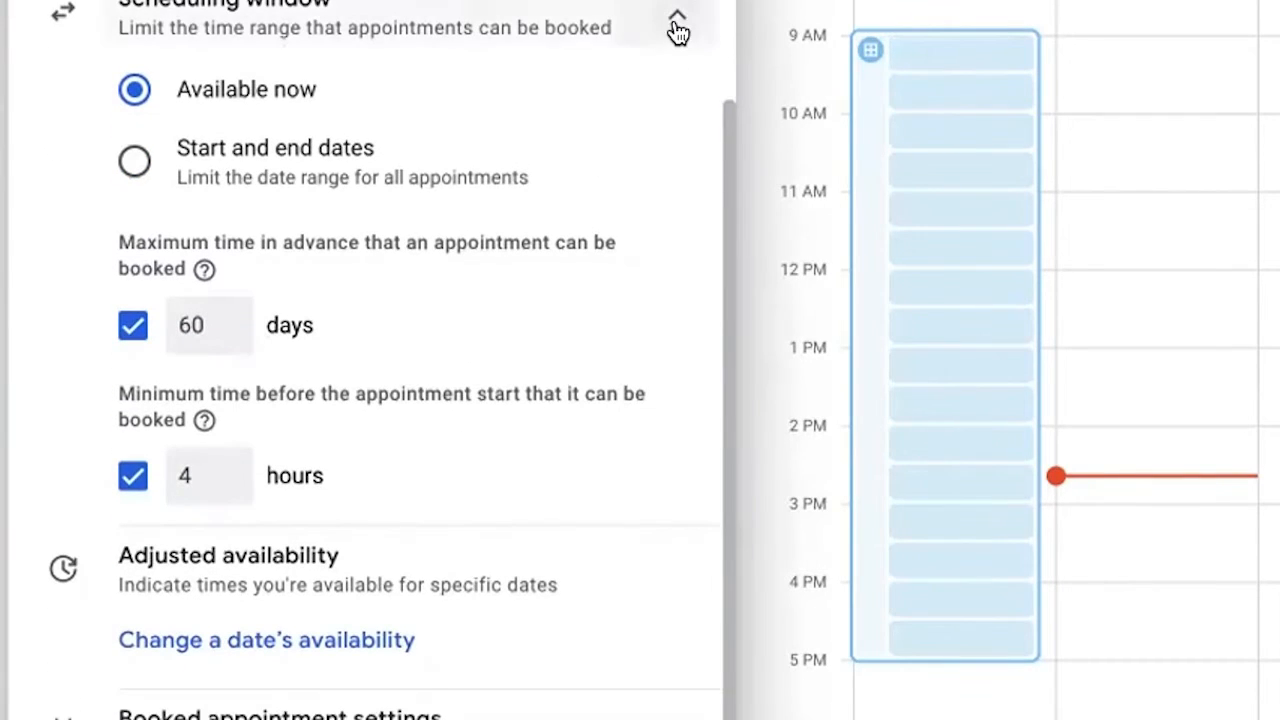
left_click(677, 27)
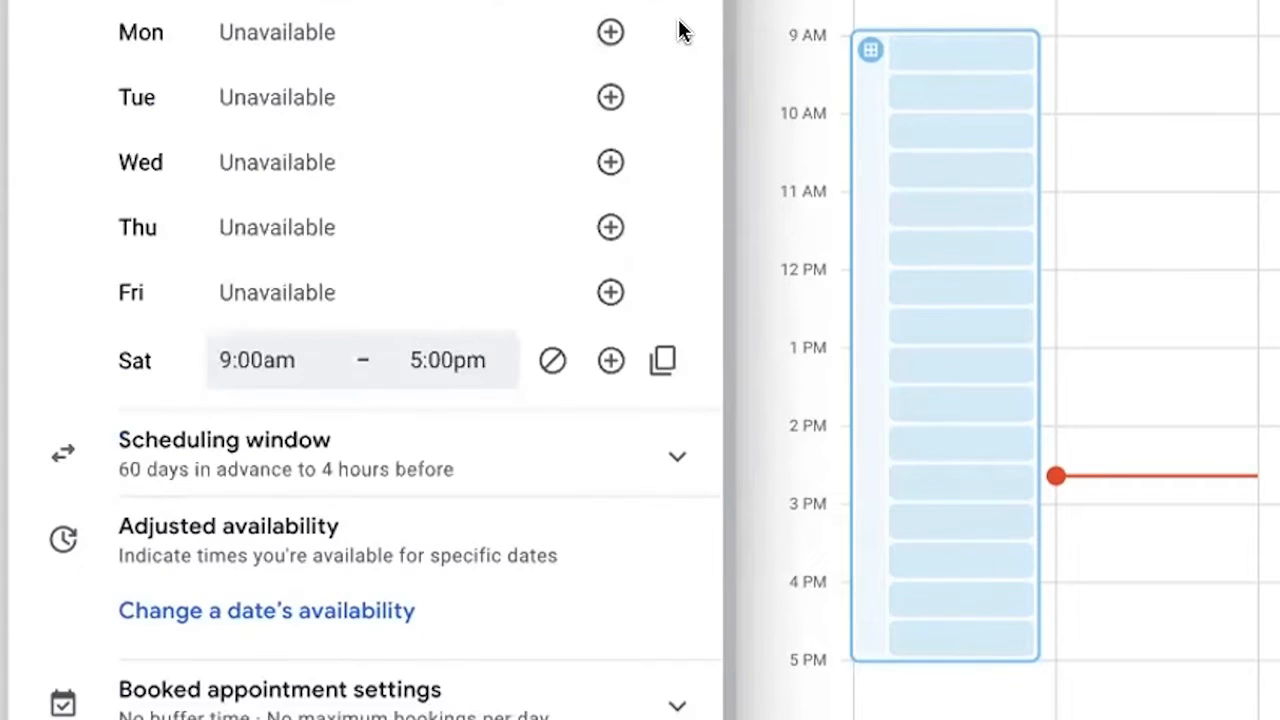
mouse_move(410, 456)
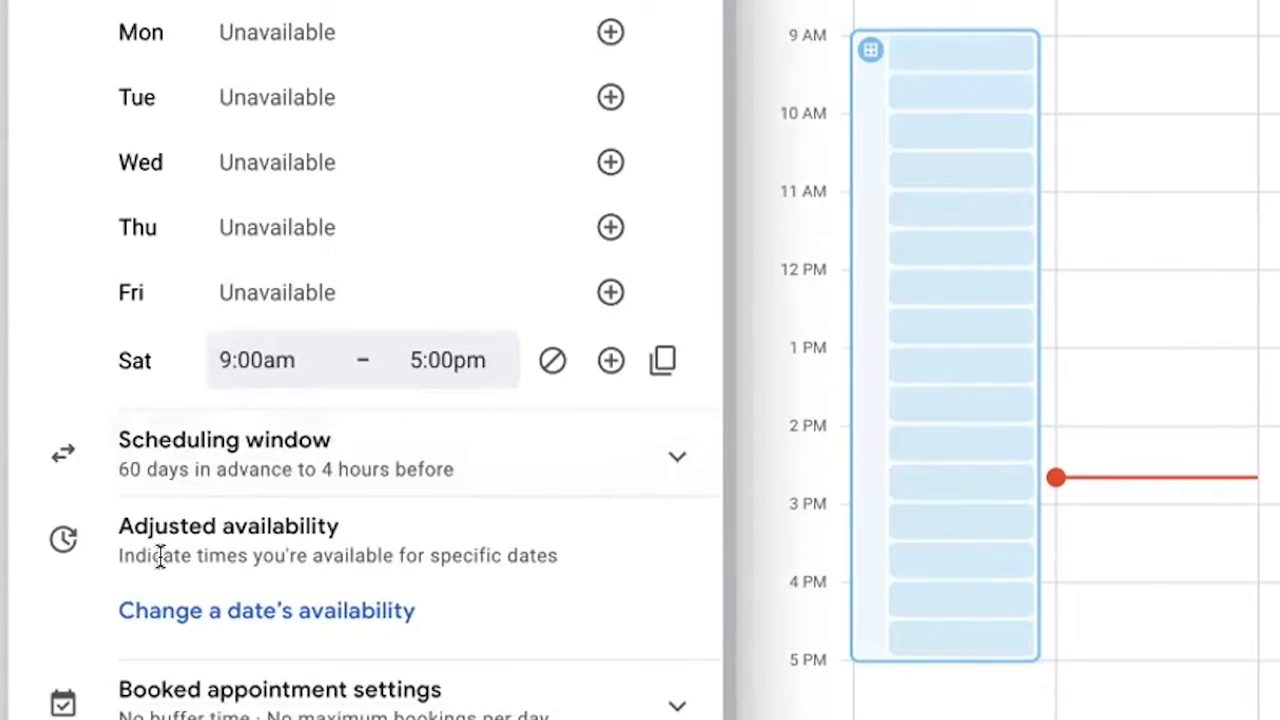
mouse_move(285, 572)
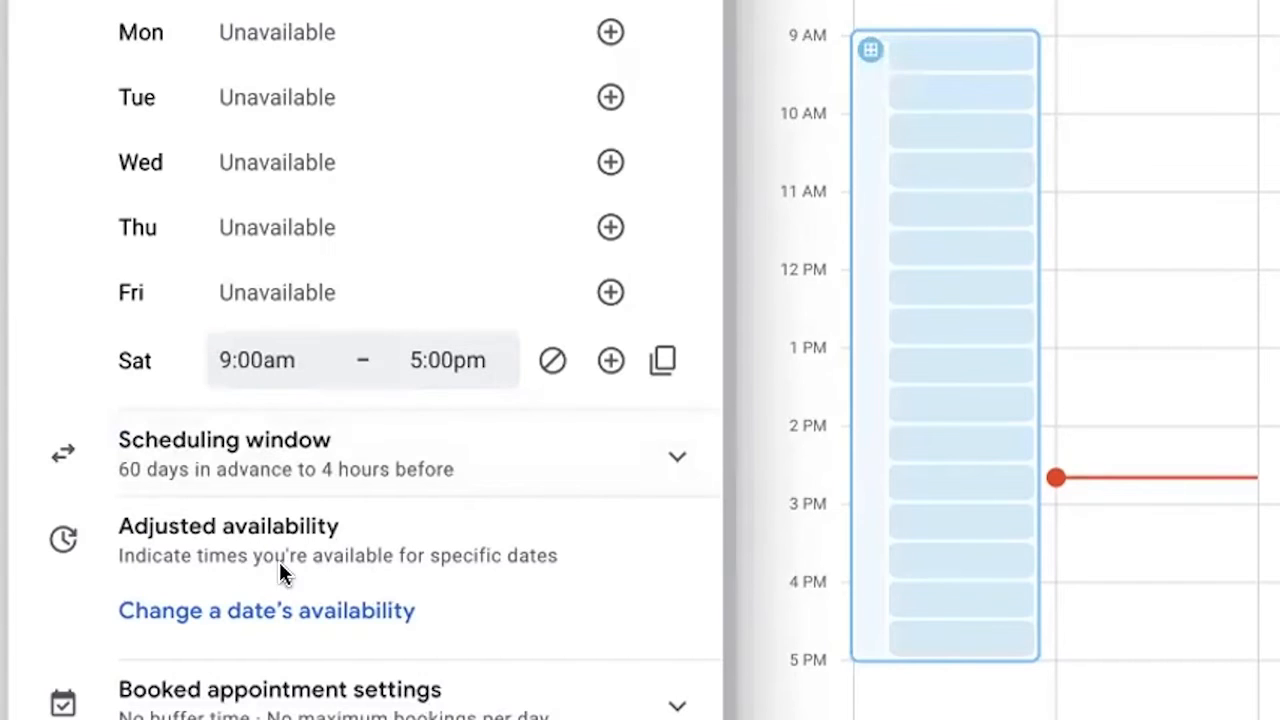
mouse_move(290, 620)
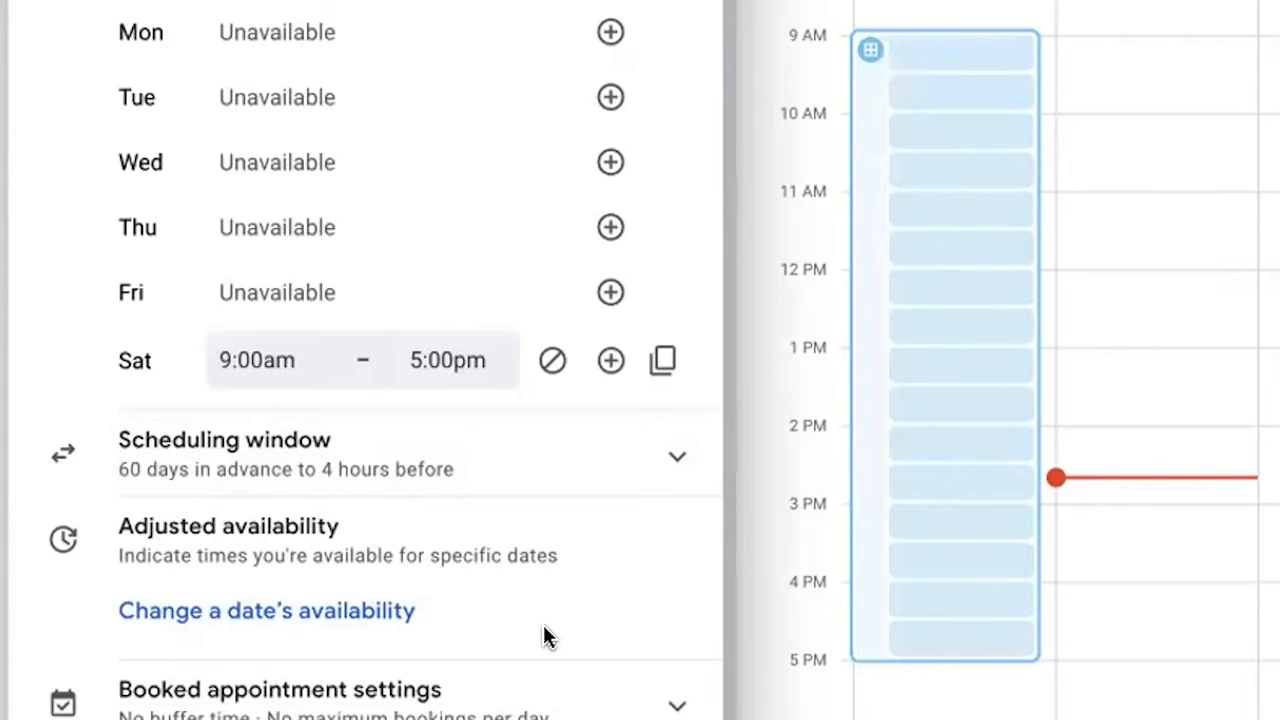
Enable a 30-minute buffer time in Booked appointment settings, leaving daily maximum unset.
scroll("down", 3)
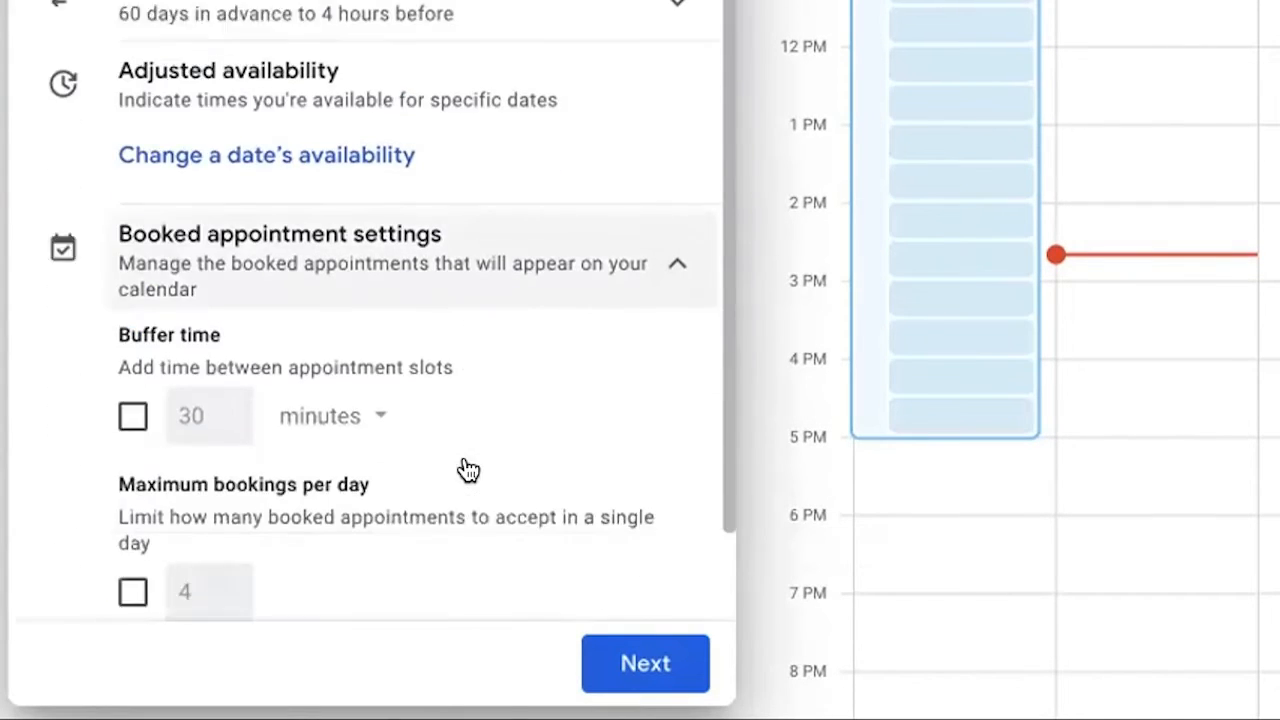
scroll("down", 3)
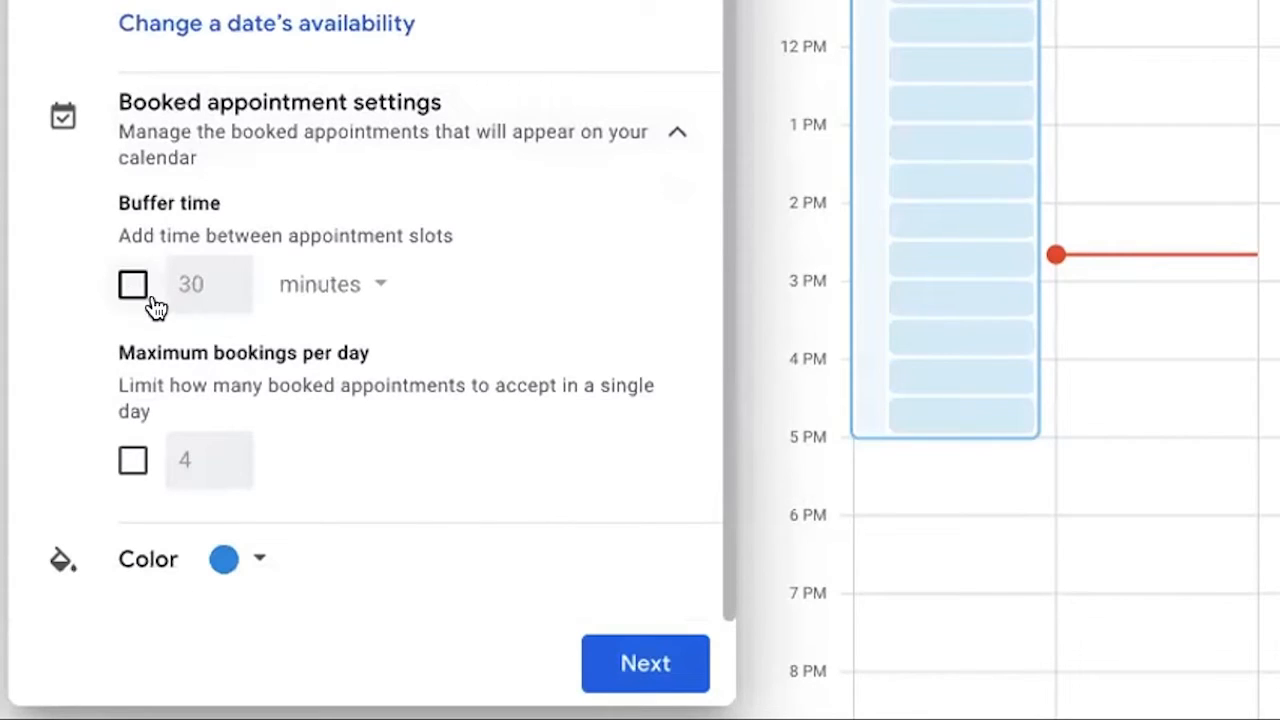
left_click(132, 284)
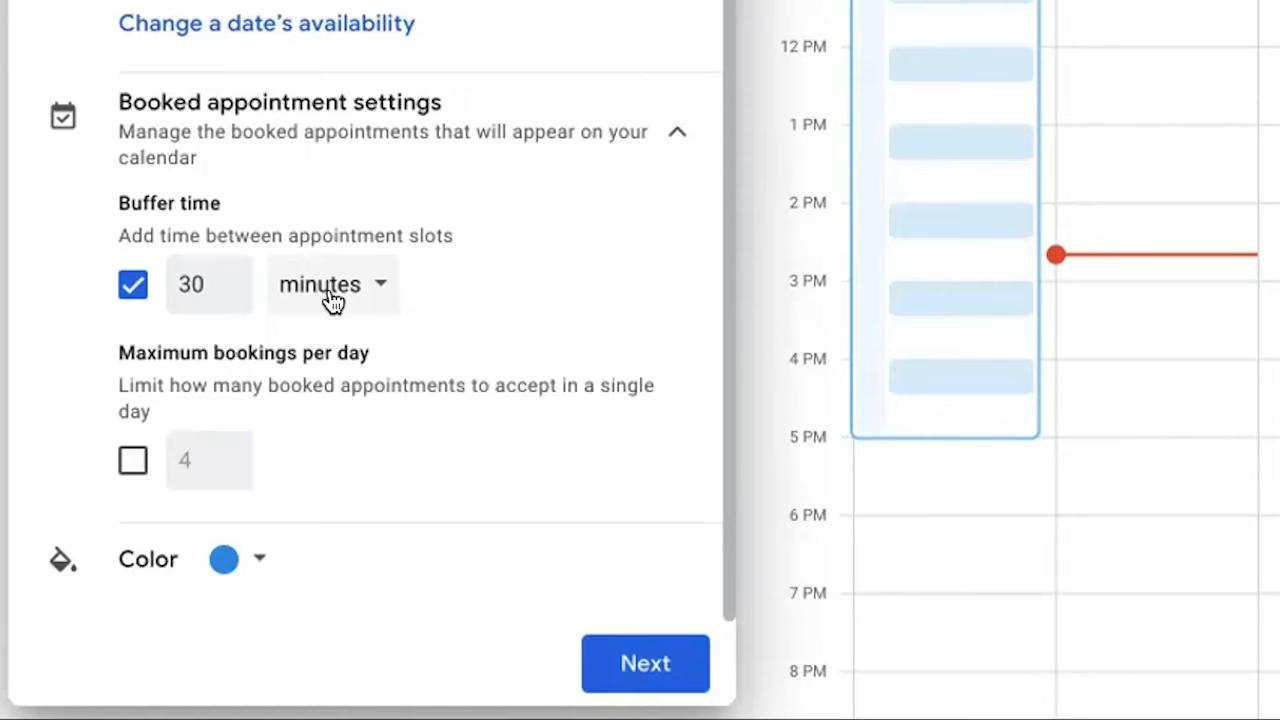
mouse_move(608, 285)
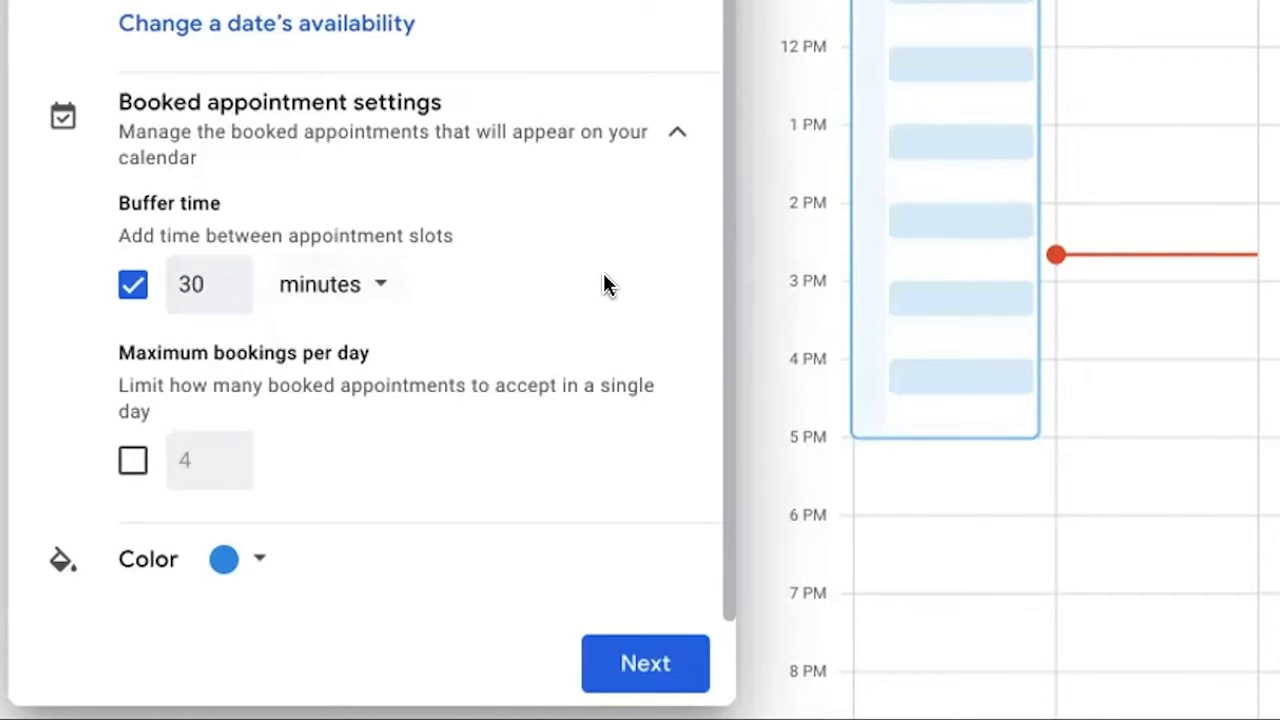
left_click(676, 131)
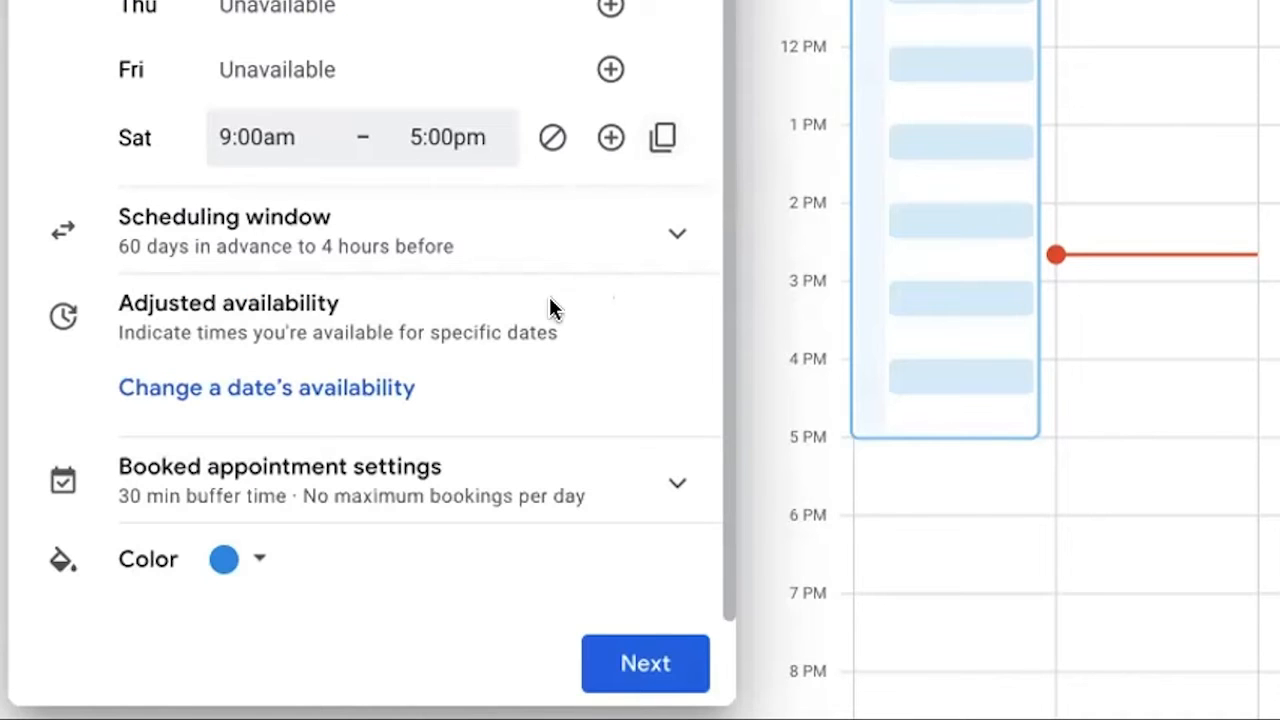
mouse_move(245, 553)
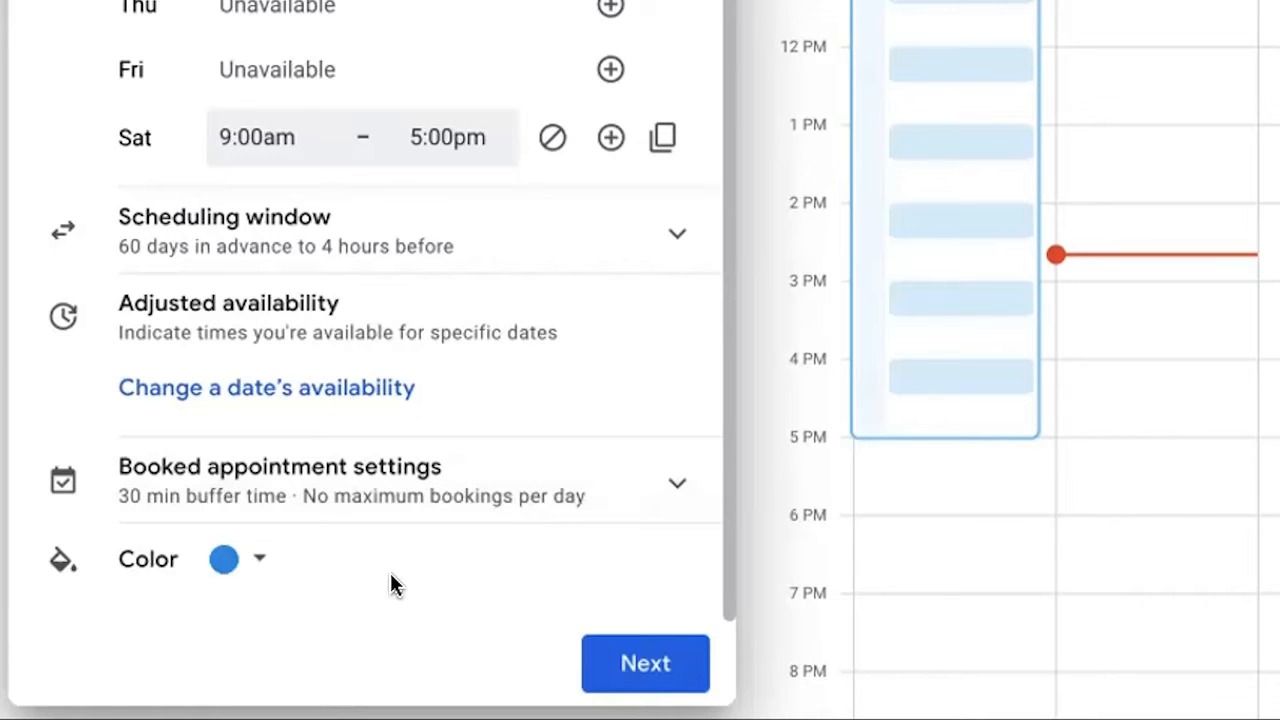
mouse_move(645, 664)
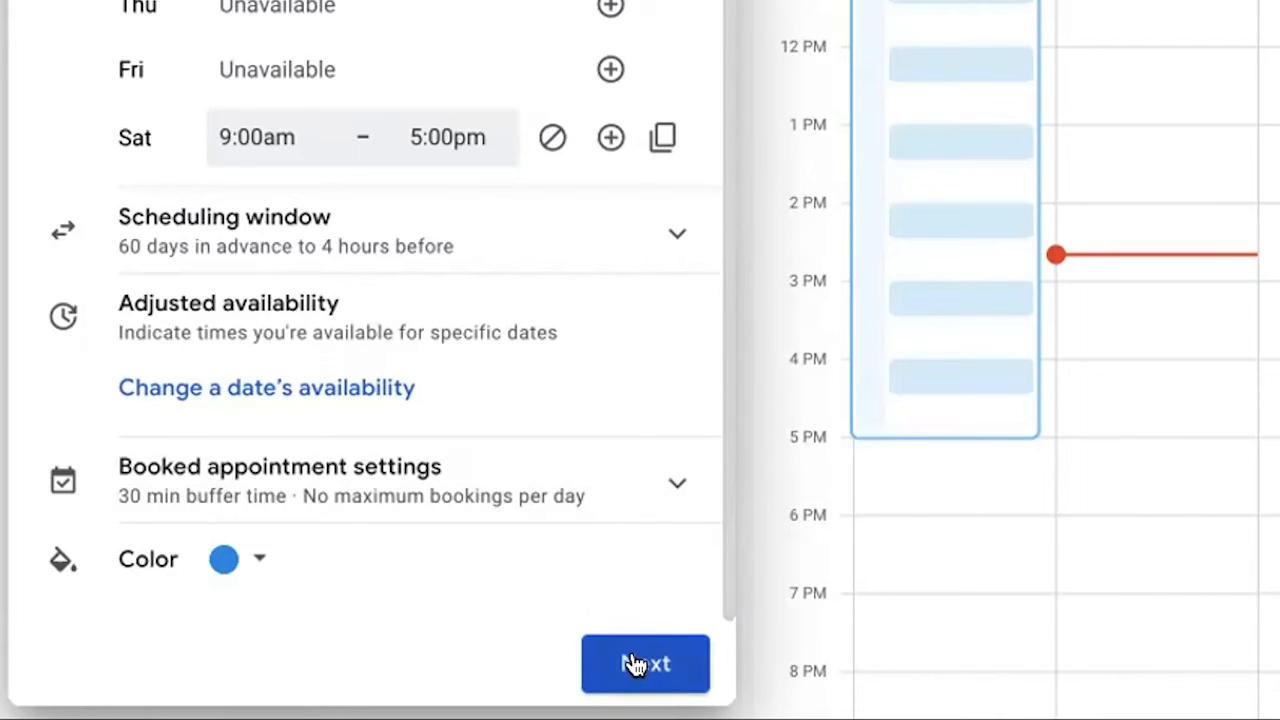
Set Location and conferencing to In-person meeting.
left_click(645, 664)
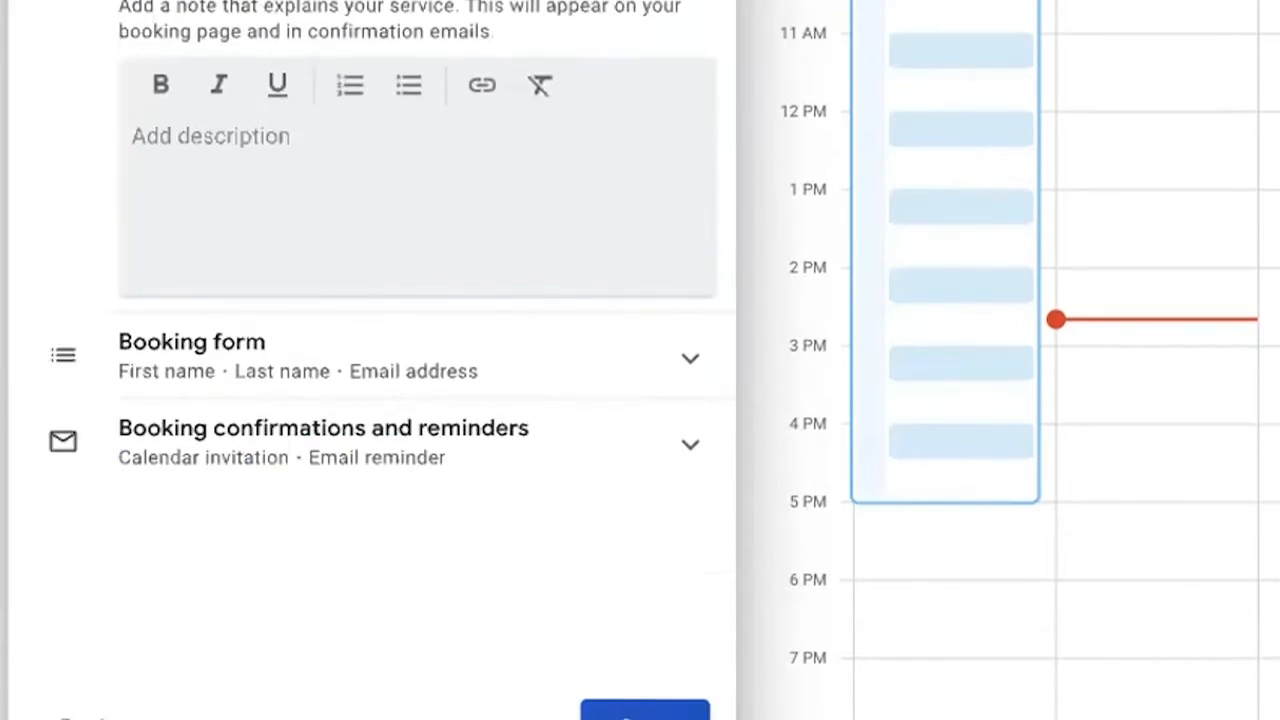
scroll("up", 3)
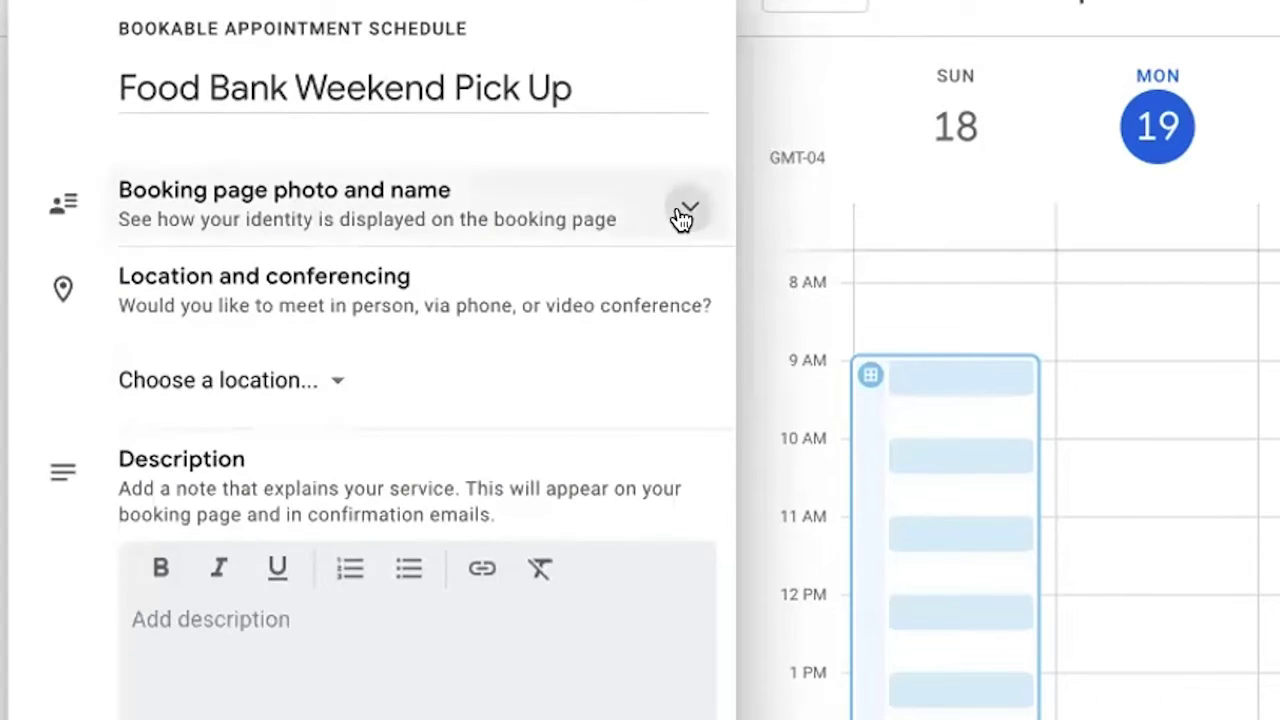
left_click(688, 207)
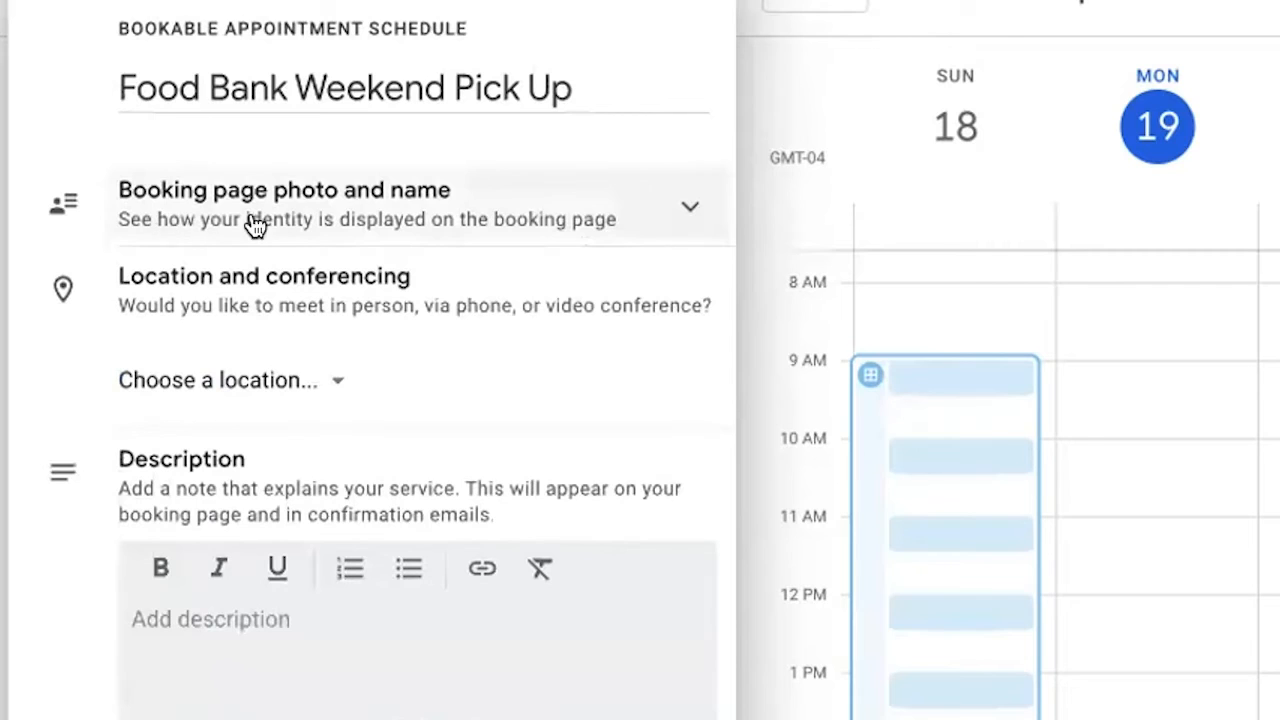
mouse_move(280, 218)
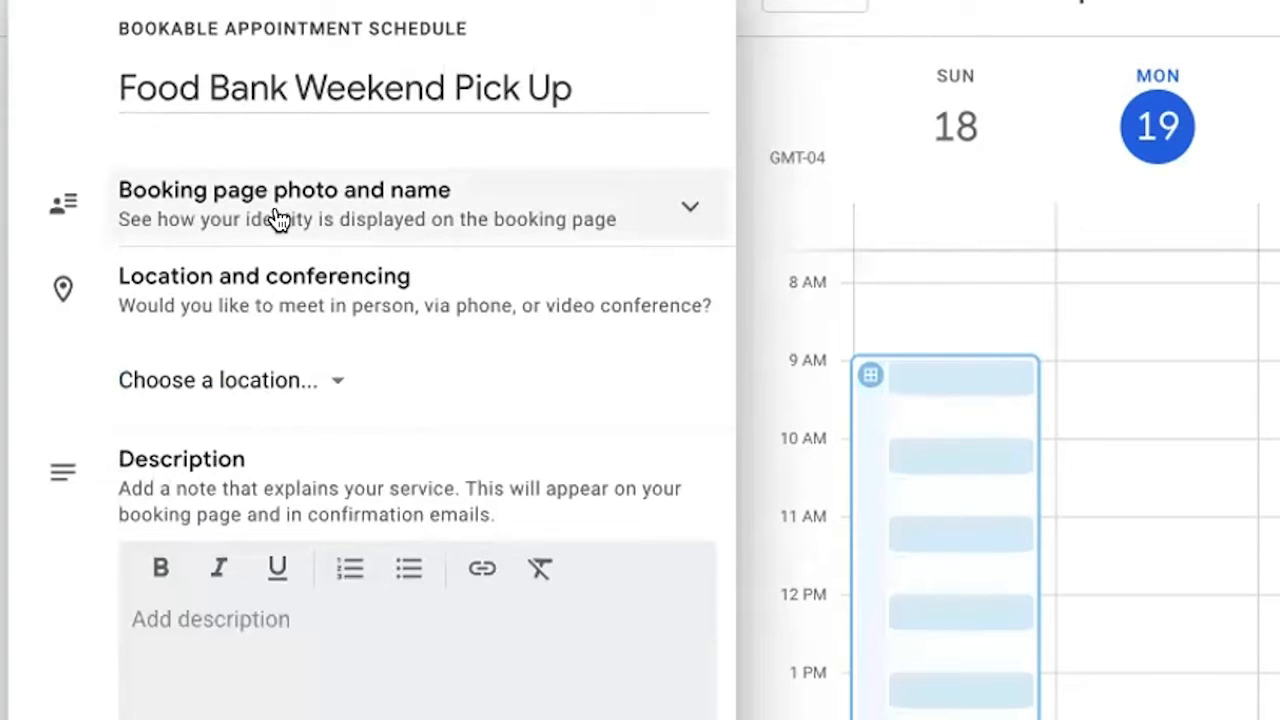
mouse_move(310, 347)
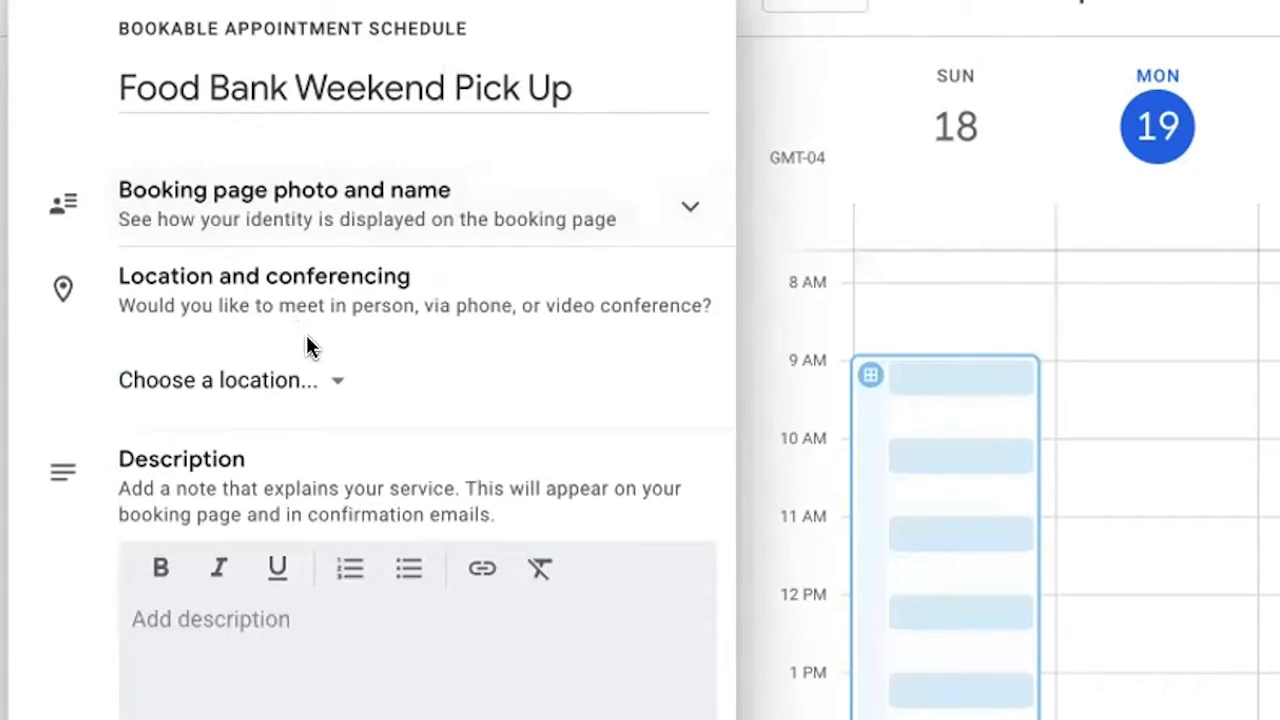
scroll("down", 3)
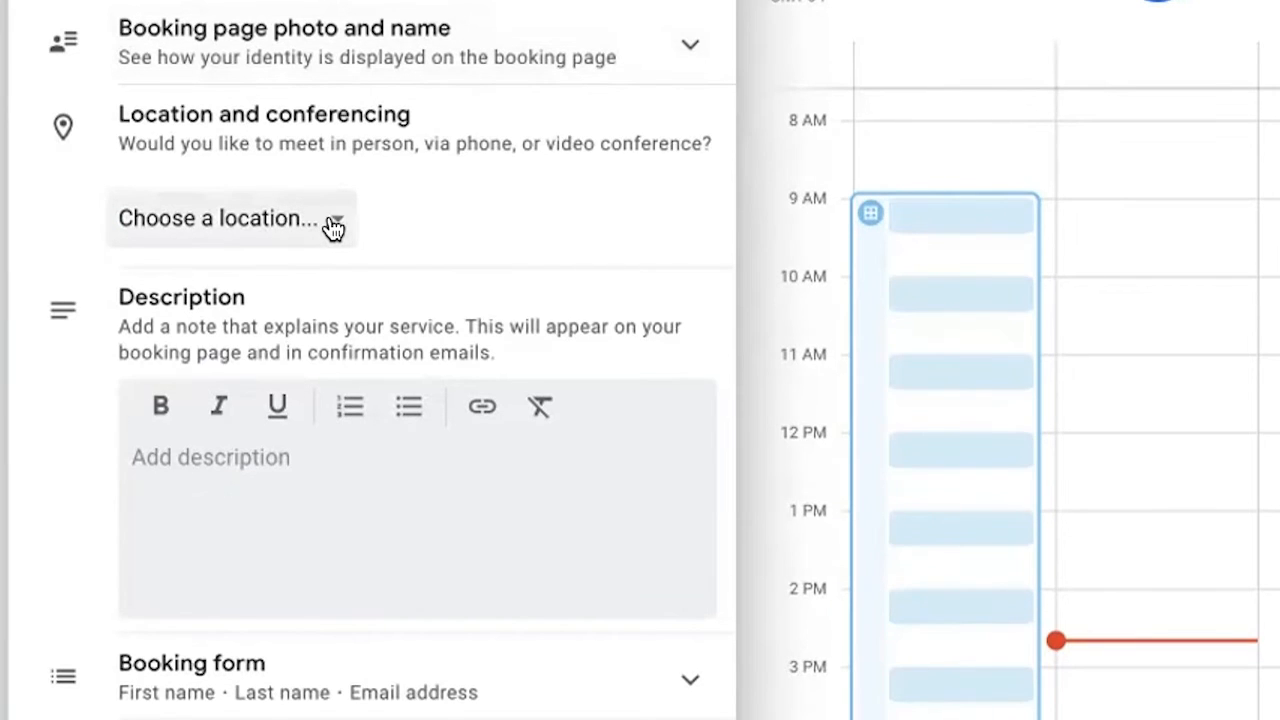
left_click(230, 218)
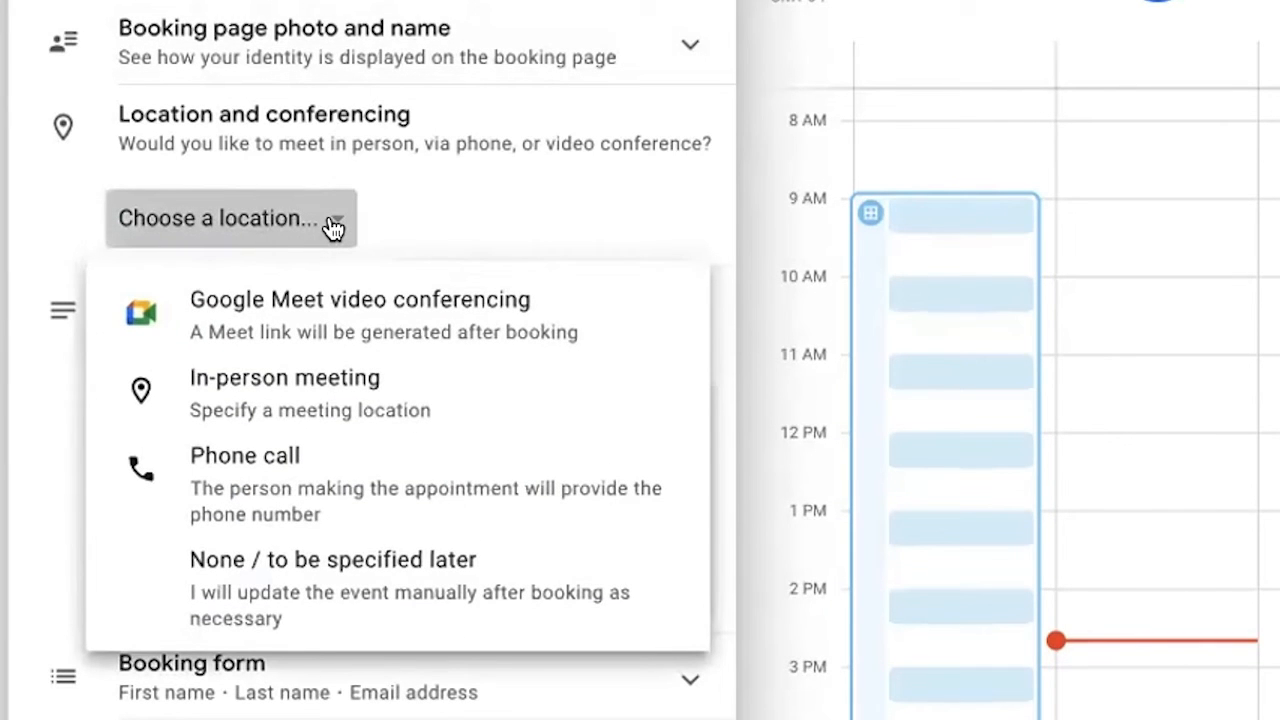
mouse_move(345, 390)
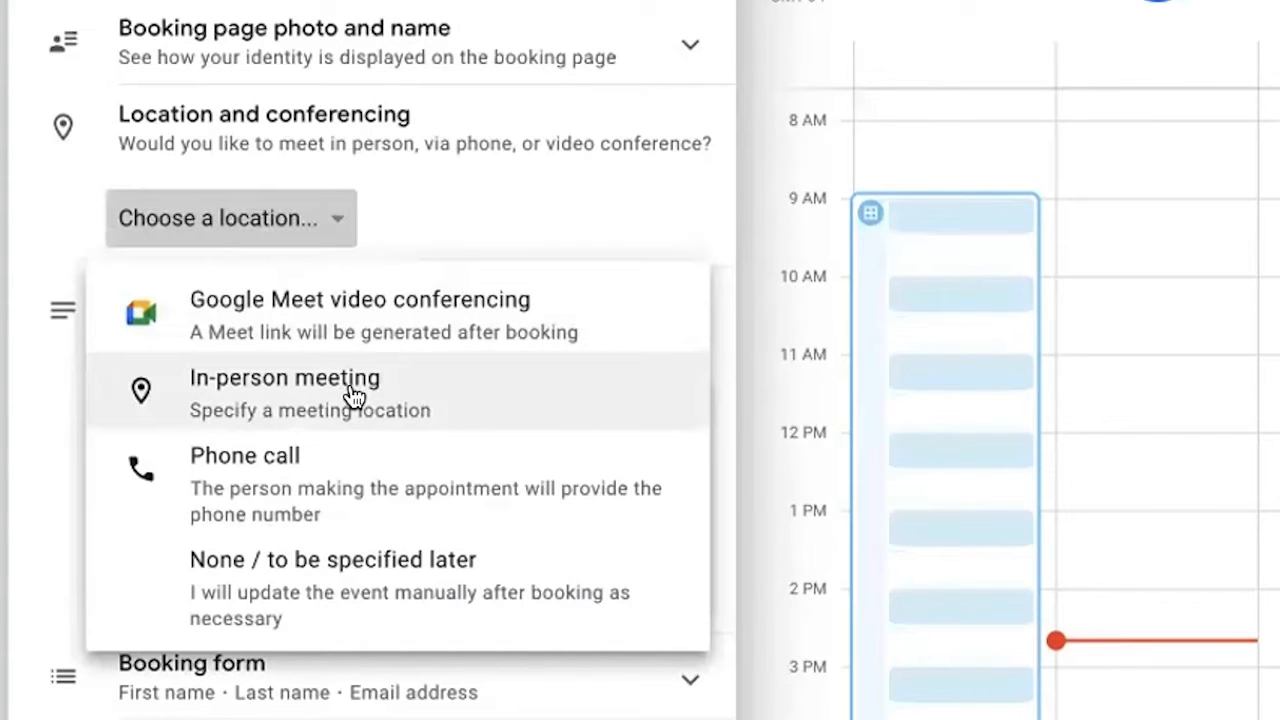
left_click(285, 378)
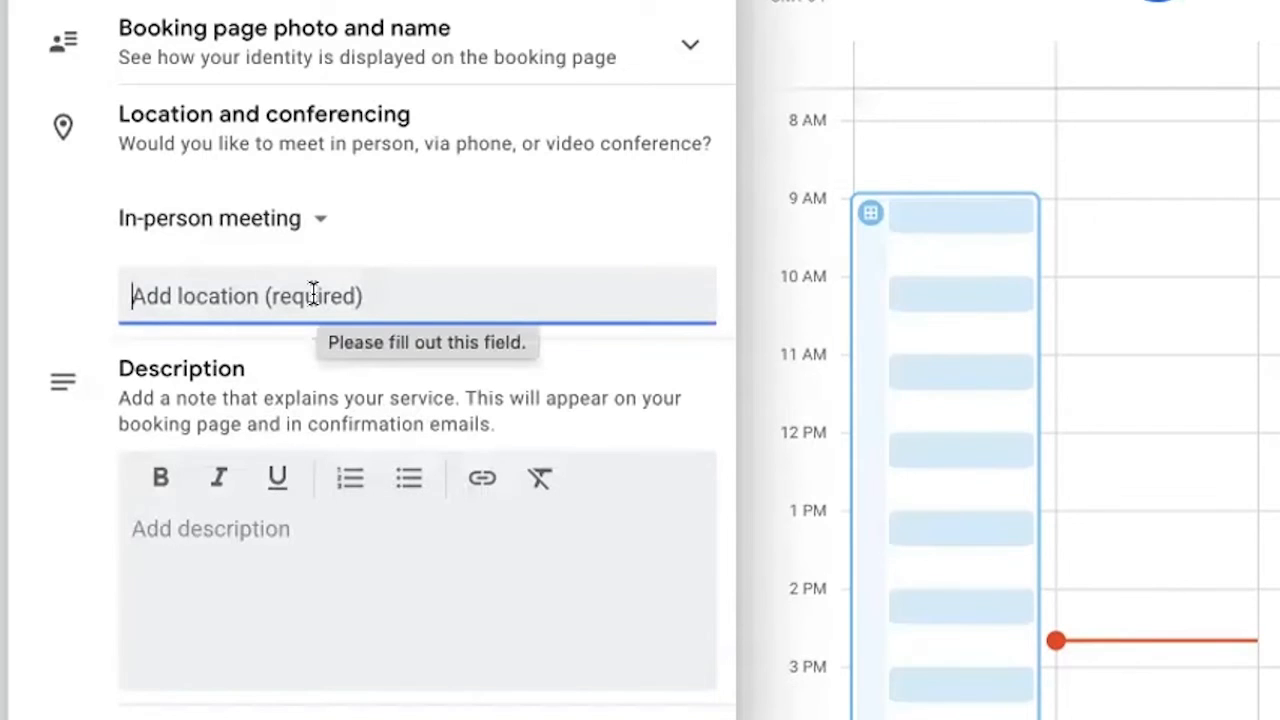
Enter location '123 Sesame Street Owasso Ok' and description 'Saturday and Sunday pick up'.
type("1")
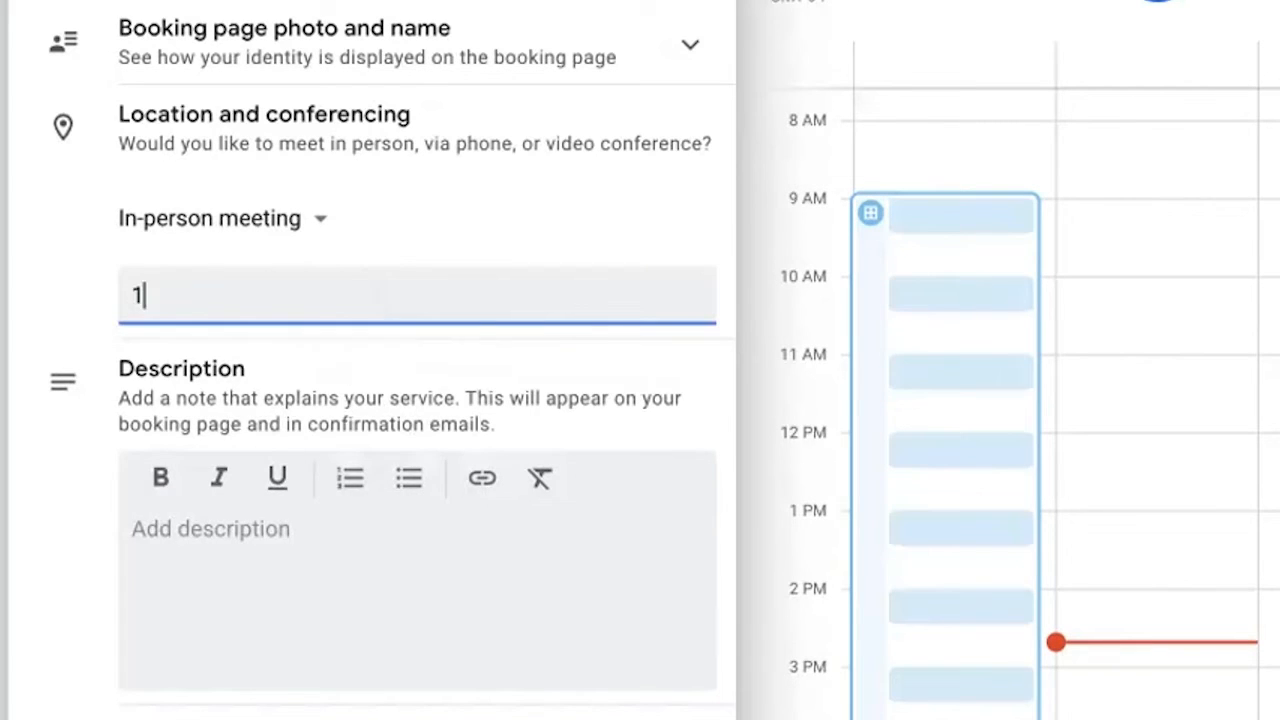
type("23")
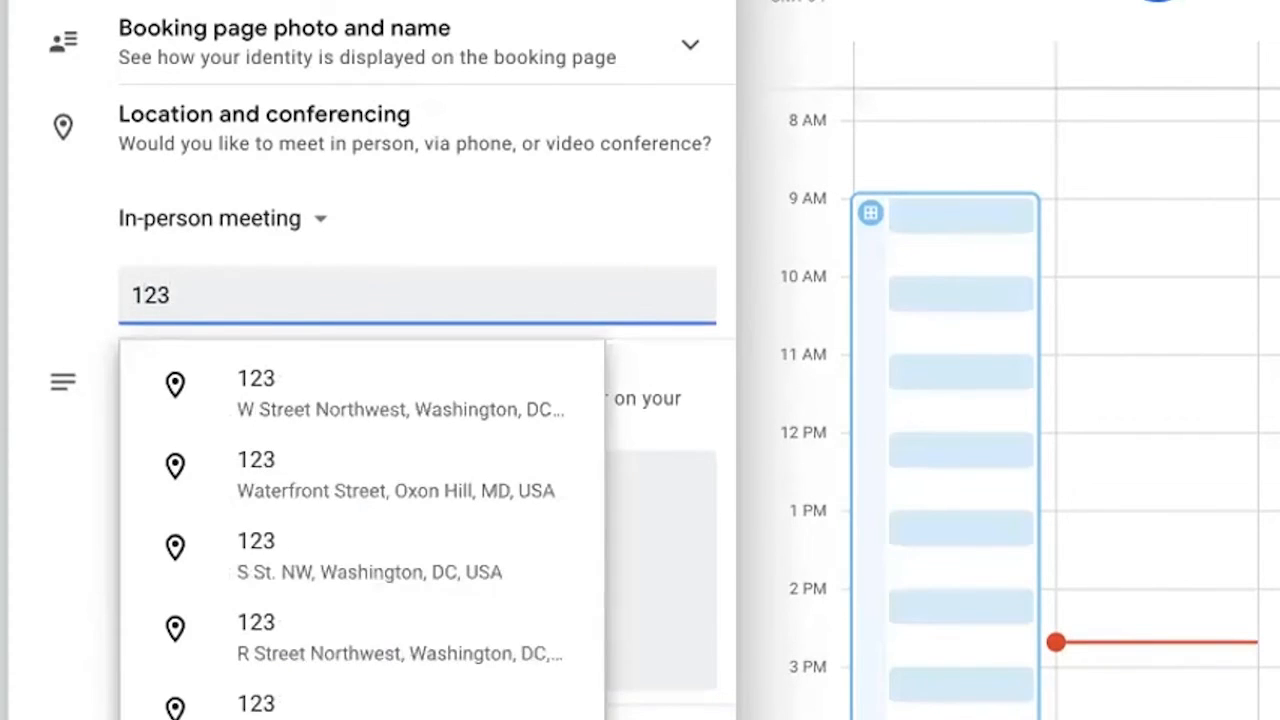
type("Sesame Street Owasso Ok")
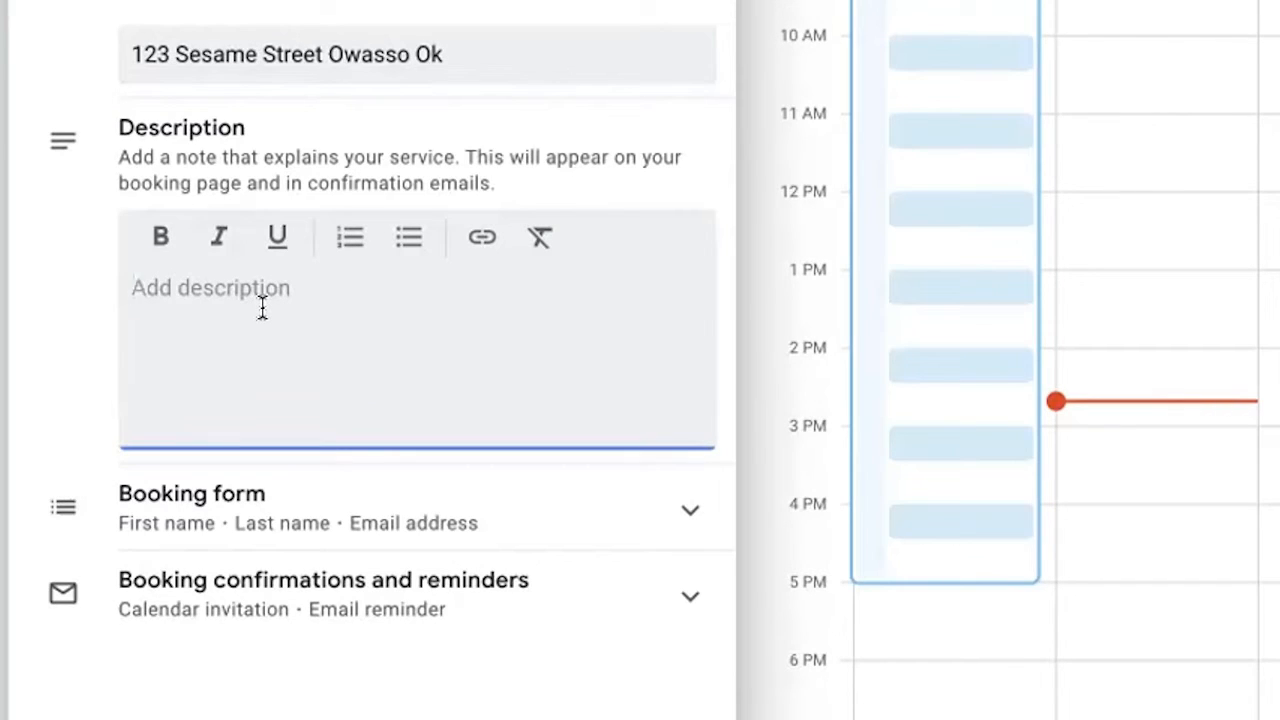
left_click(210, 288)
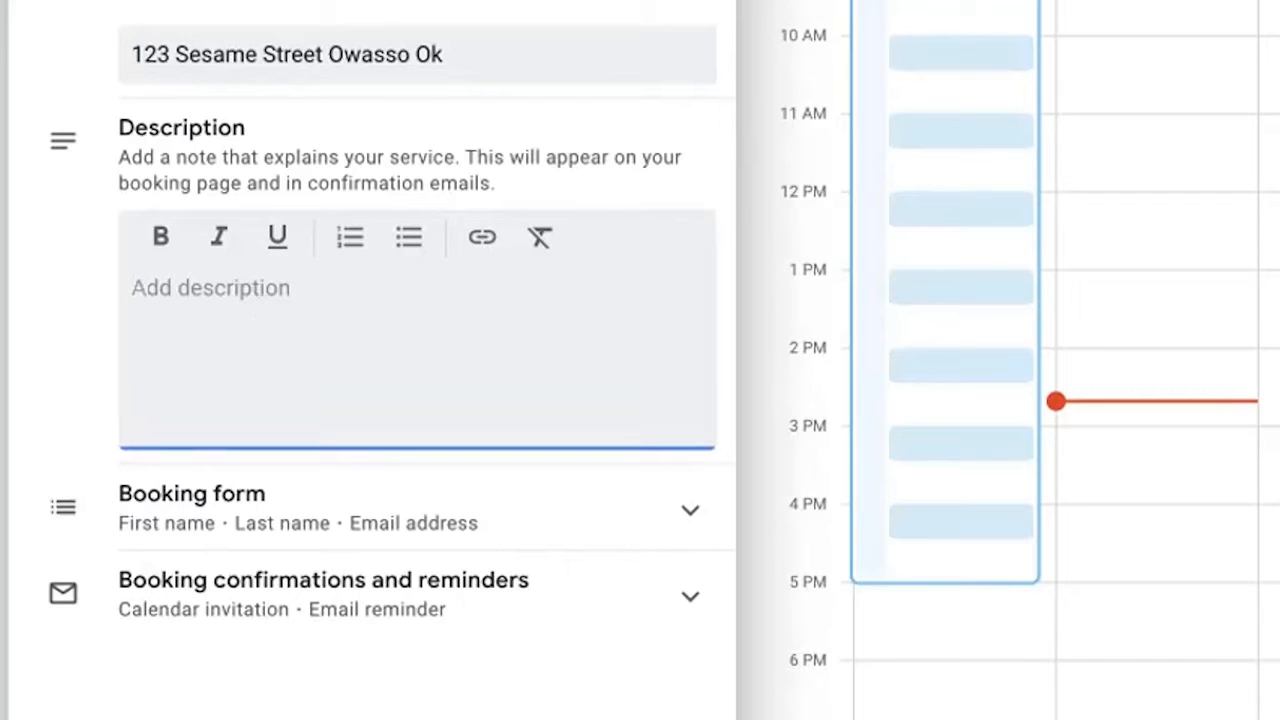
type("Saturday an")
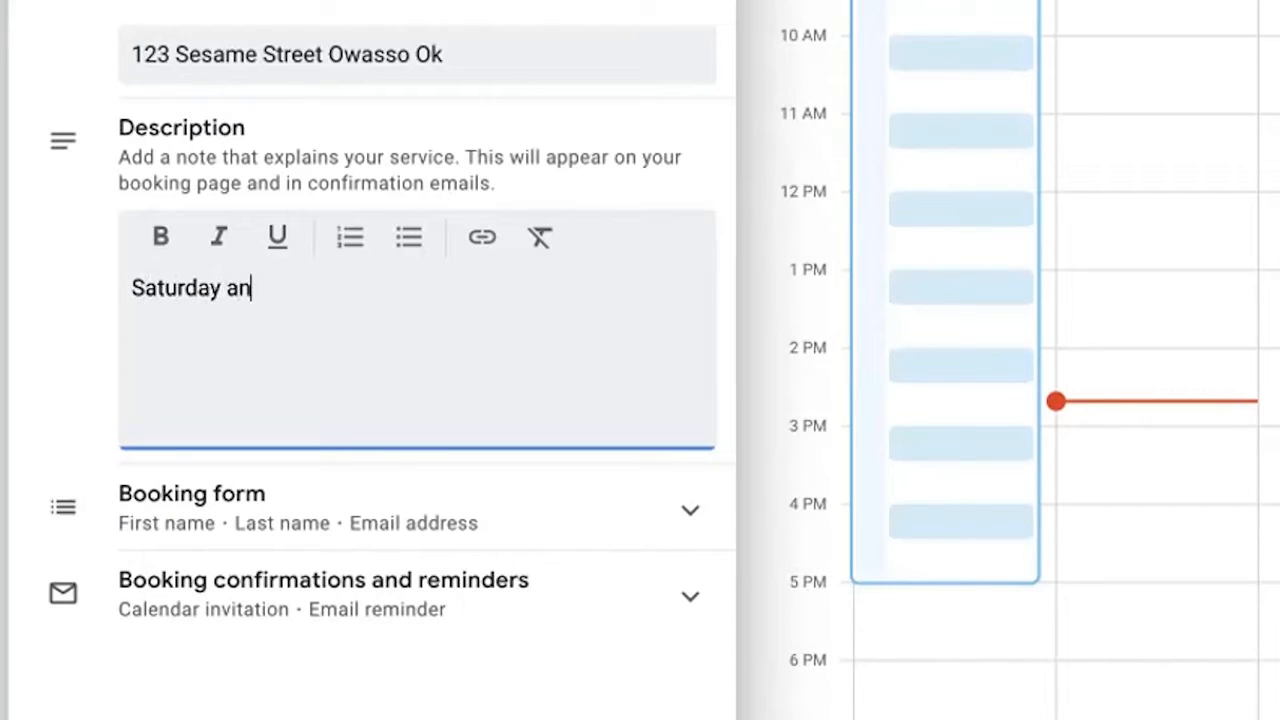
type("d Sunday pick up")
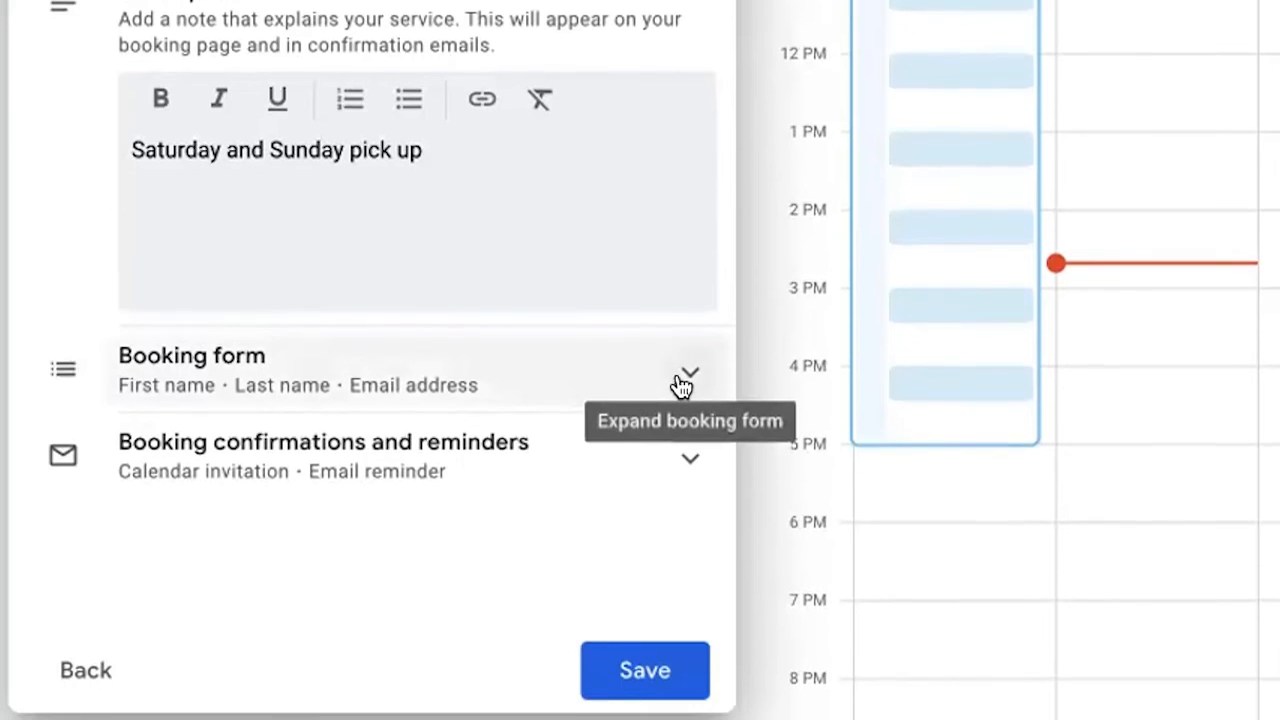
Add a required Phone number field to the booking form.
left_click(690, 375)
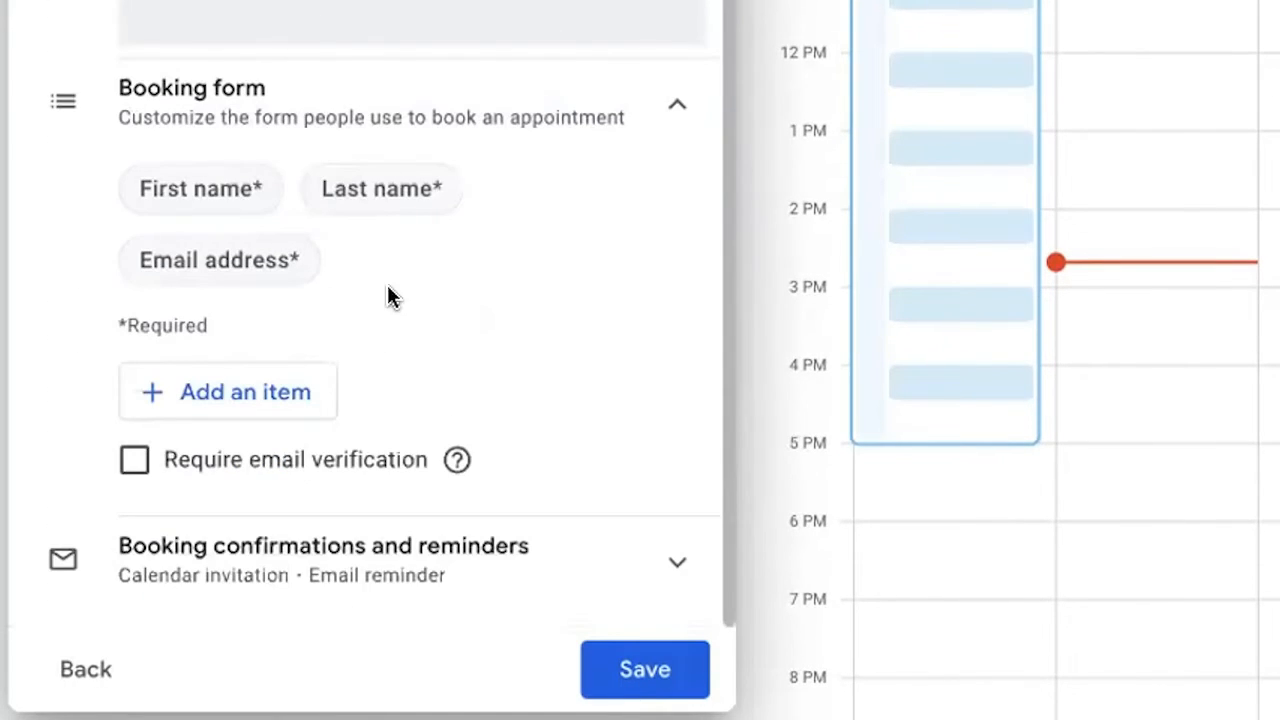
mouse_move(445, 372)
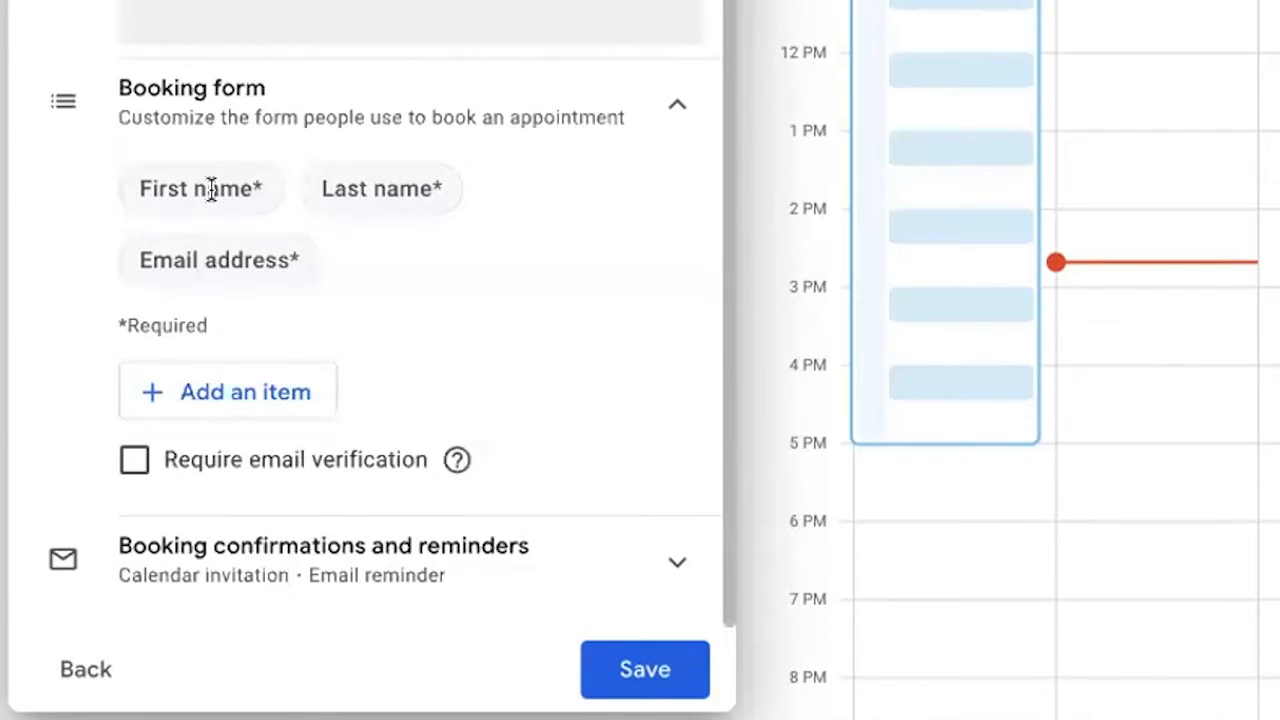
mouse_move(463, 328)
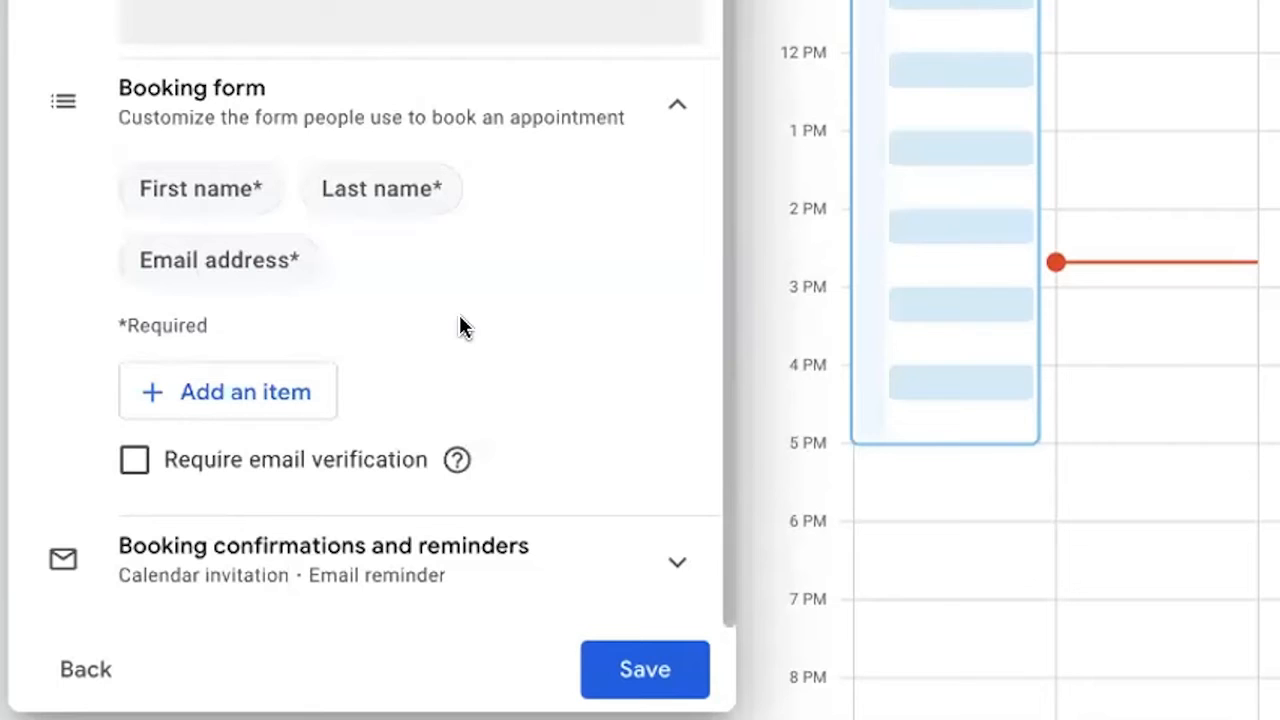
left_click(228, 391)
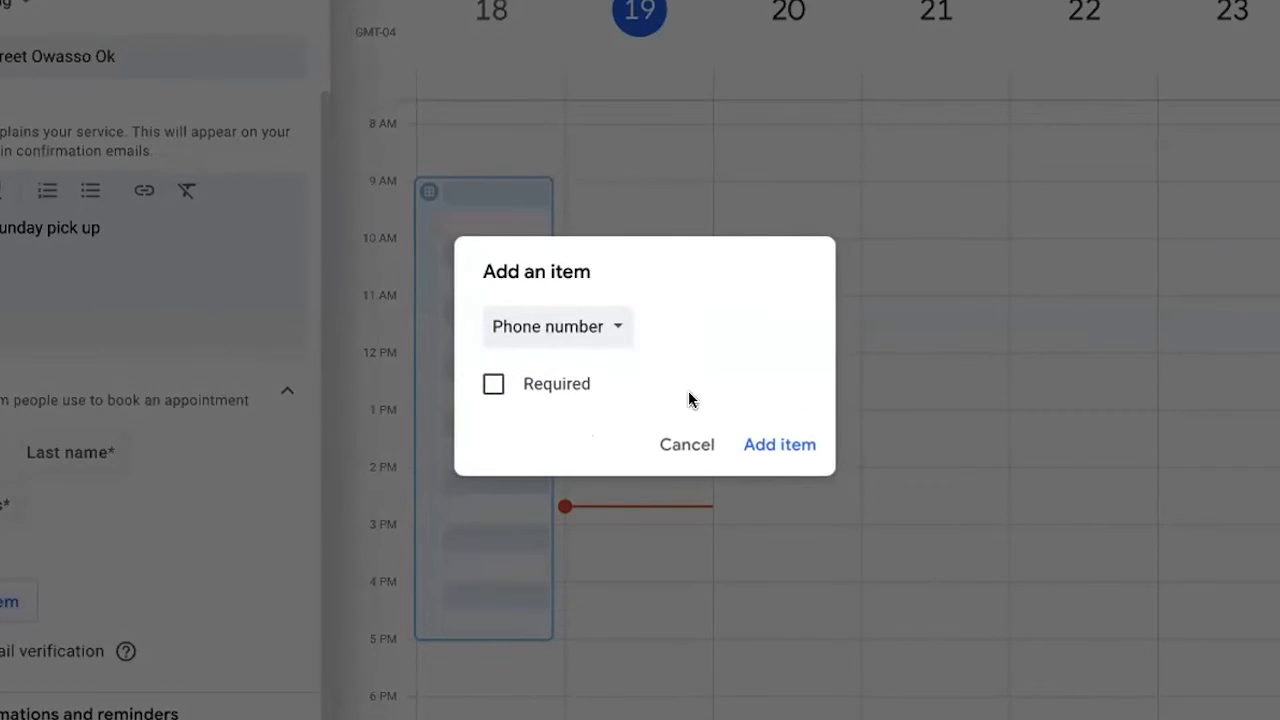
left_click(493, 384)
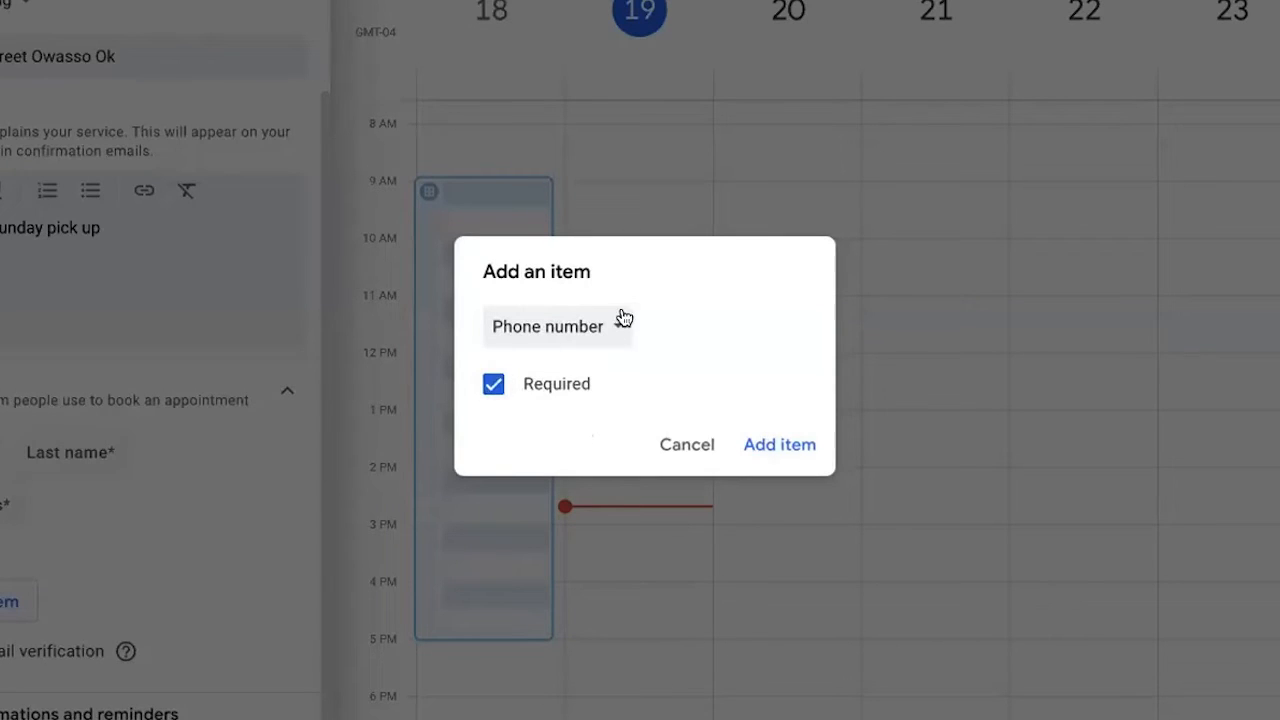
left_click(779, 444)
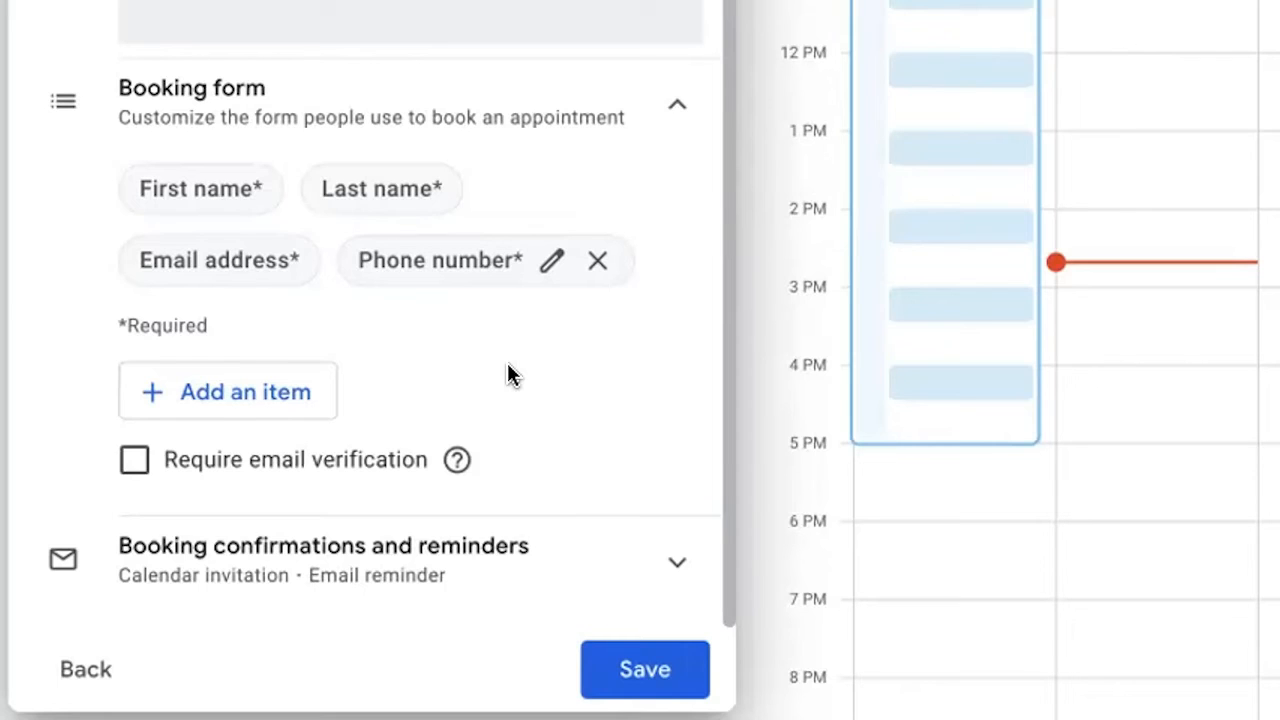
mouse_move(527, 505)
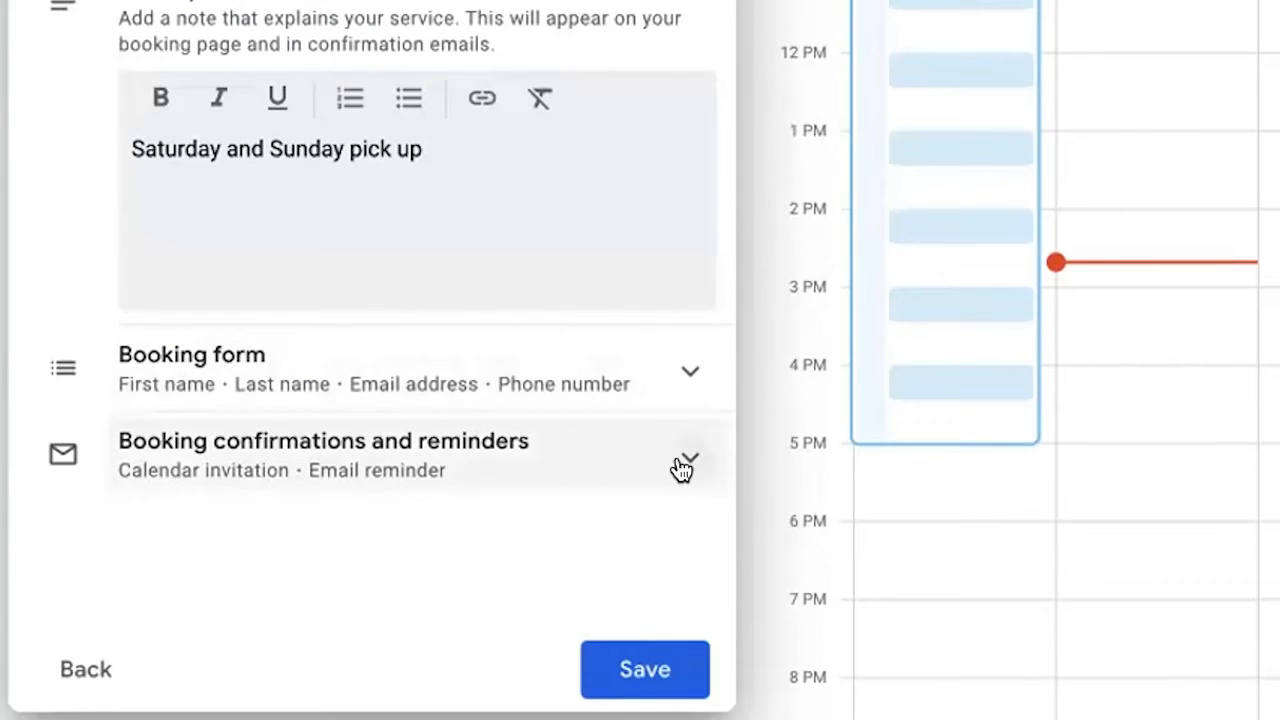
Add a one-hour-before booking email reminder alongside the existing one-day reminder.
left_click(687, 458)
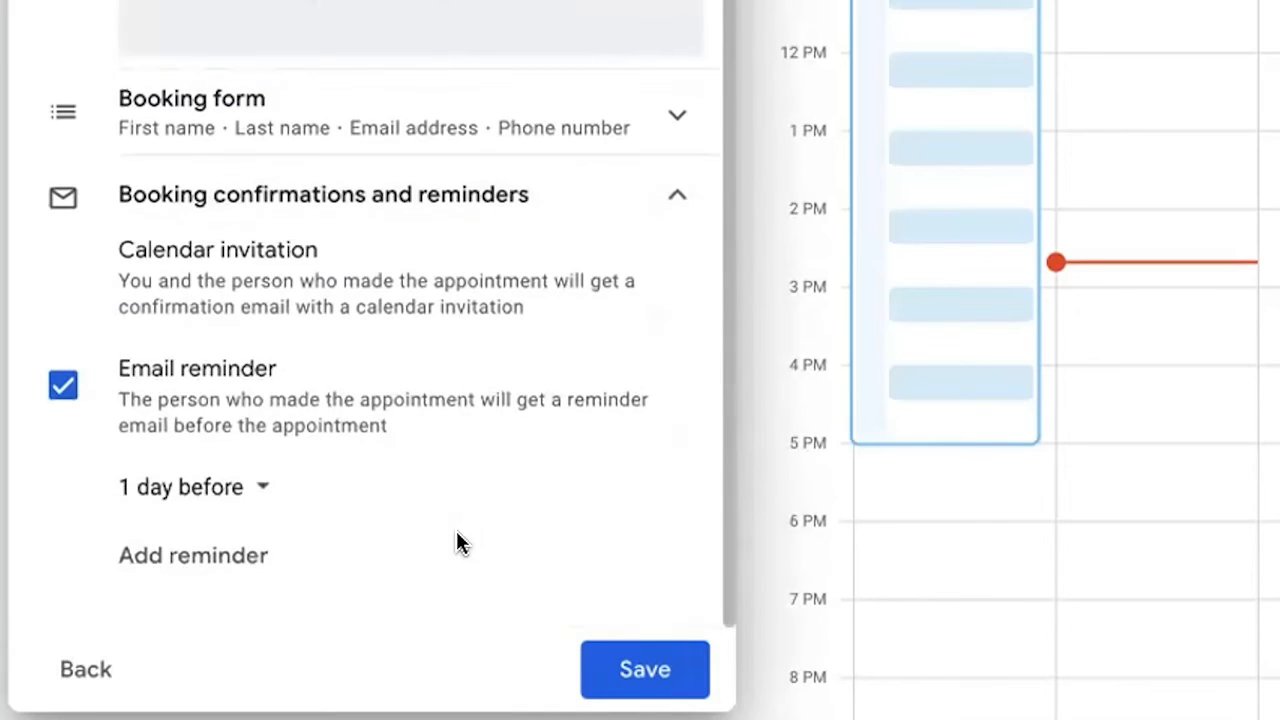
mouse_move(307, 373)
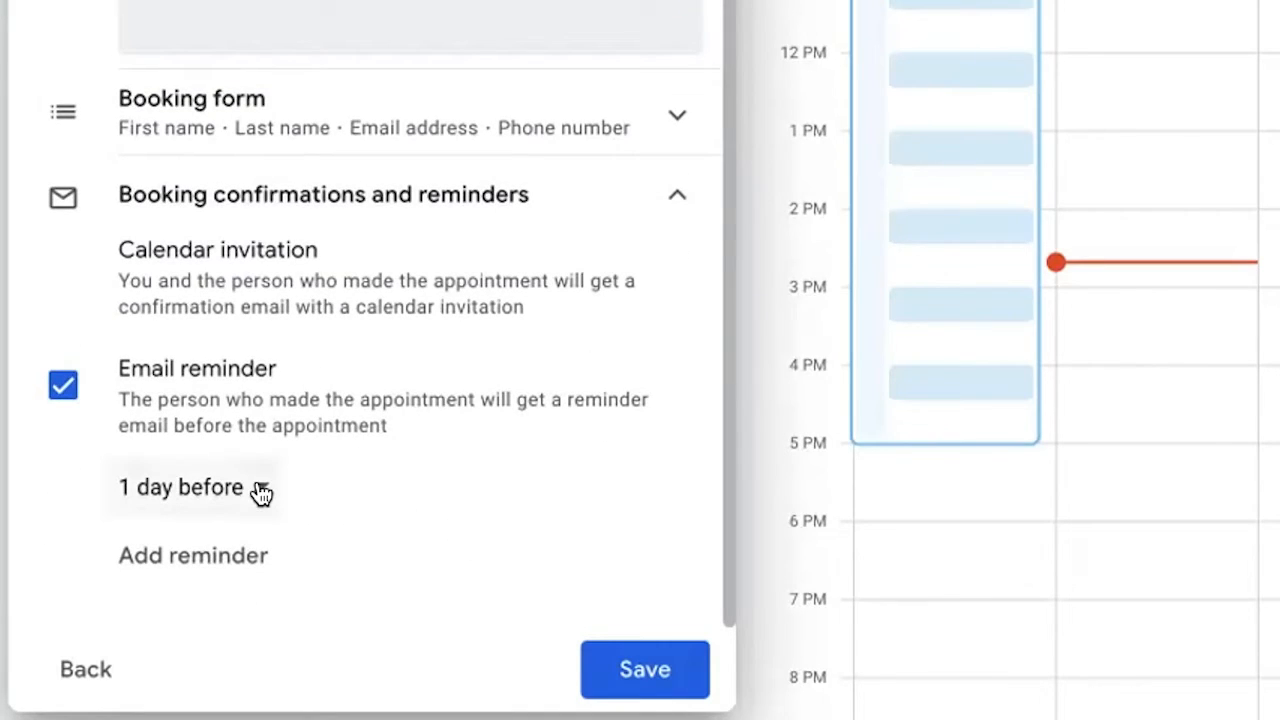
left_click(192, 555)
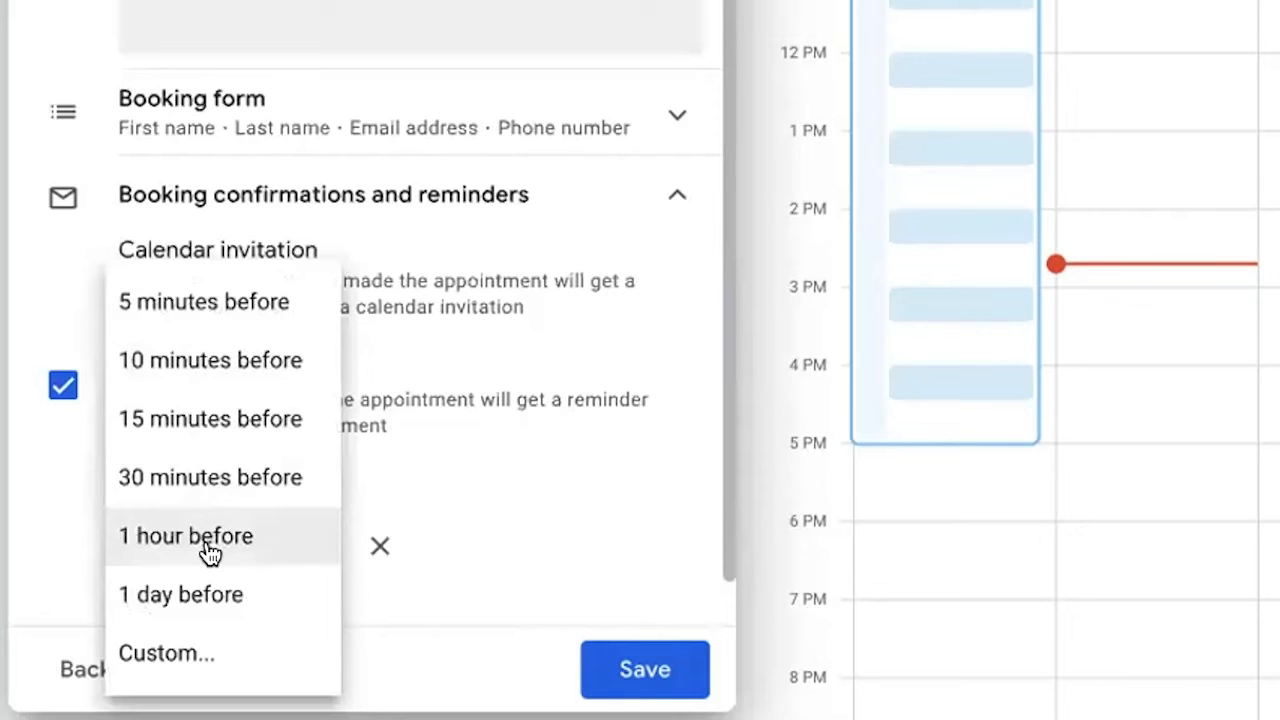
left_click(185, 535)
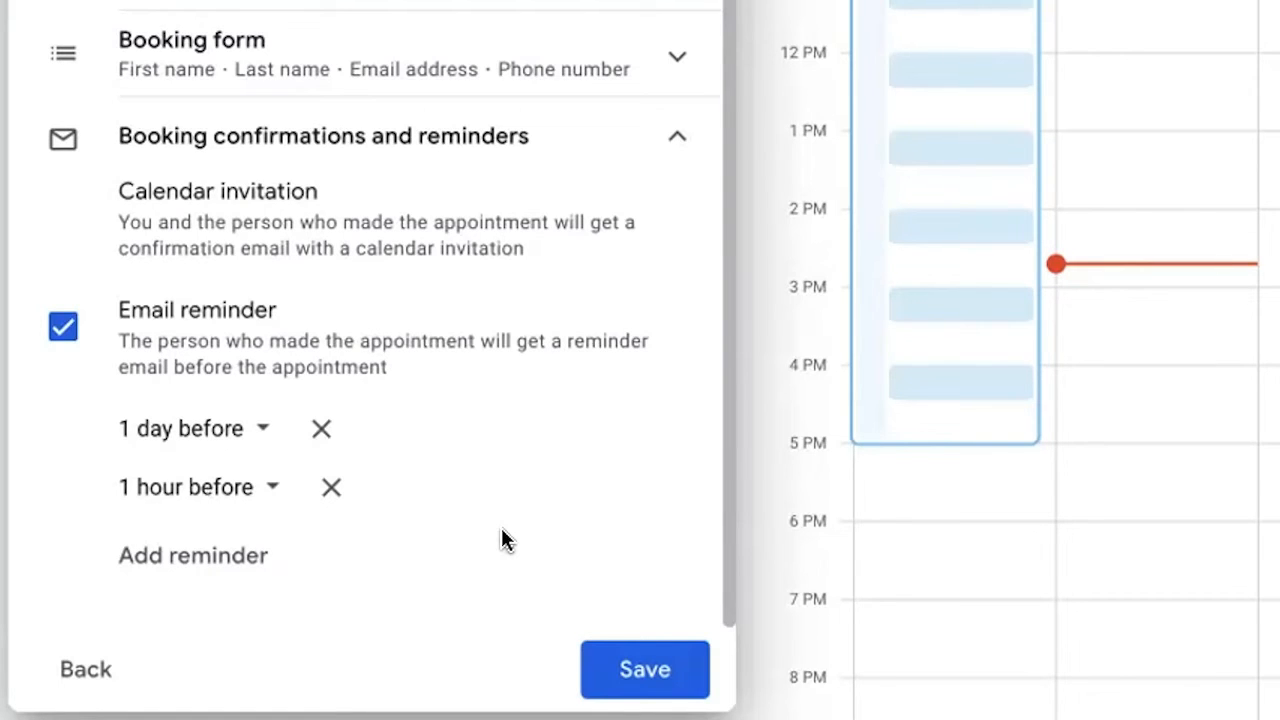
mouse_move(343, 463)
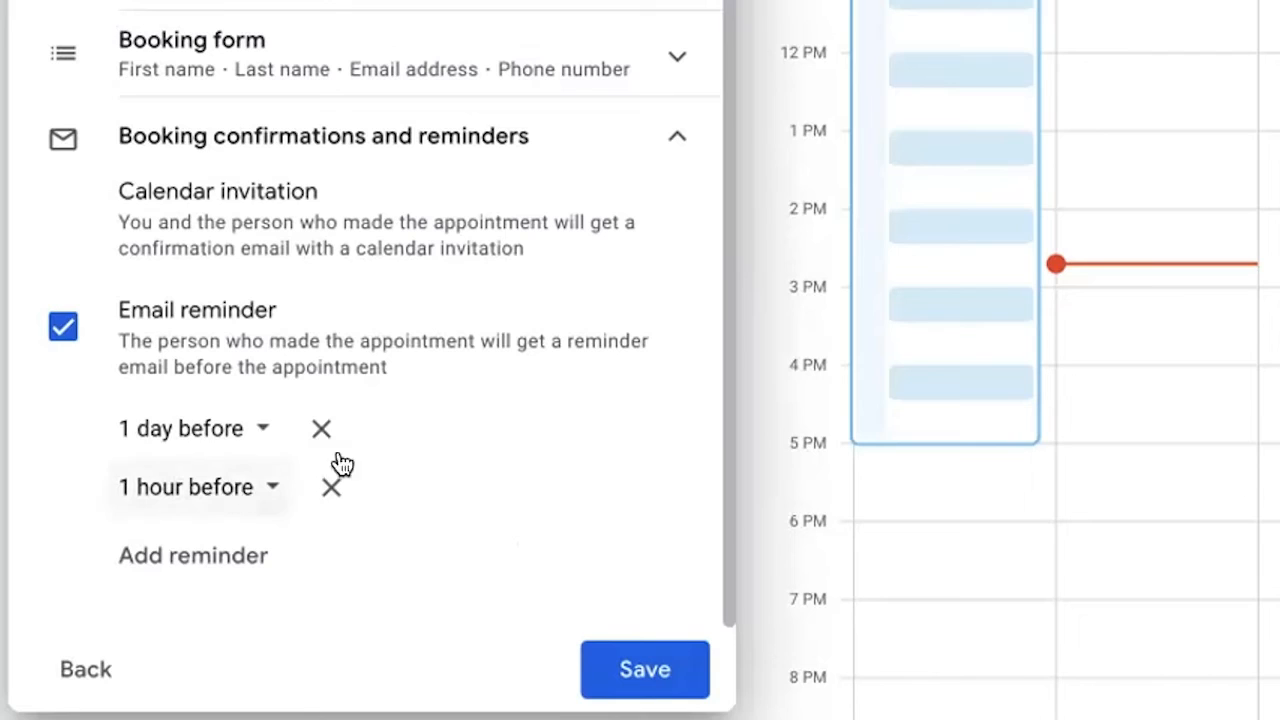
mouse_move(490, 532)
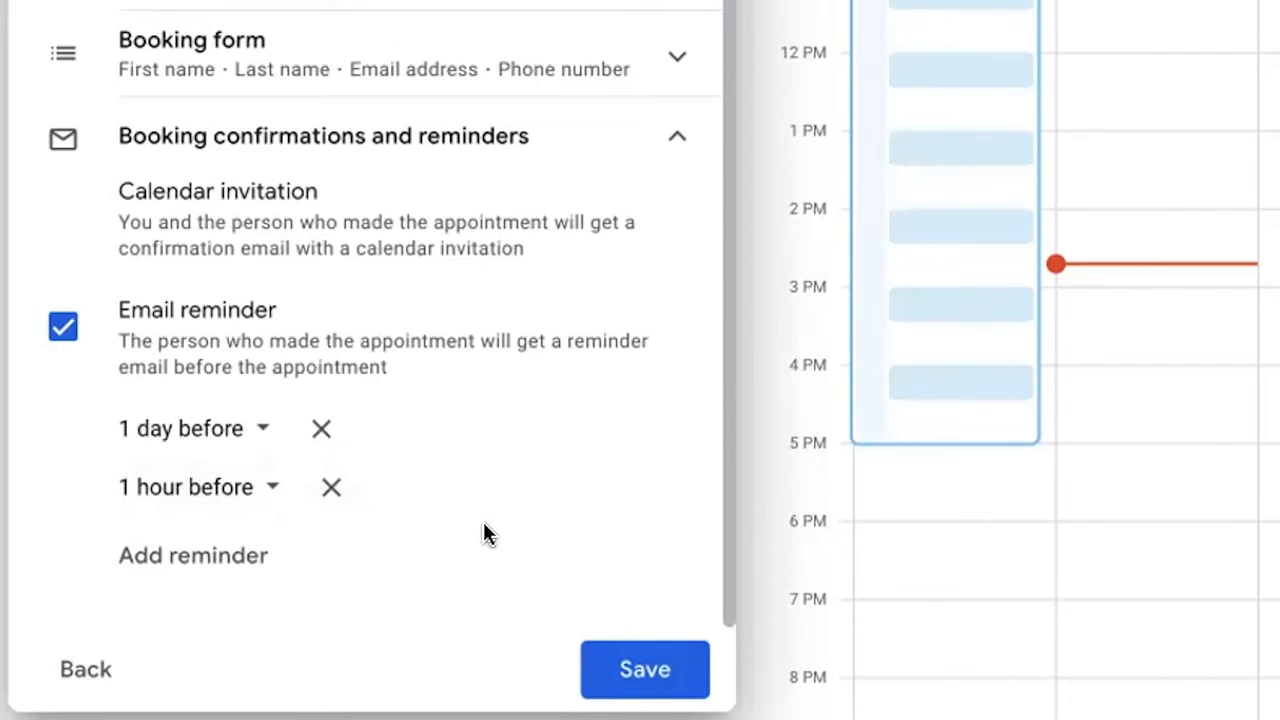
mouse_move(645, 669)
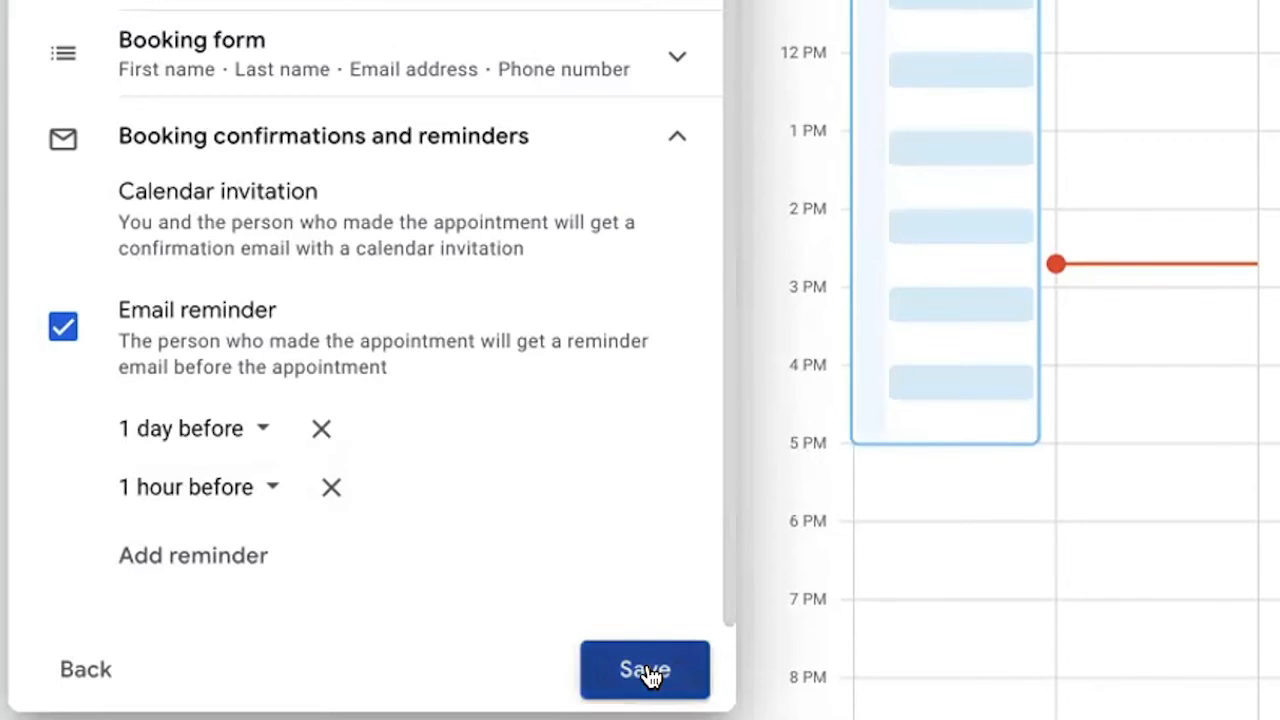
Save the Food Bank Weekend Pick Up schedule and preview its public booking page.
left_click(644, 669)
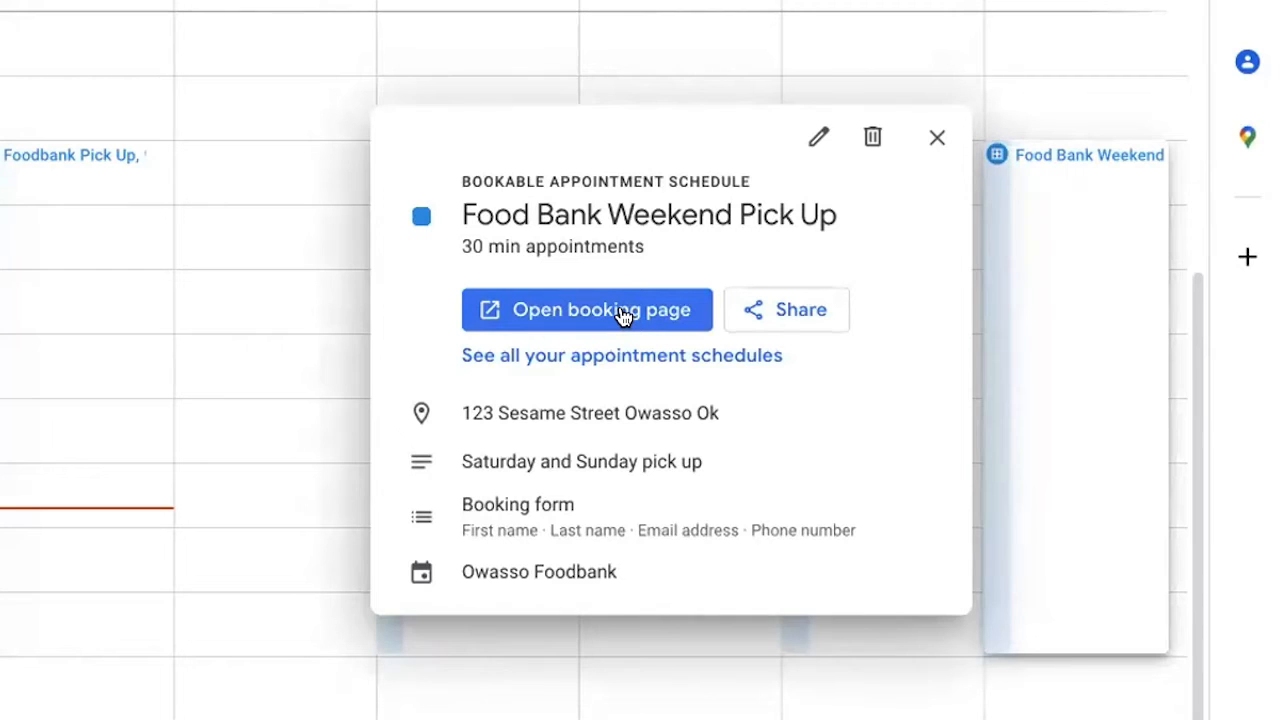
left_click(588, 309)
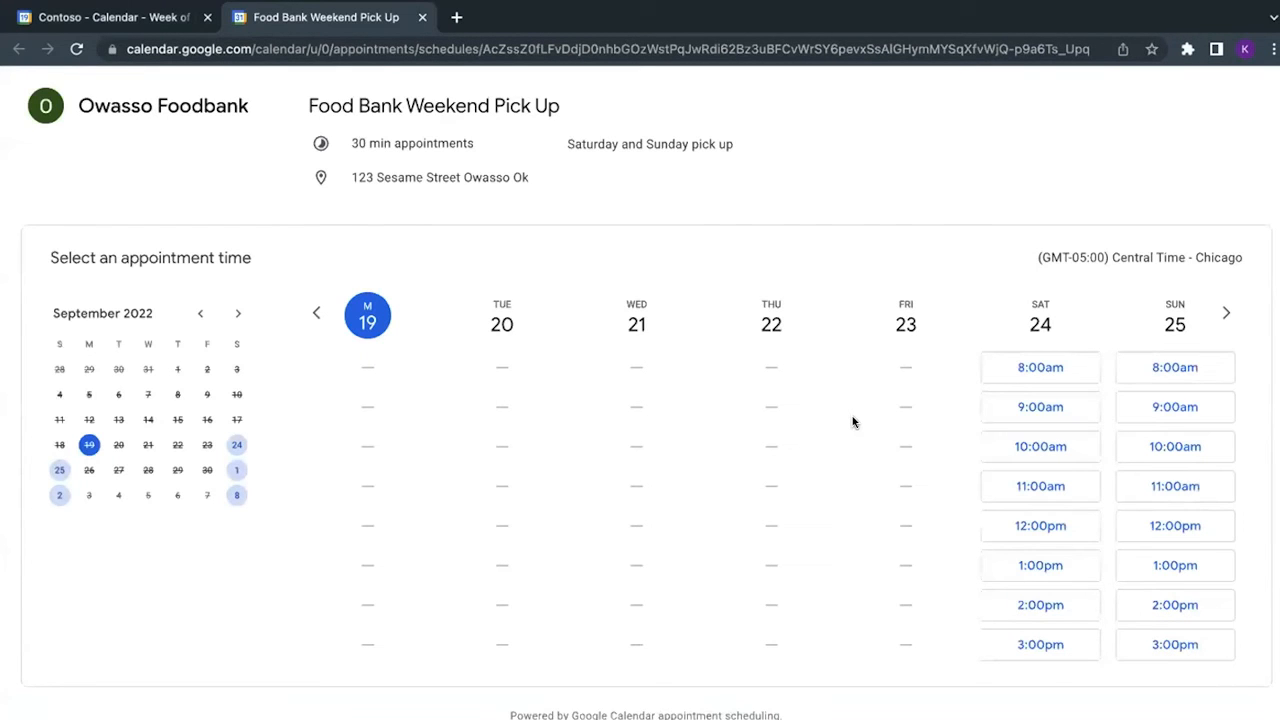
mouse_move(408, 105)
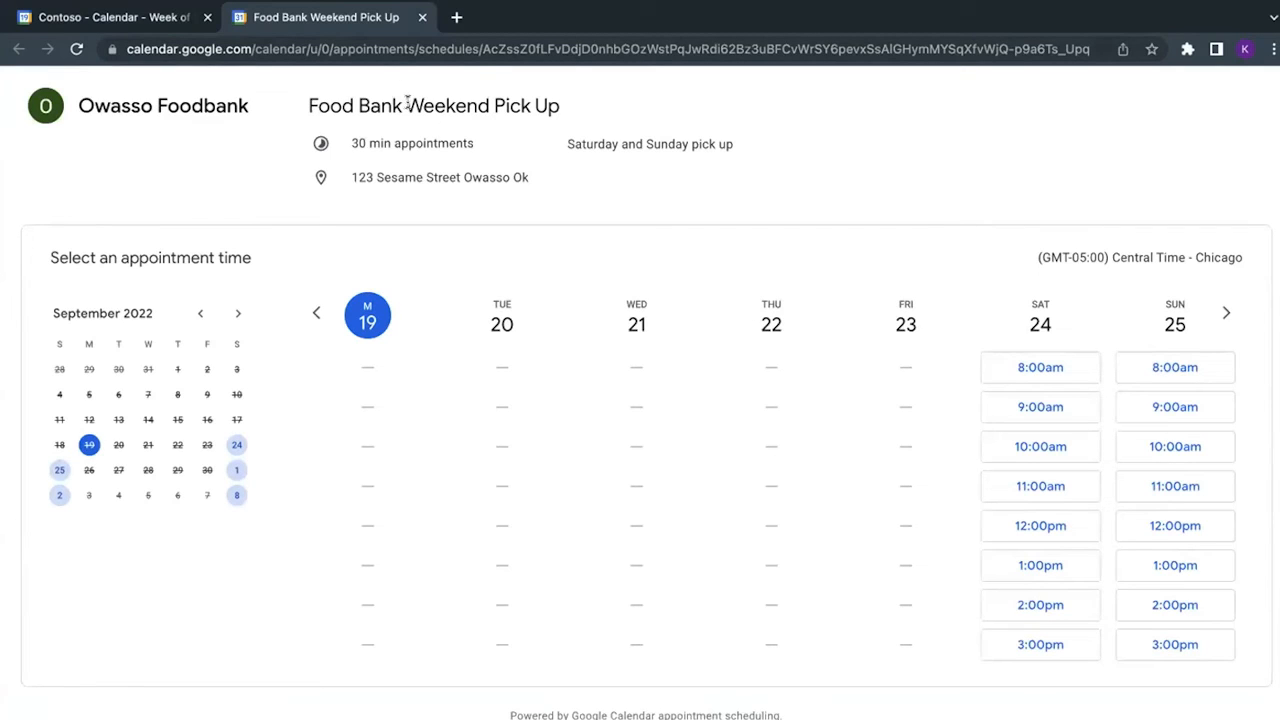
mouse_move(589, 123)
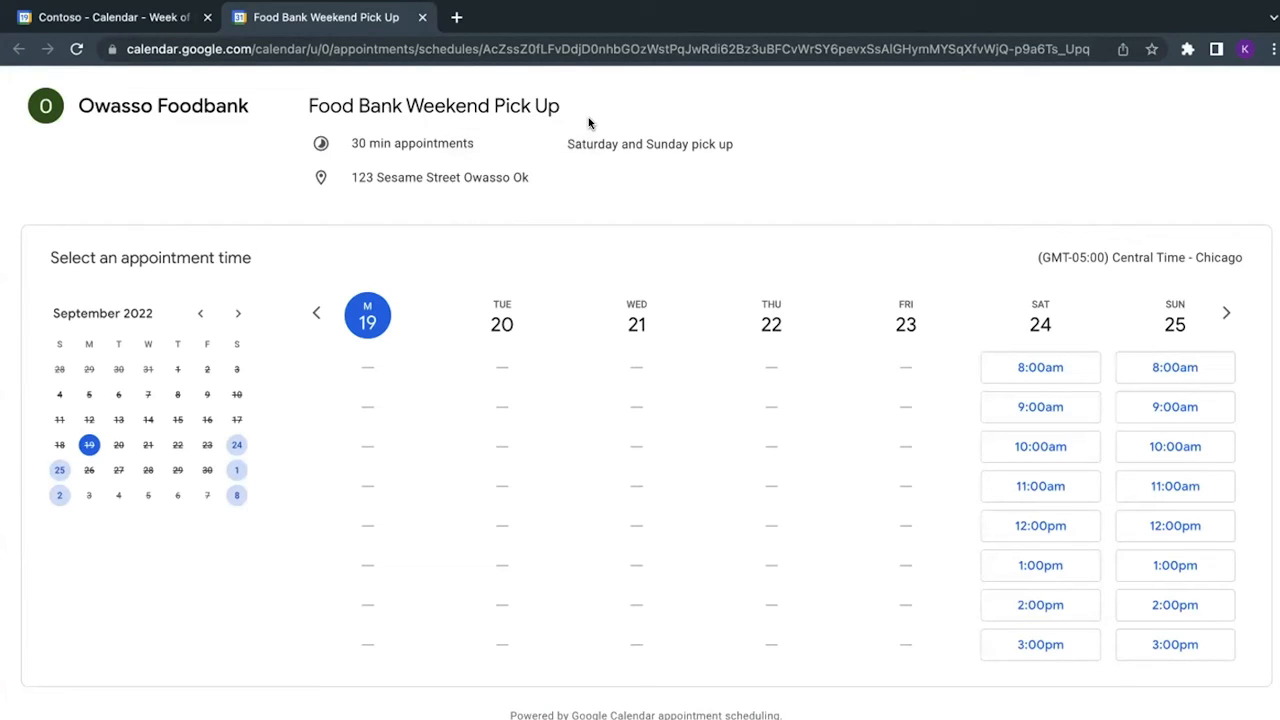
mouse_move(515, 184)
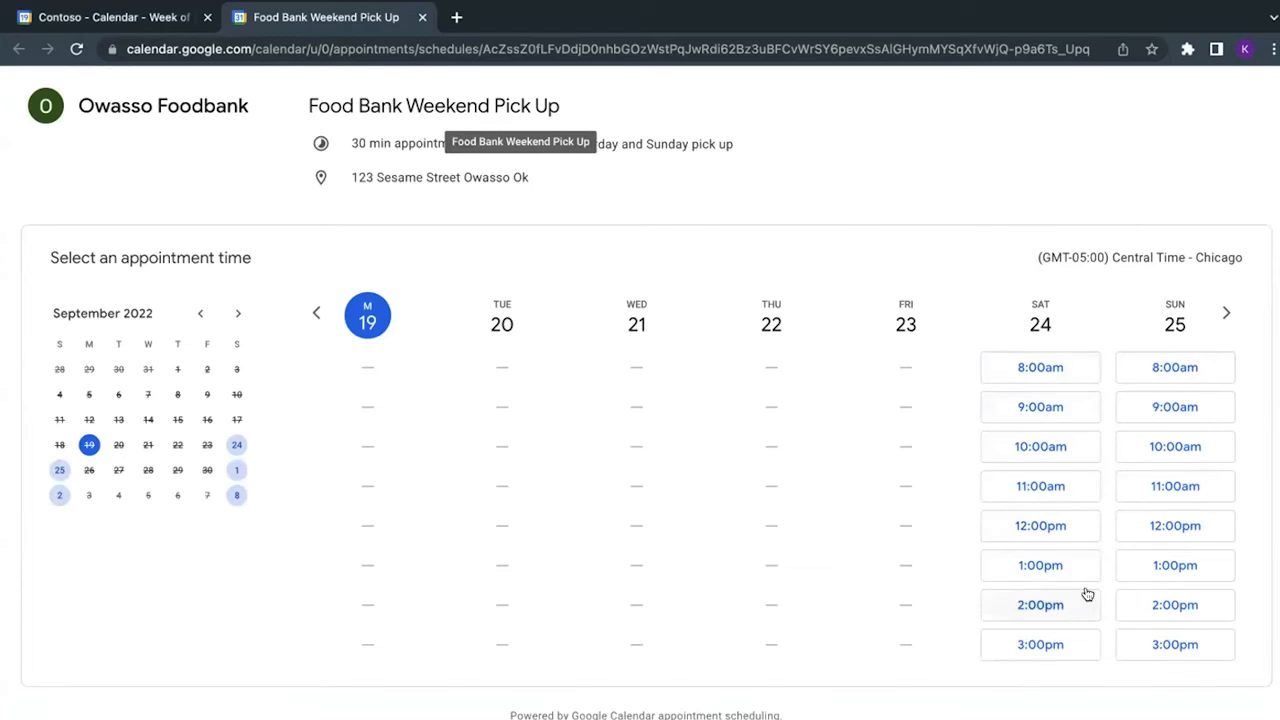
mouse_move(1003, 383)
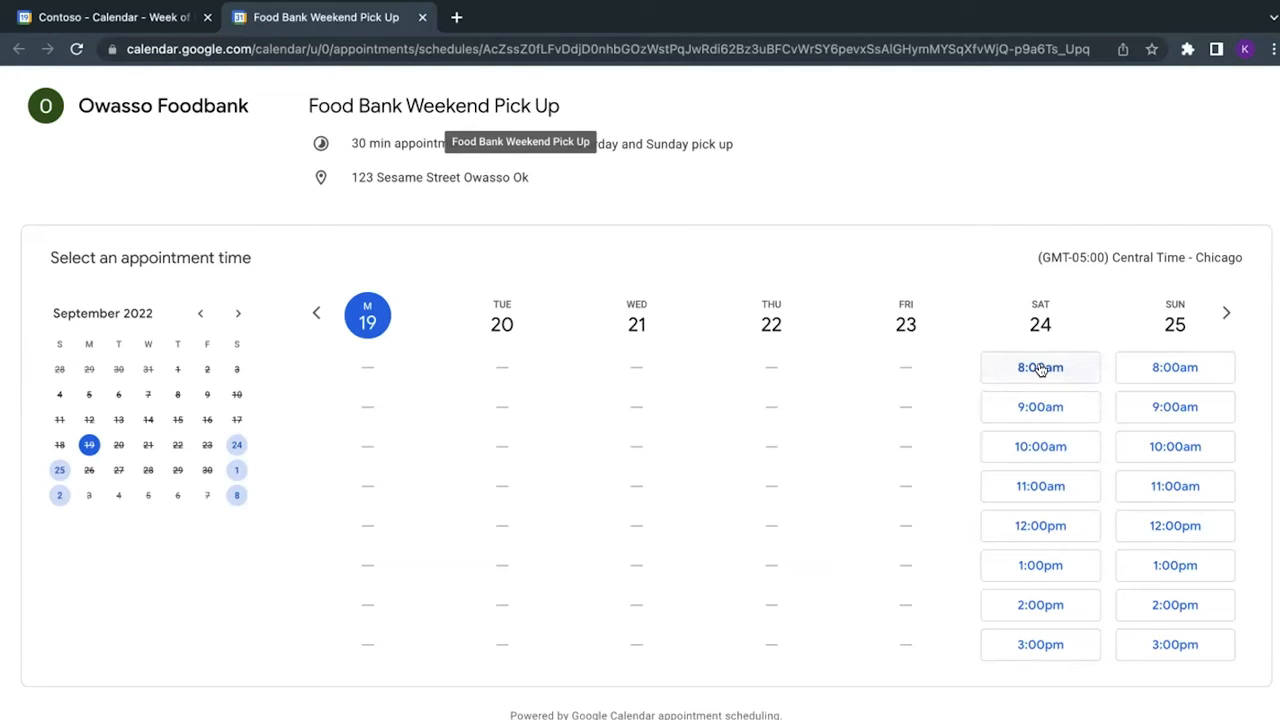
Book the Saturday 8:00am test slot, entering phone number 555-555-555 to complete the form.
left_click(1040, 367)
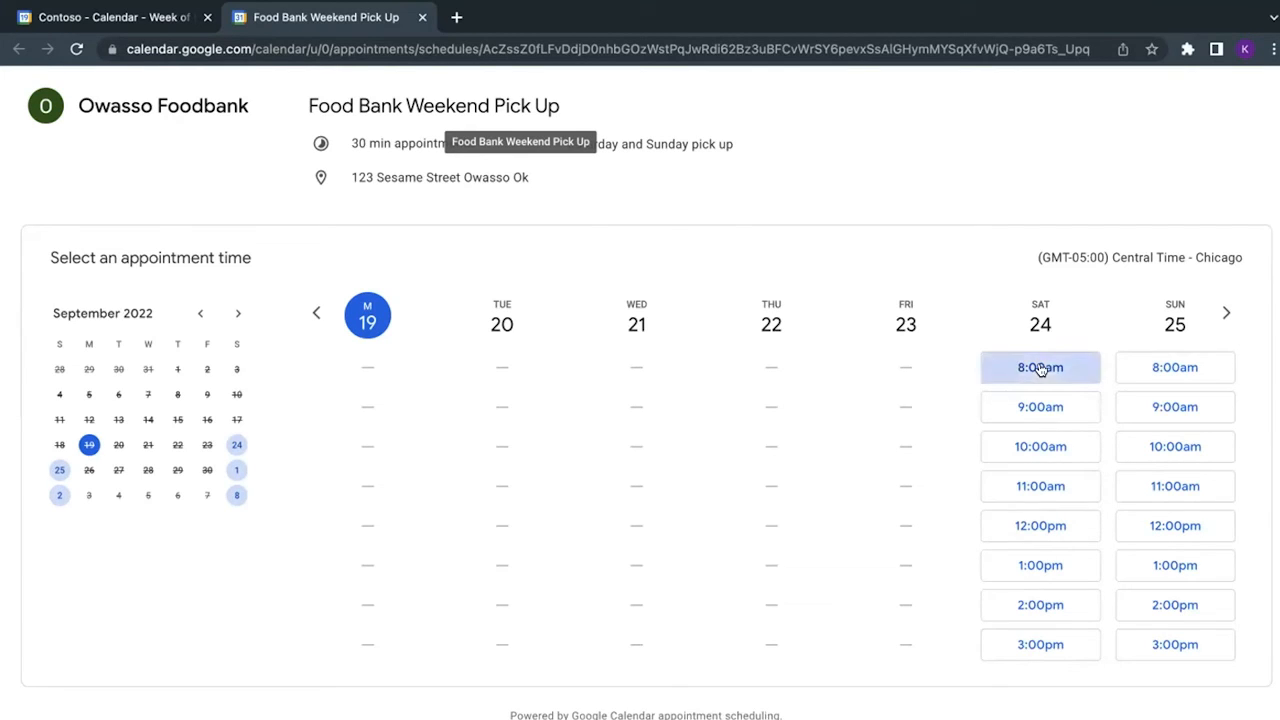
left_click(1040, 367)
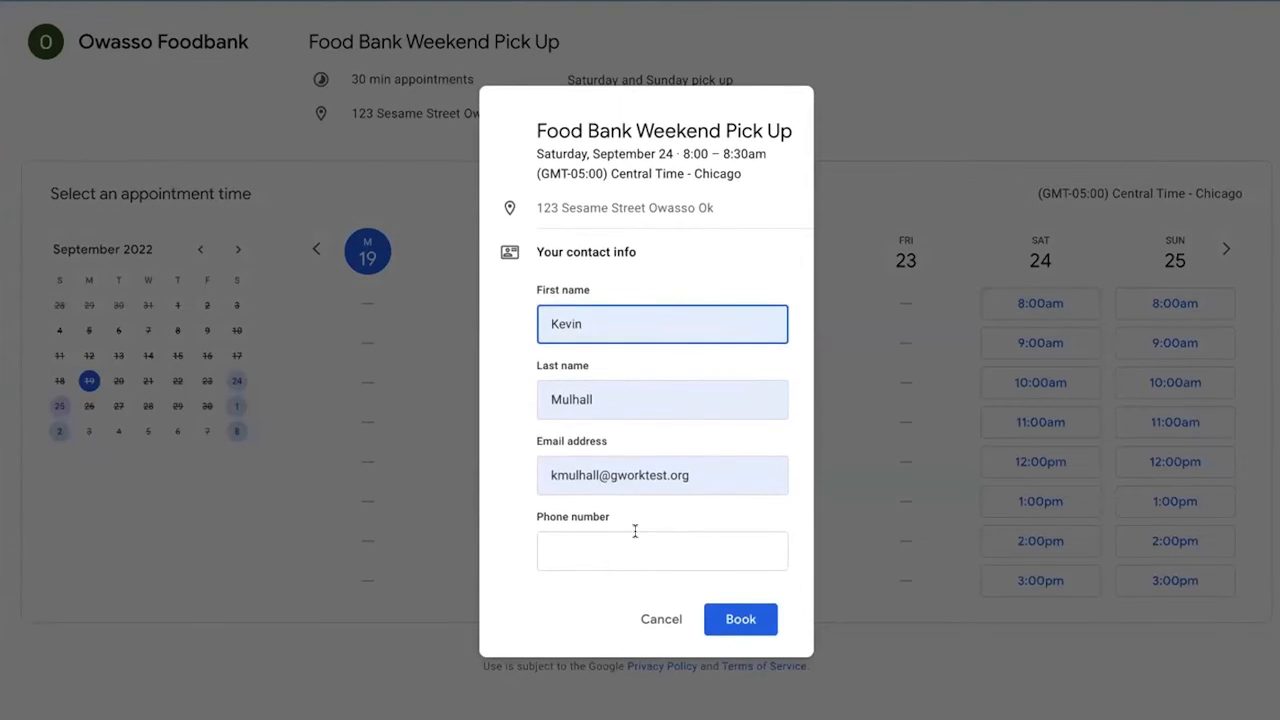
left_click(662, 550)
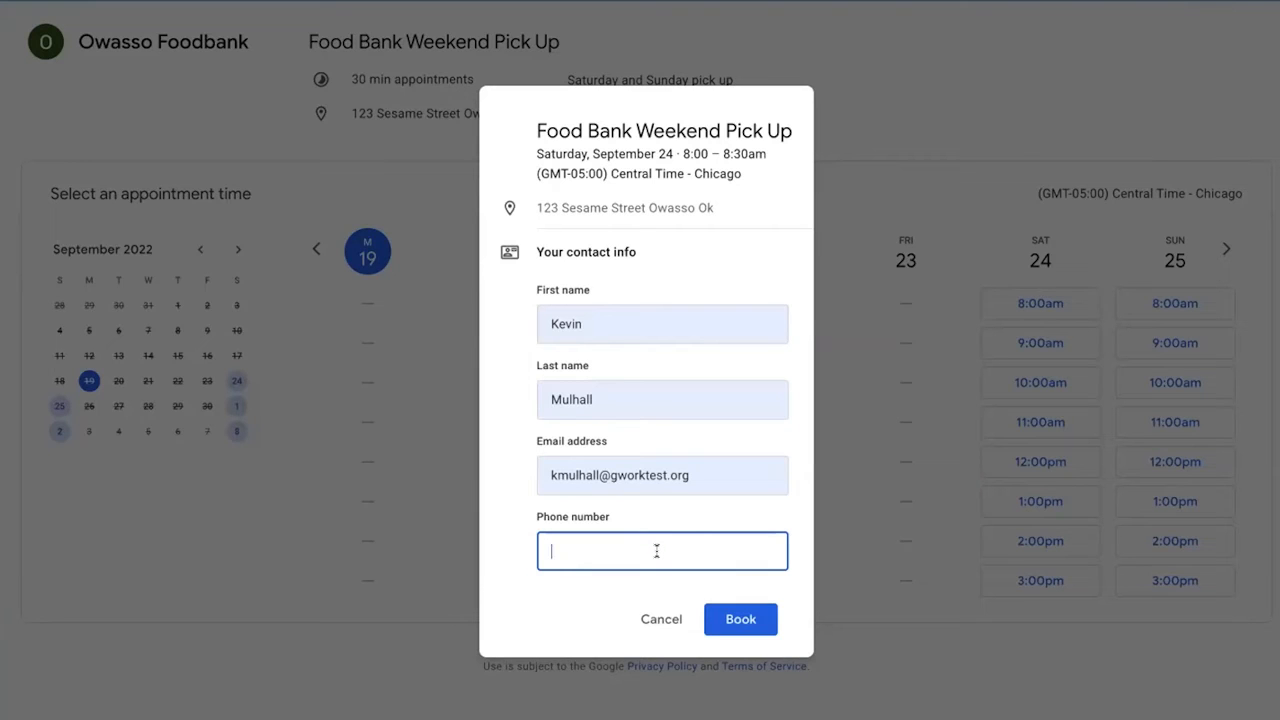
left_click(740, 619)
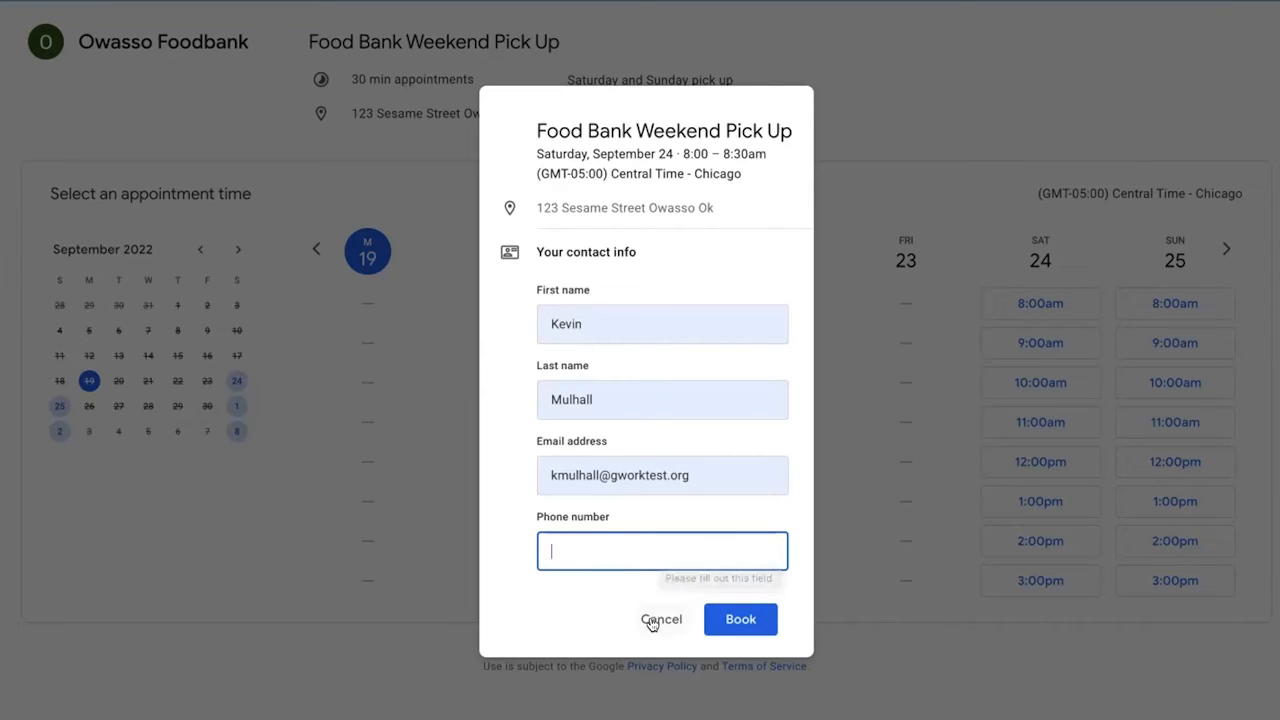
left_click(740, 619)
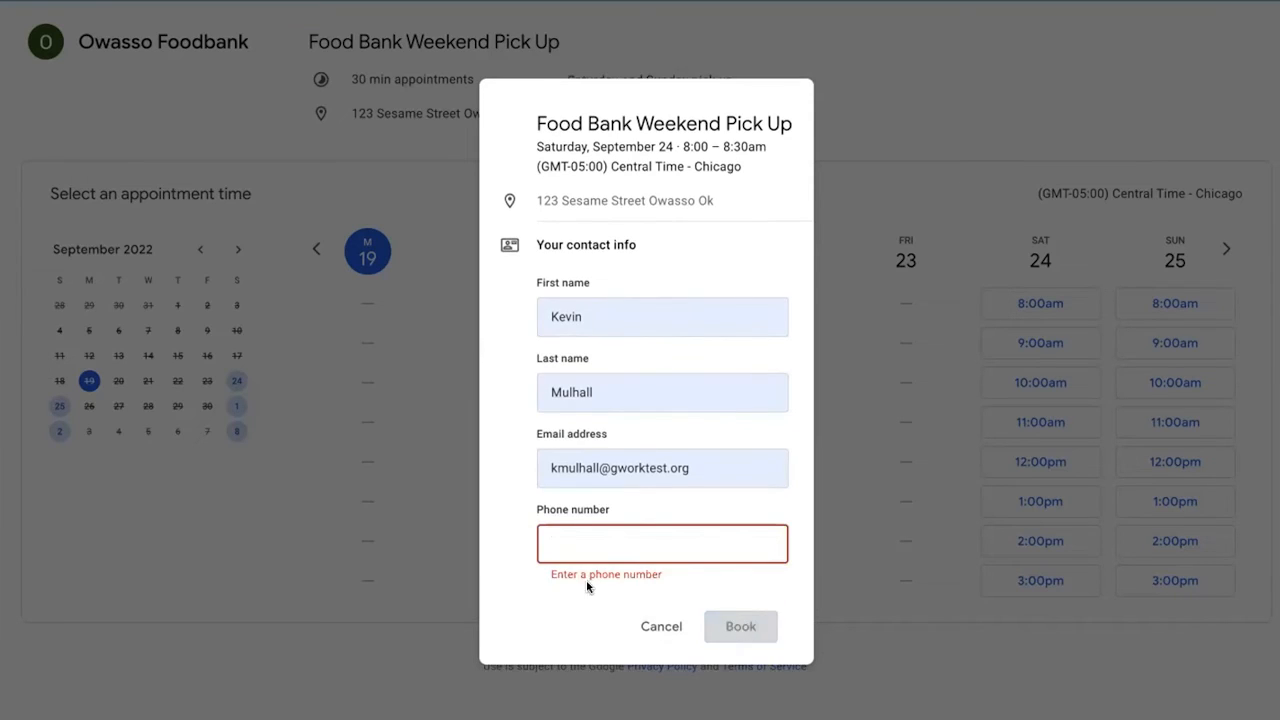
mouse_move(652, 567)
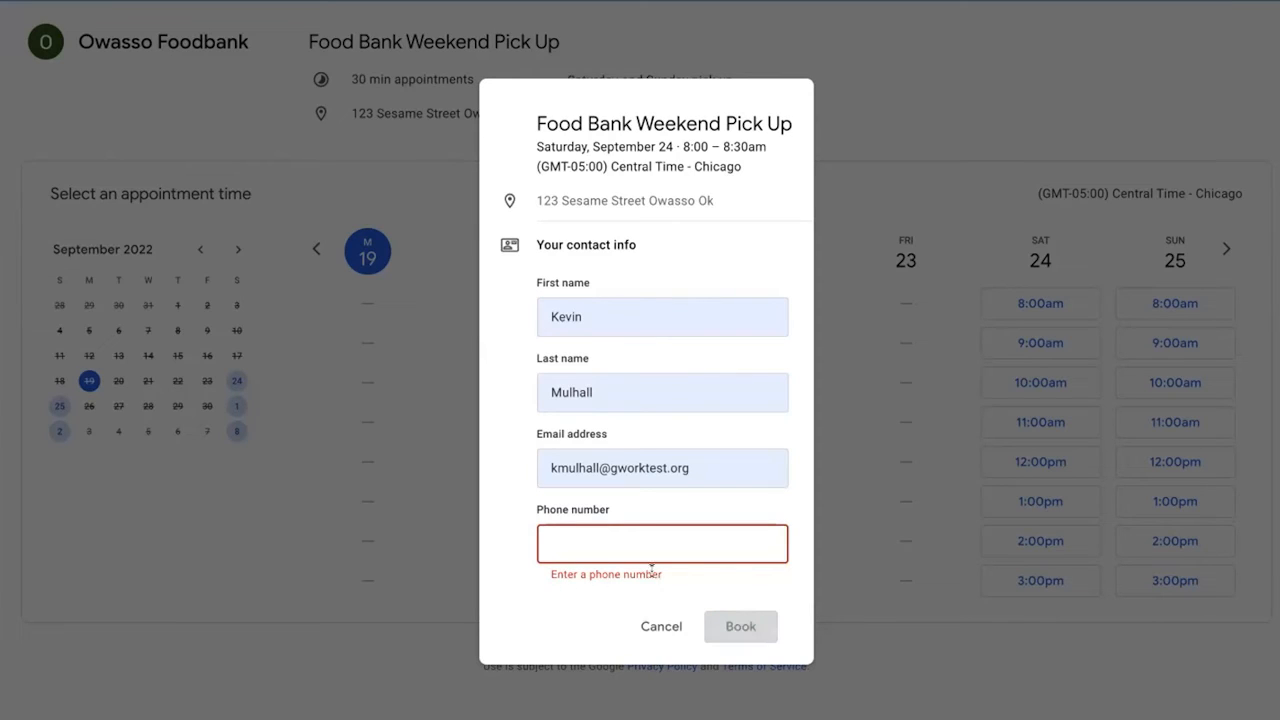
type("5")
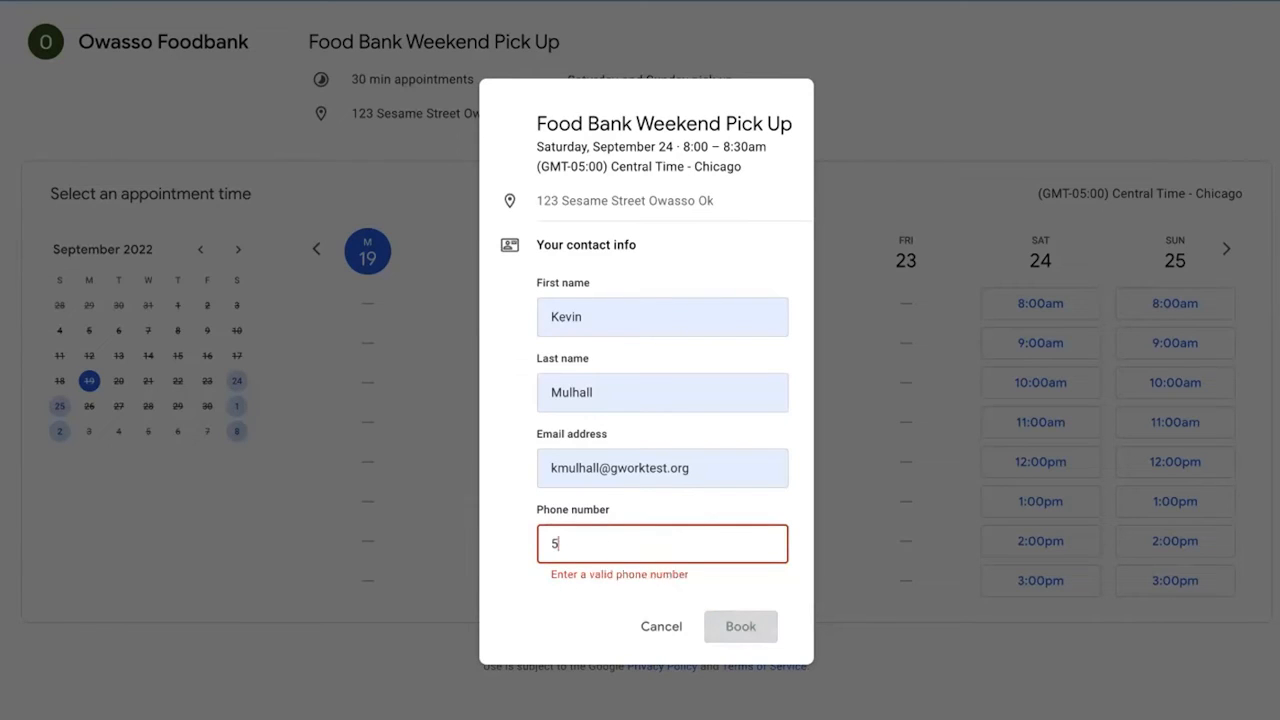
type("555-555-555")
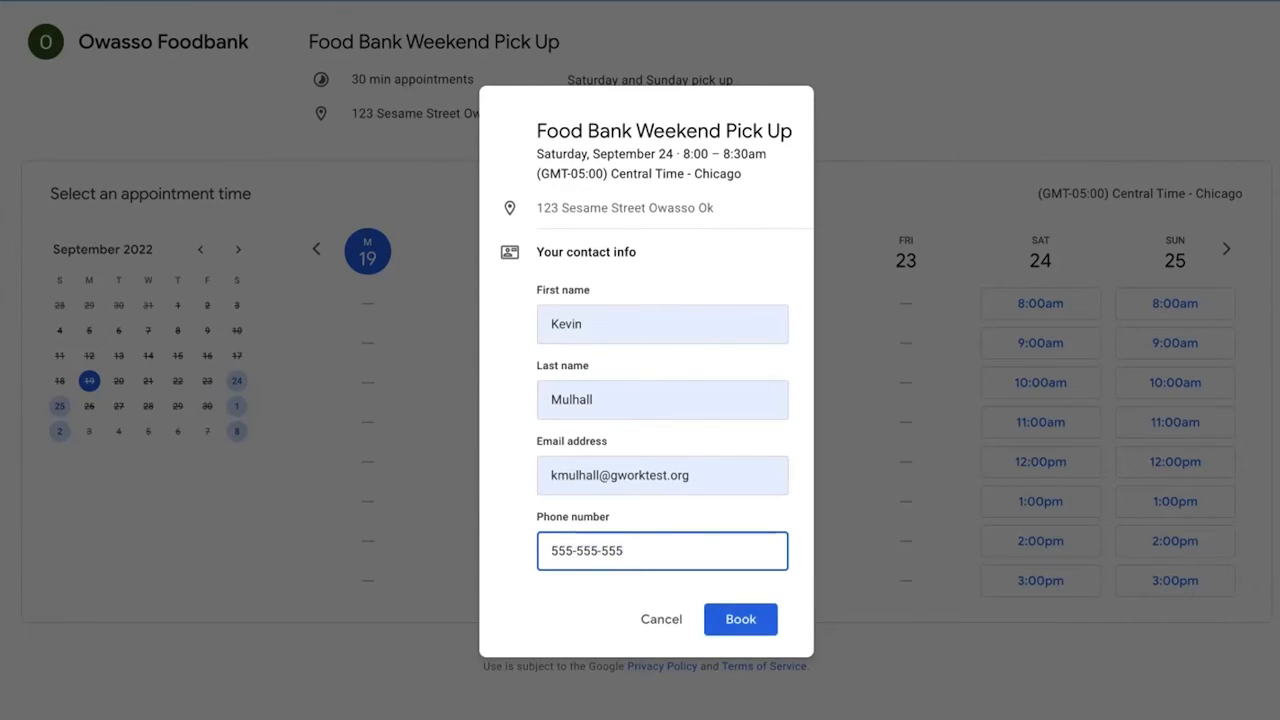
left_click(740, 619)
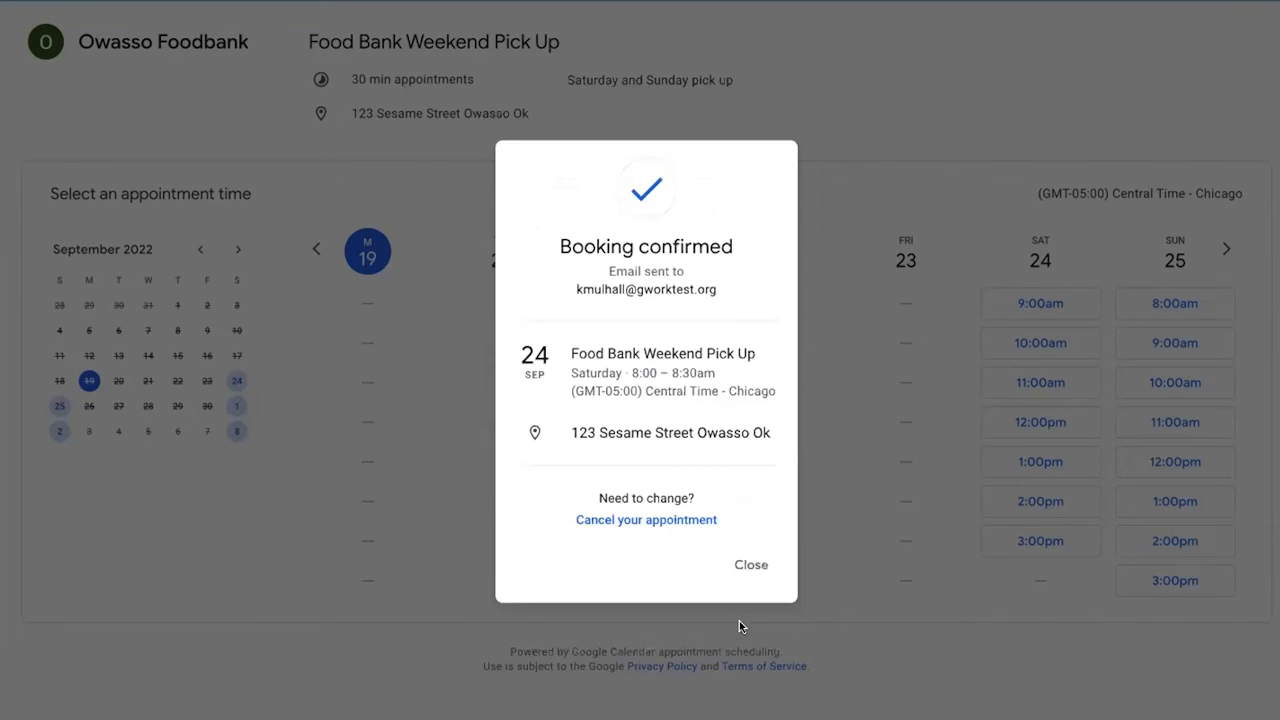
mouse_move(646, 289)
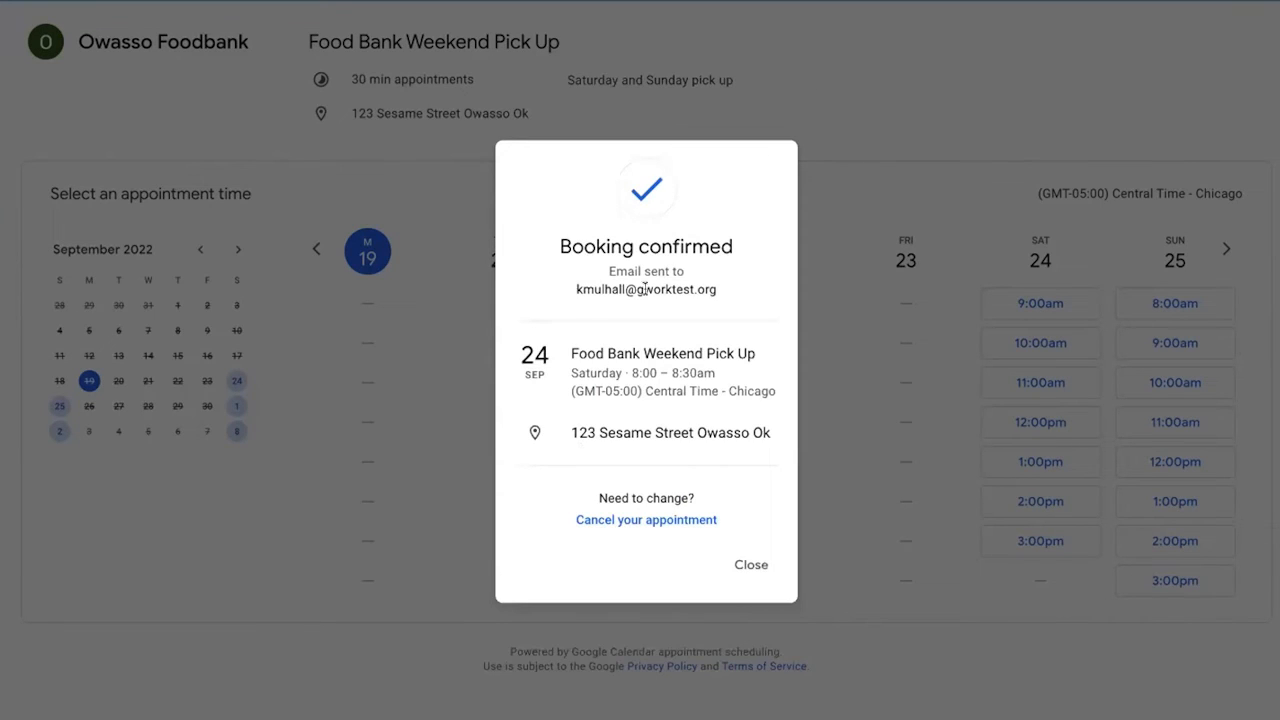
mouse_move(617, 306)
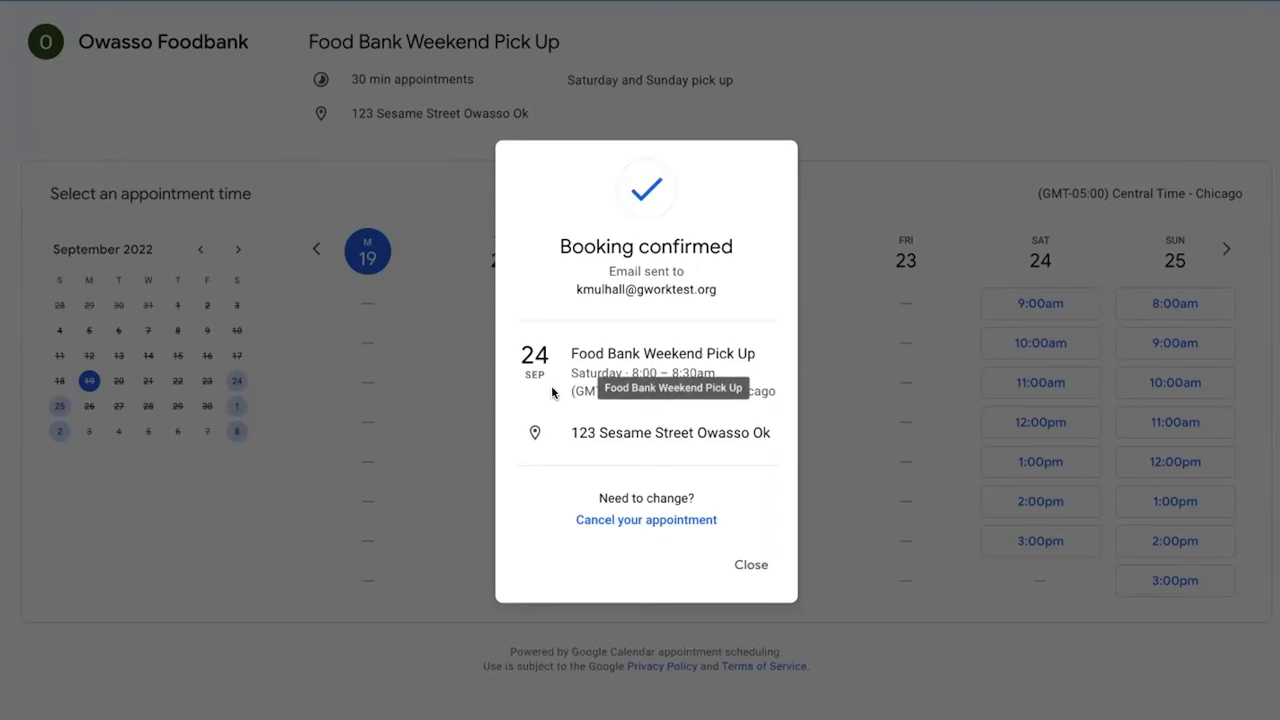
mouse_move(545, 390)
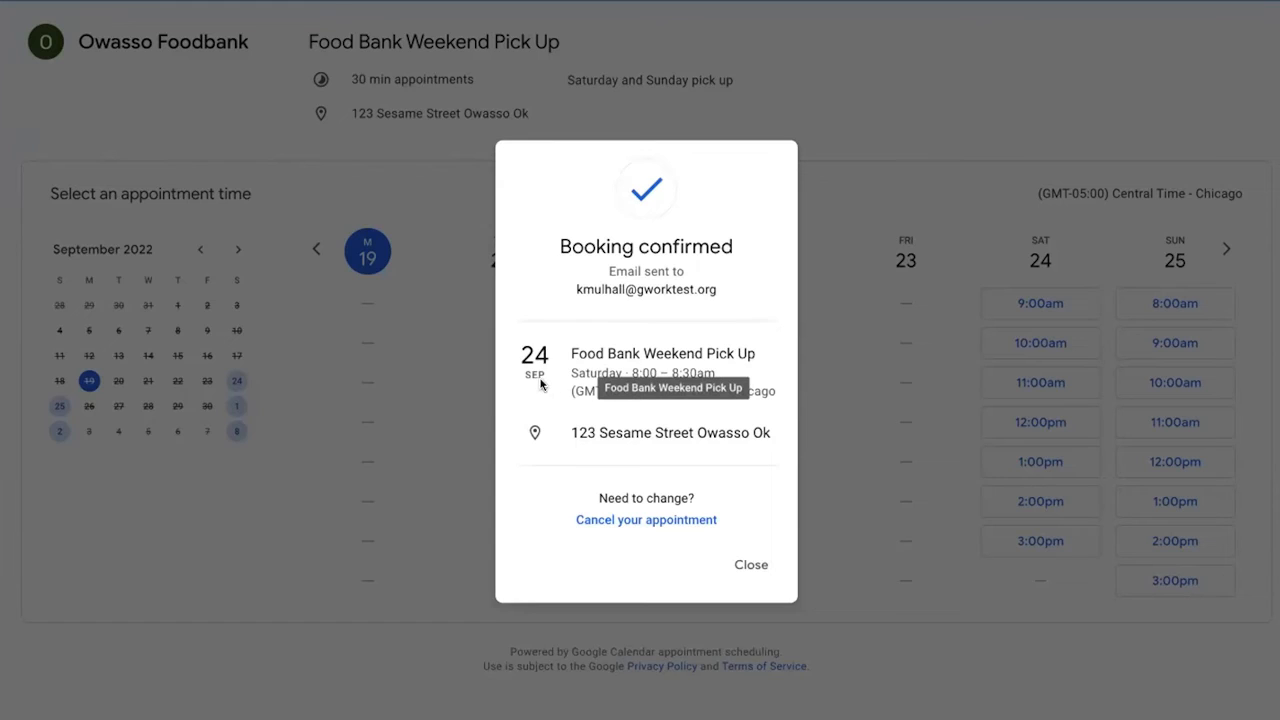
mouse_move(742, 371)
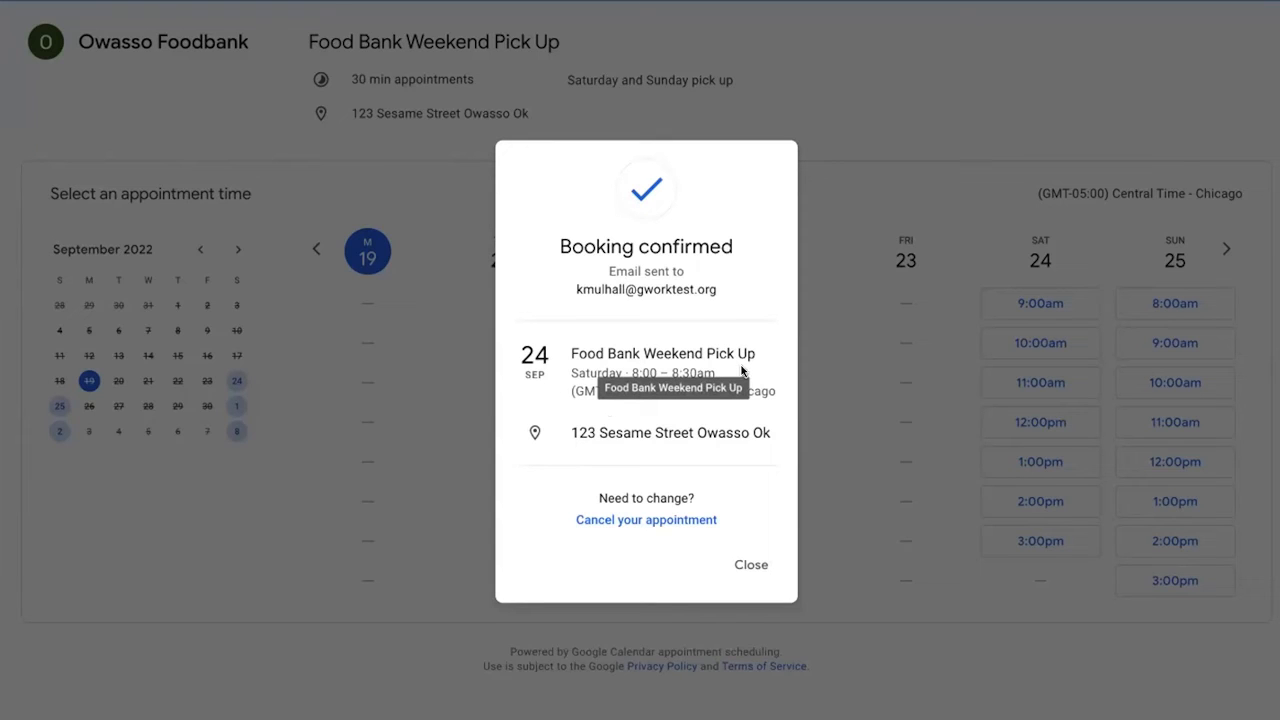
mouse_move(726, 477)
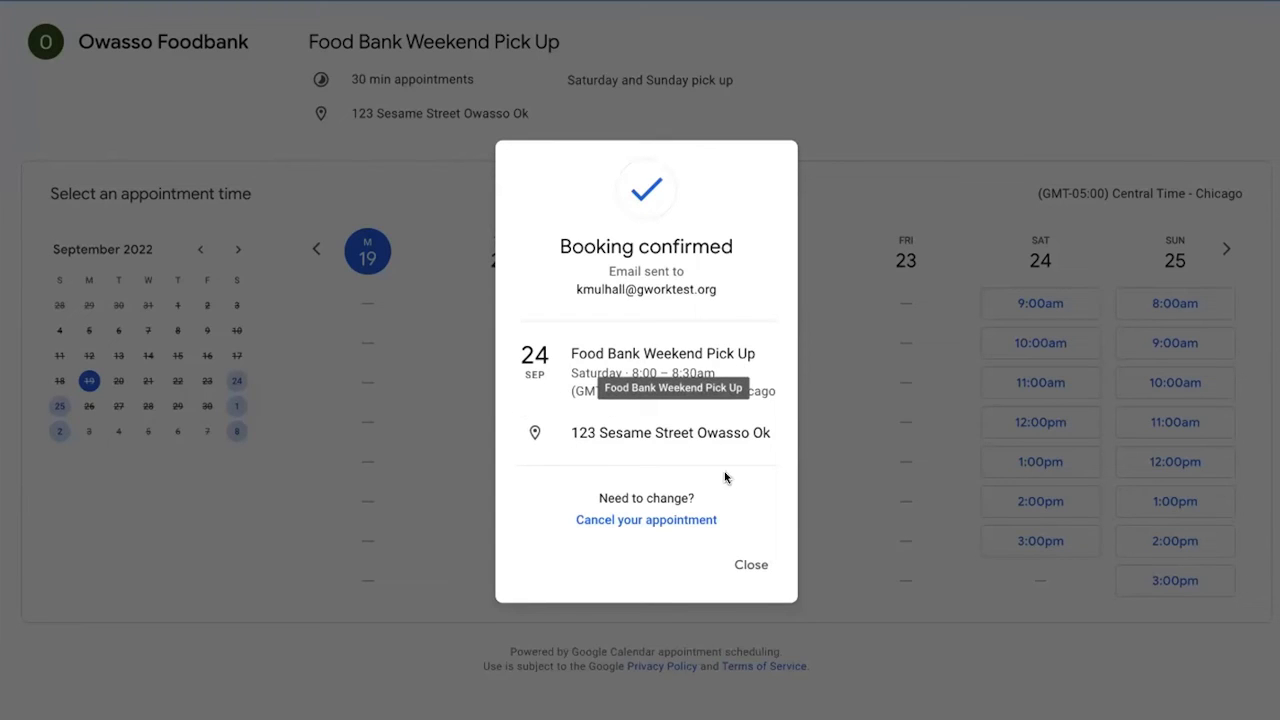
mouse_move(750, 565)
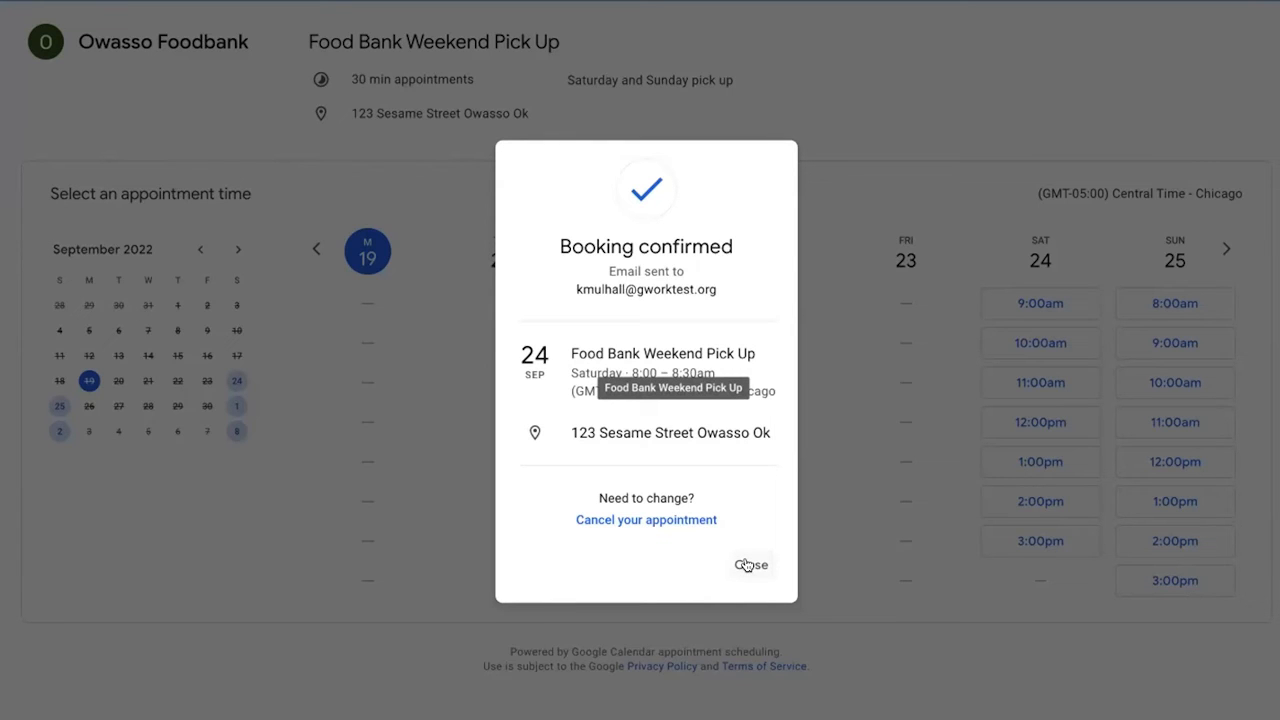
Close the booking confirmation and copy the Owassa Foodbank Pickup booking page URL.
left_click(751, 564)
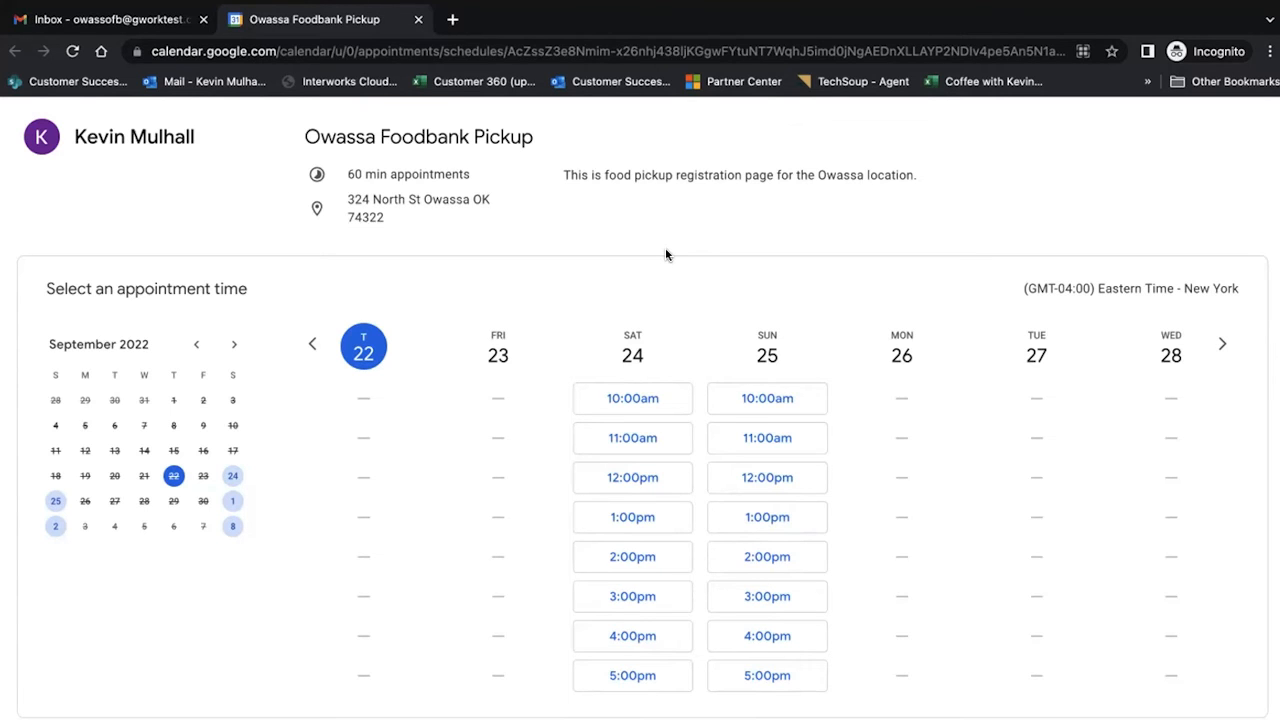
mouse_move(610, 183)
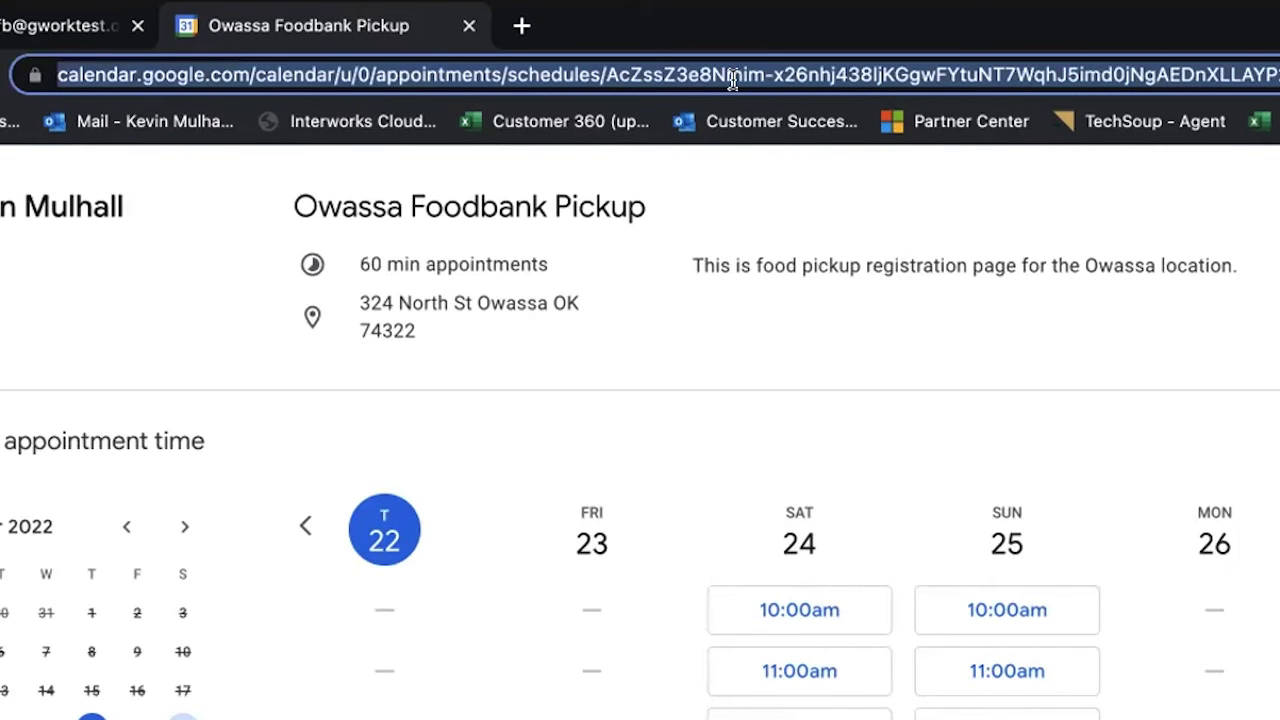
right_click(730, 75)
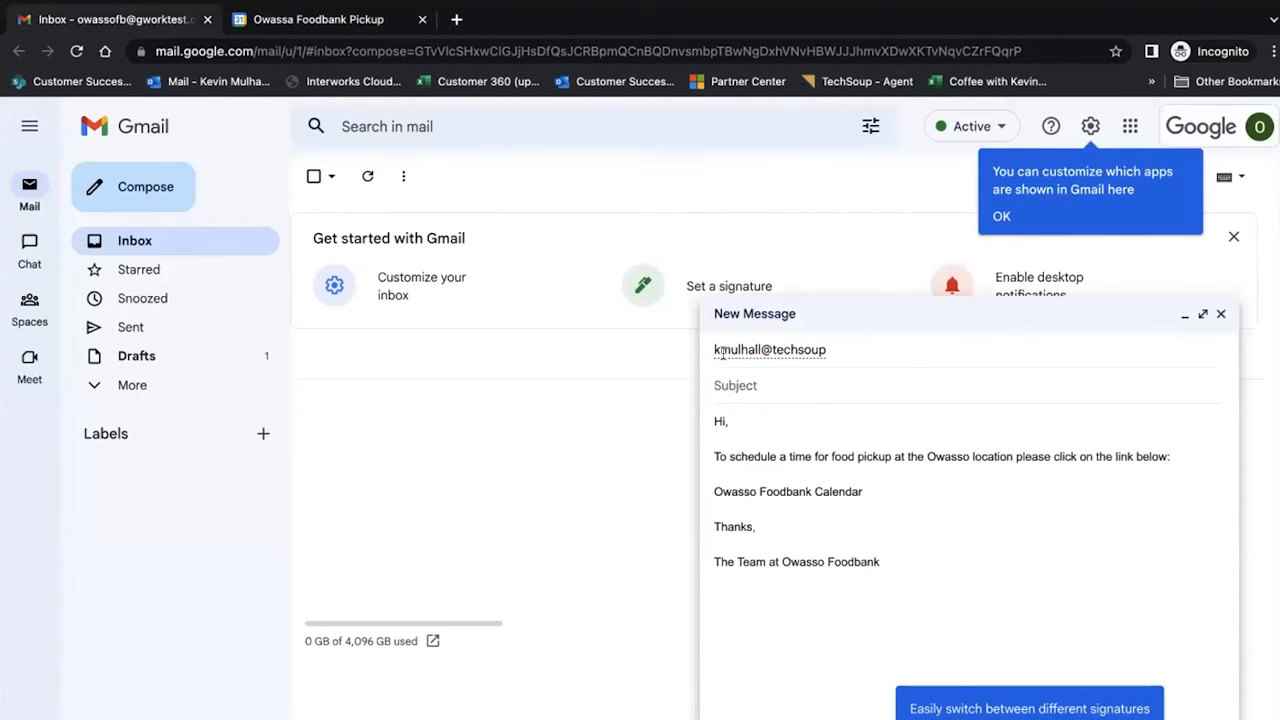
left_click(1203, 313)
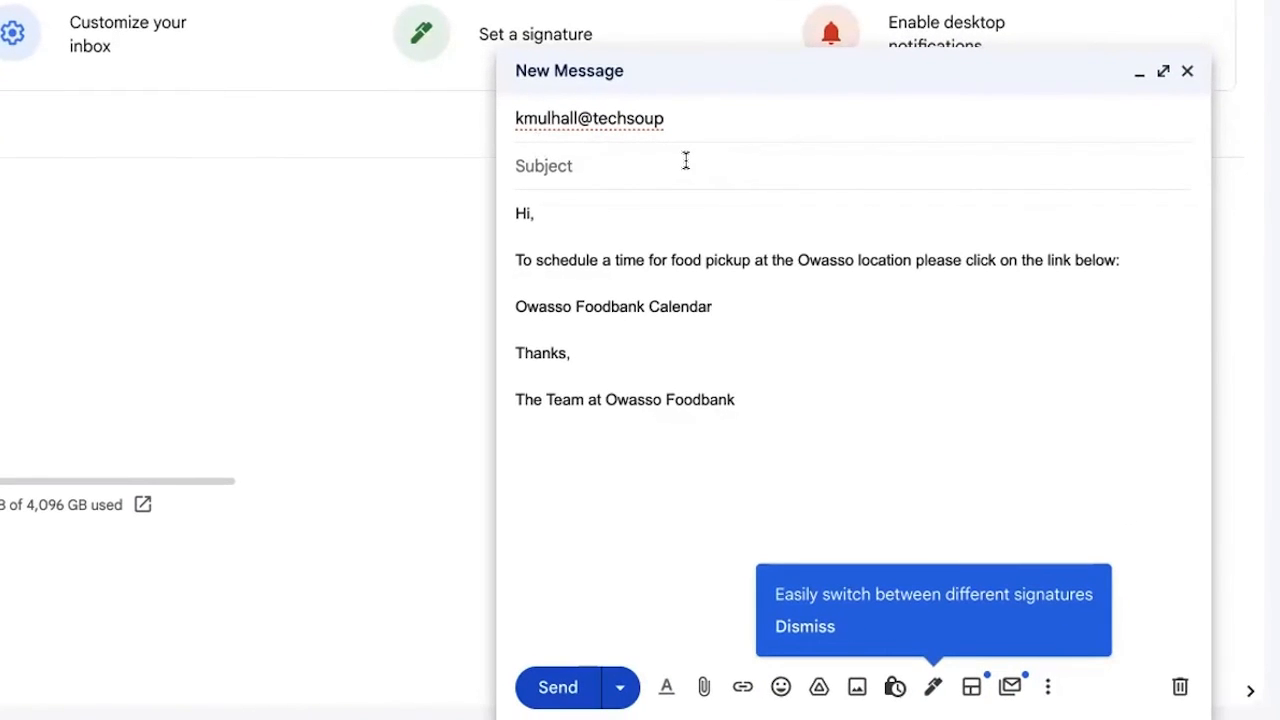
mouse_move(604, 170)
type(".org")
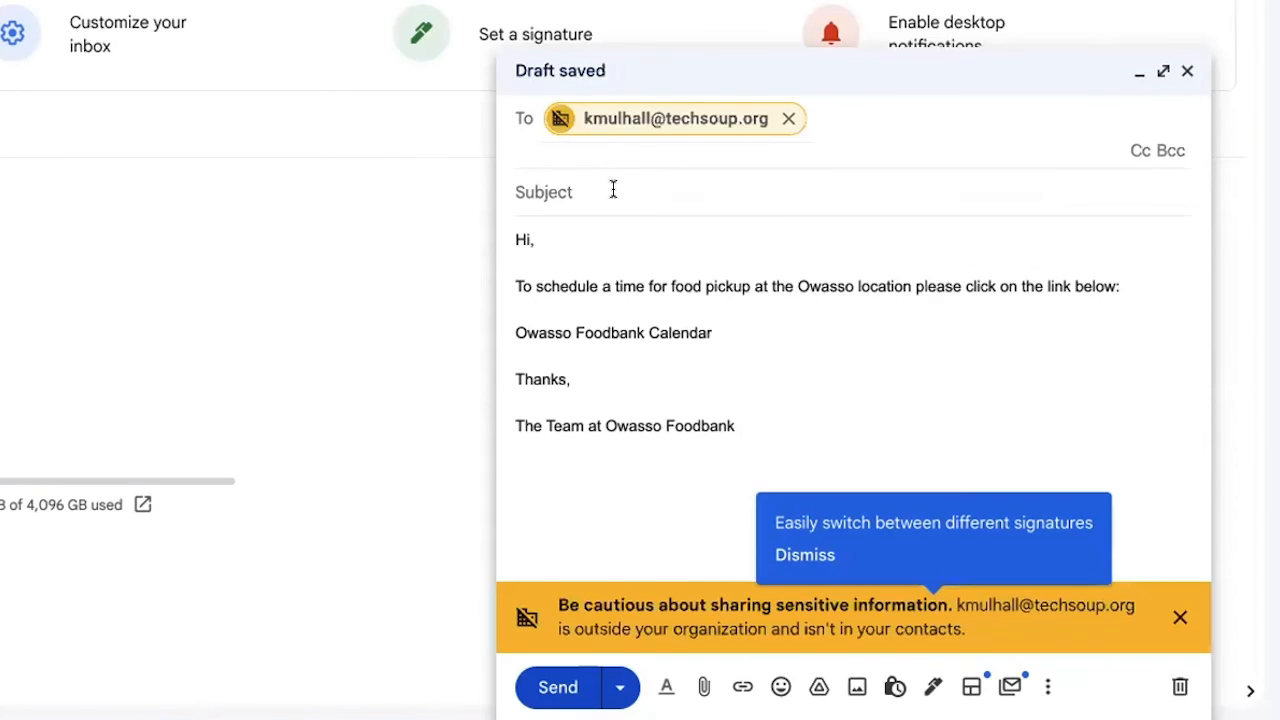
left_click(1179, 617)
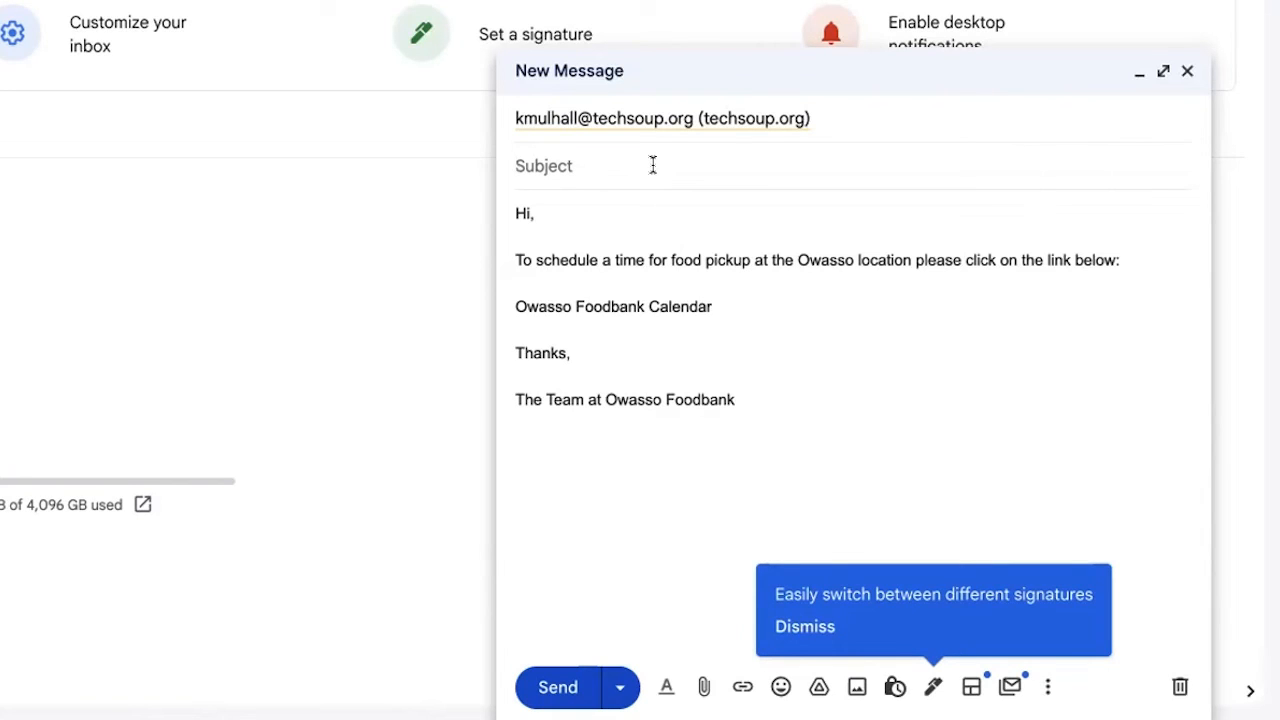
type("Cale")
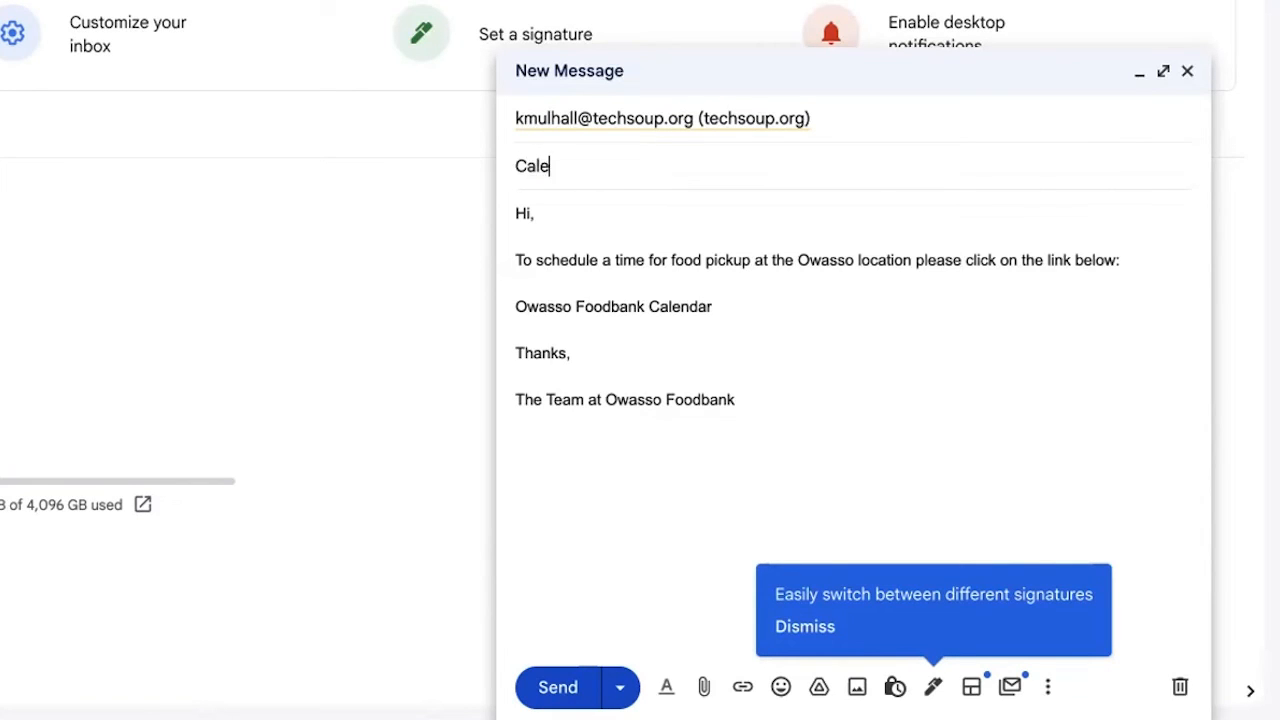
type("Food bank Calendar Link")
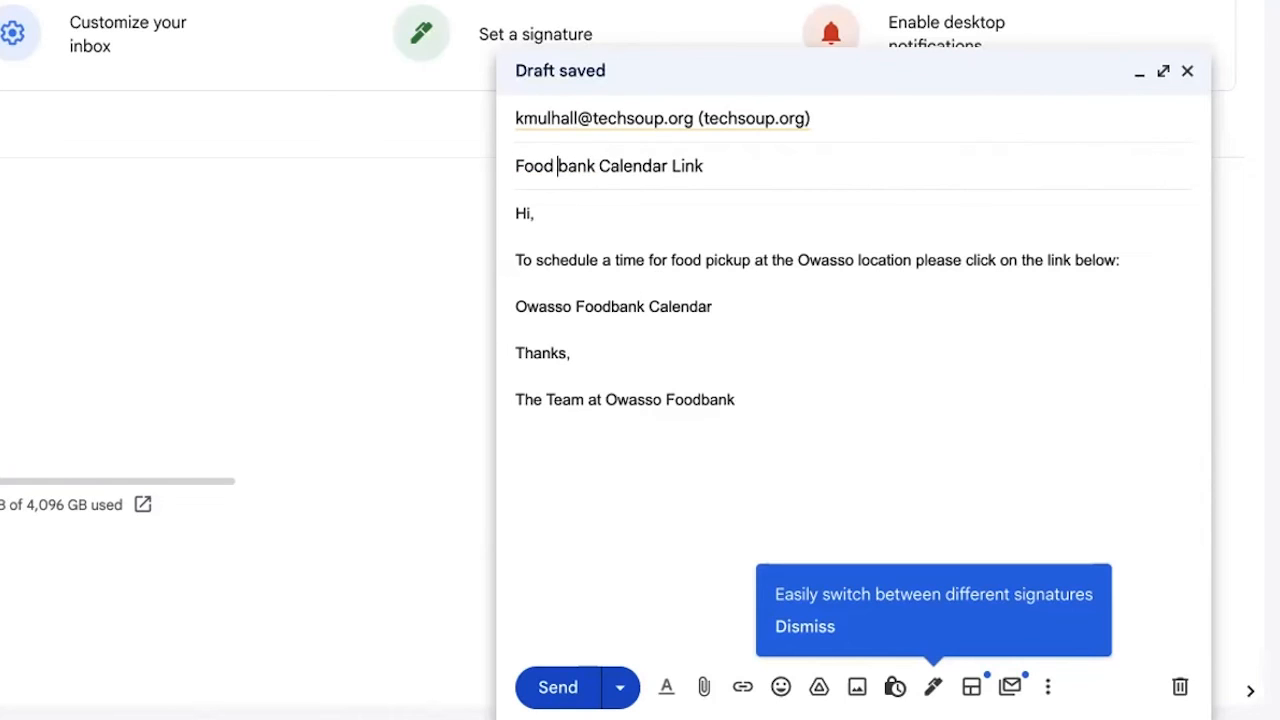
mouse_move(700, 310)
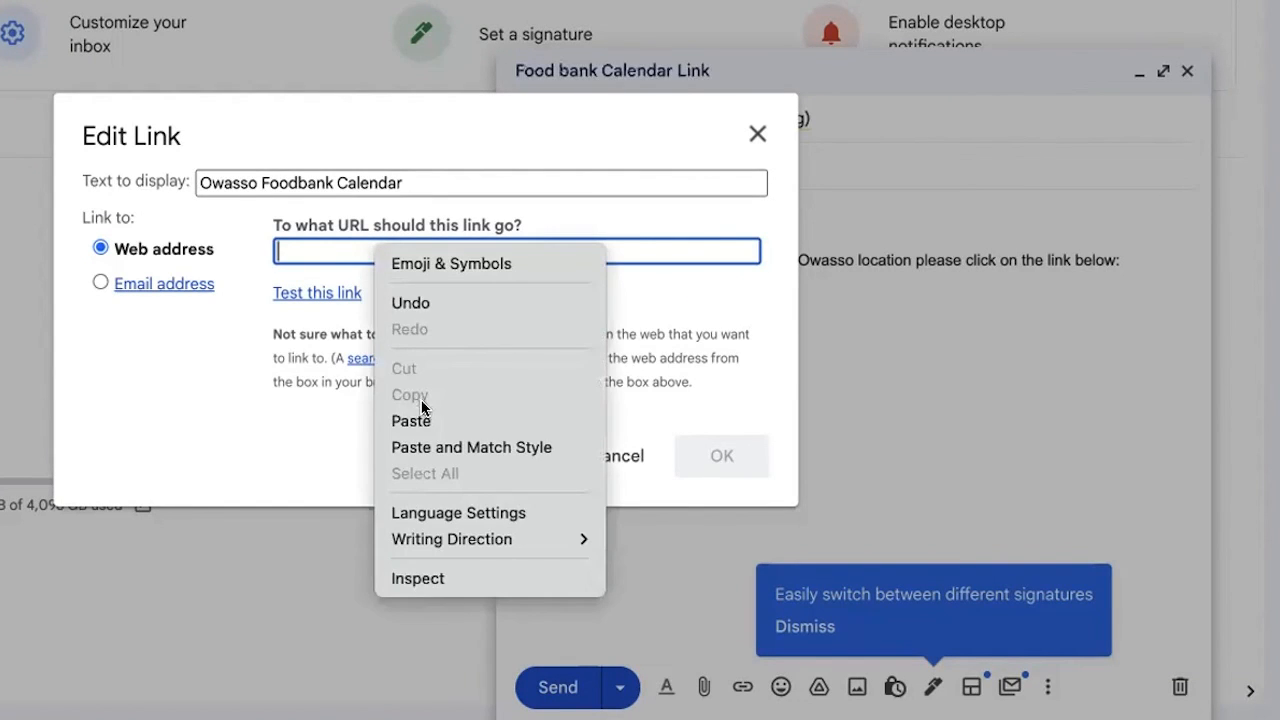
Paste the booking page URL into Edit Link and apply it to the calendar text.
left_click(410, 420)
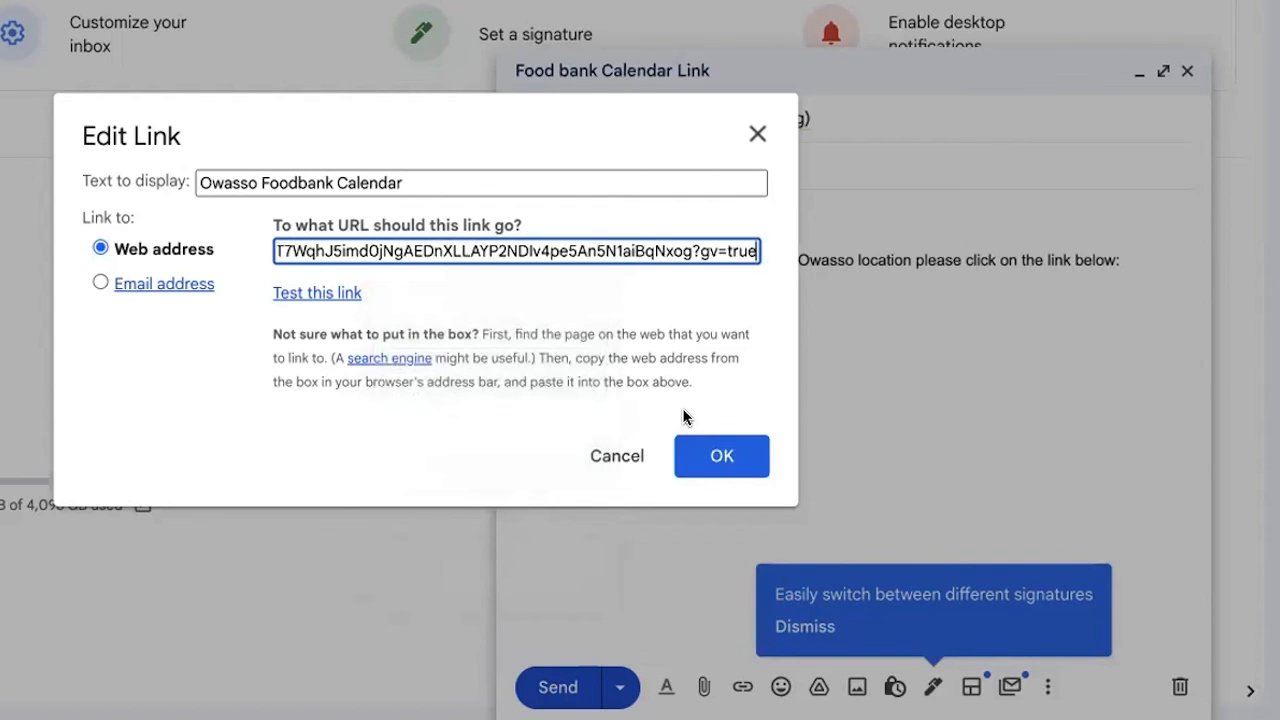
left_click(721, 456)
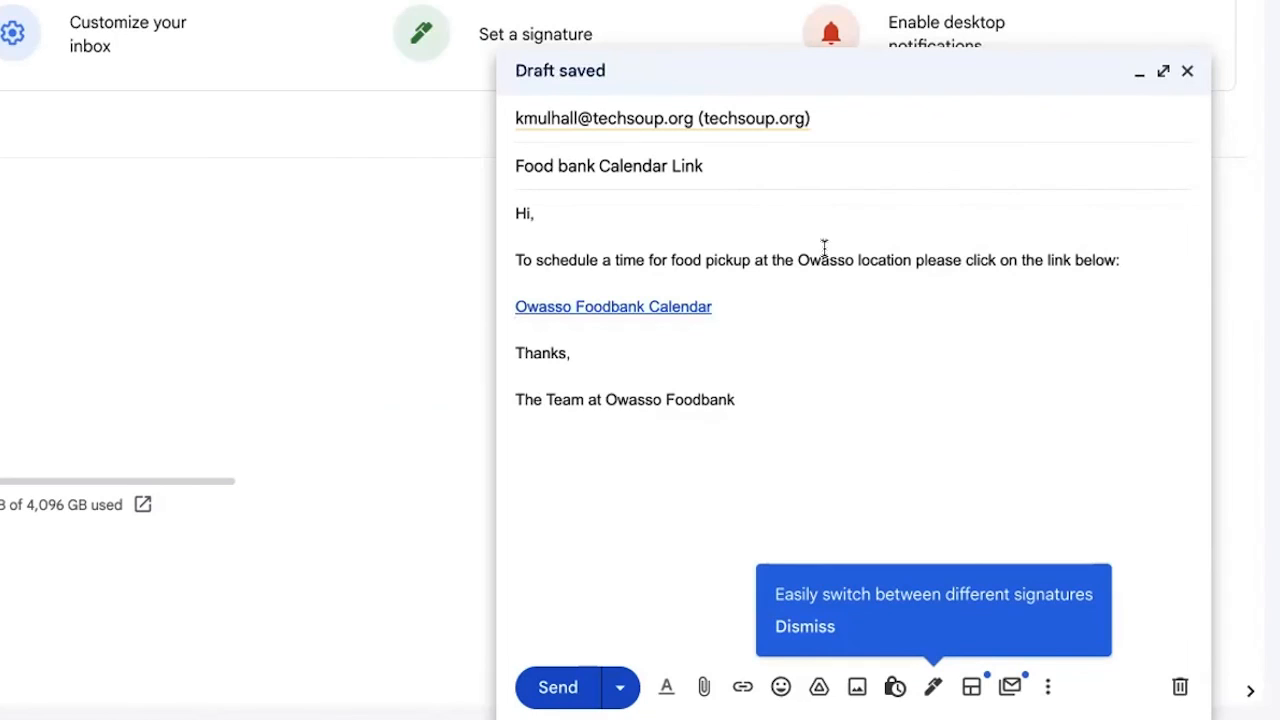
mouse_move(627, 178)
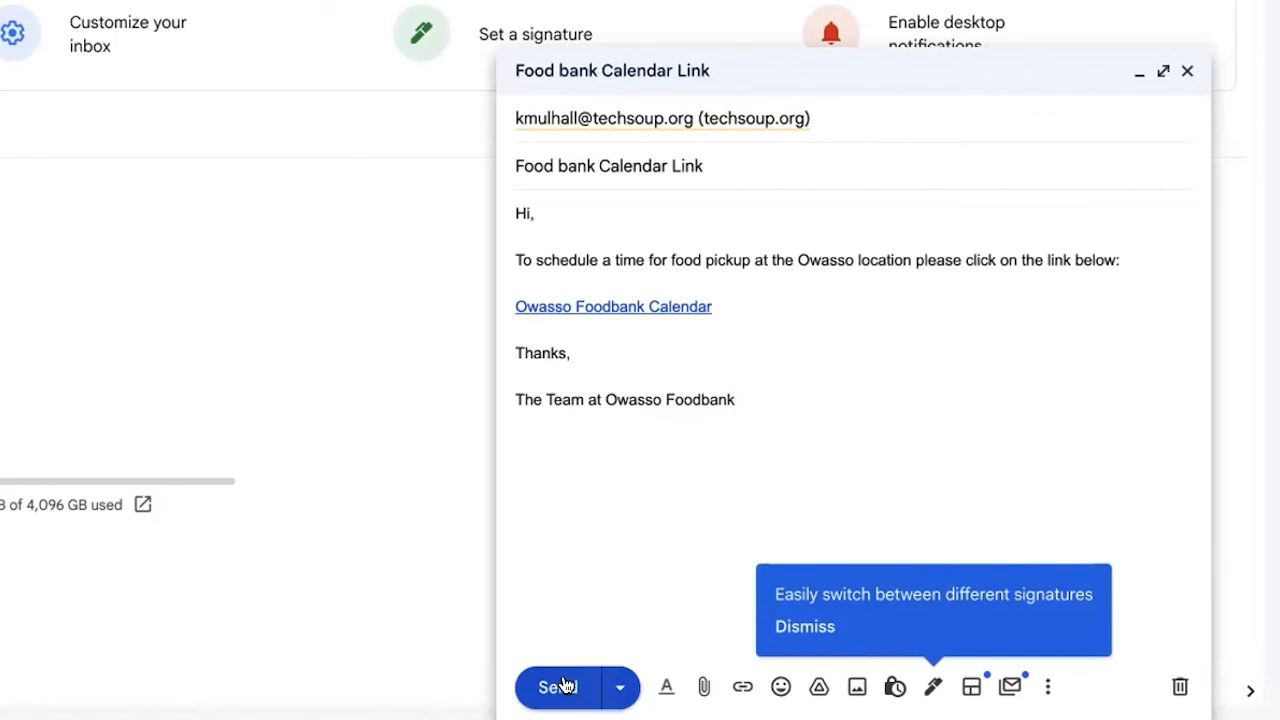
mouse_move(557, 687)
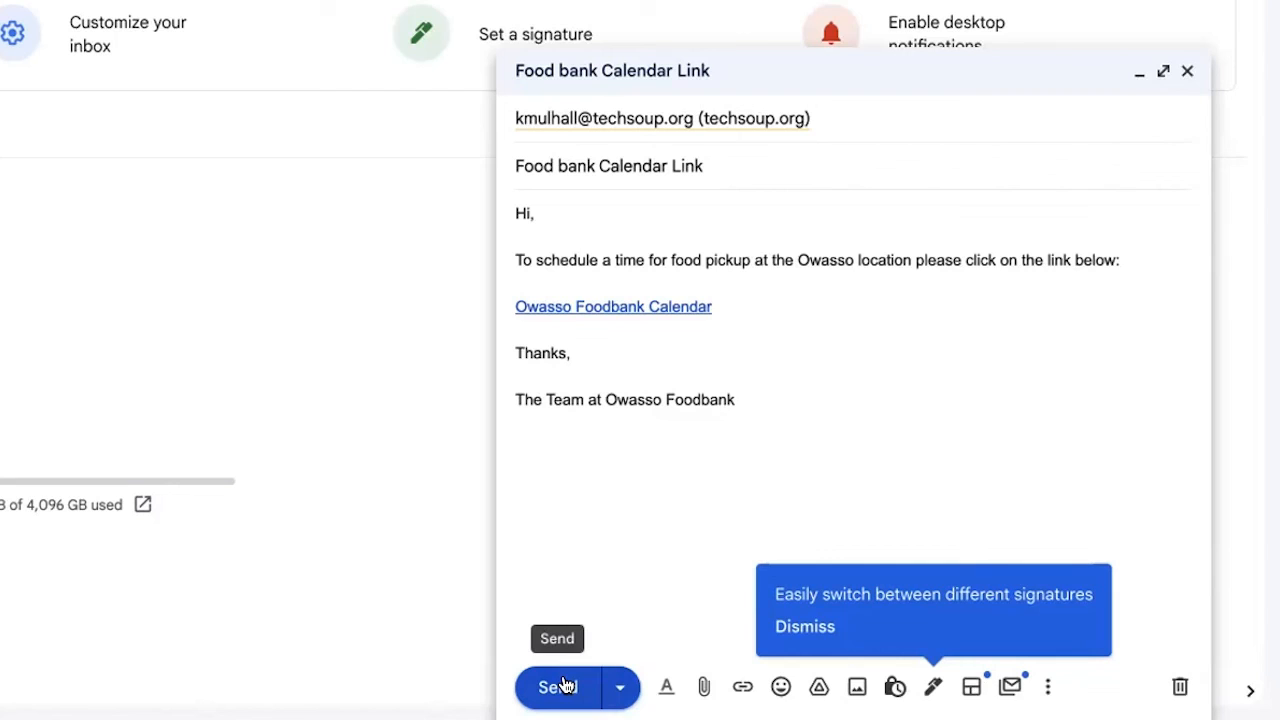